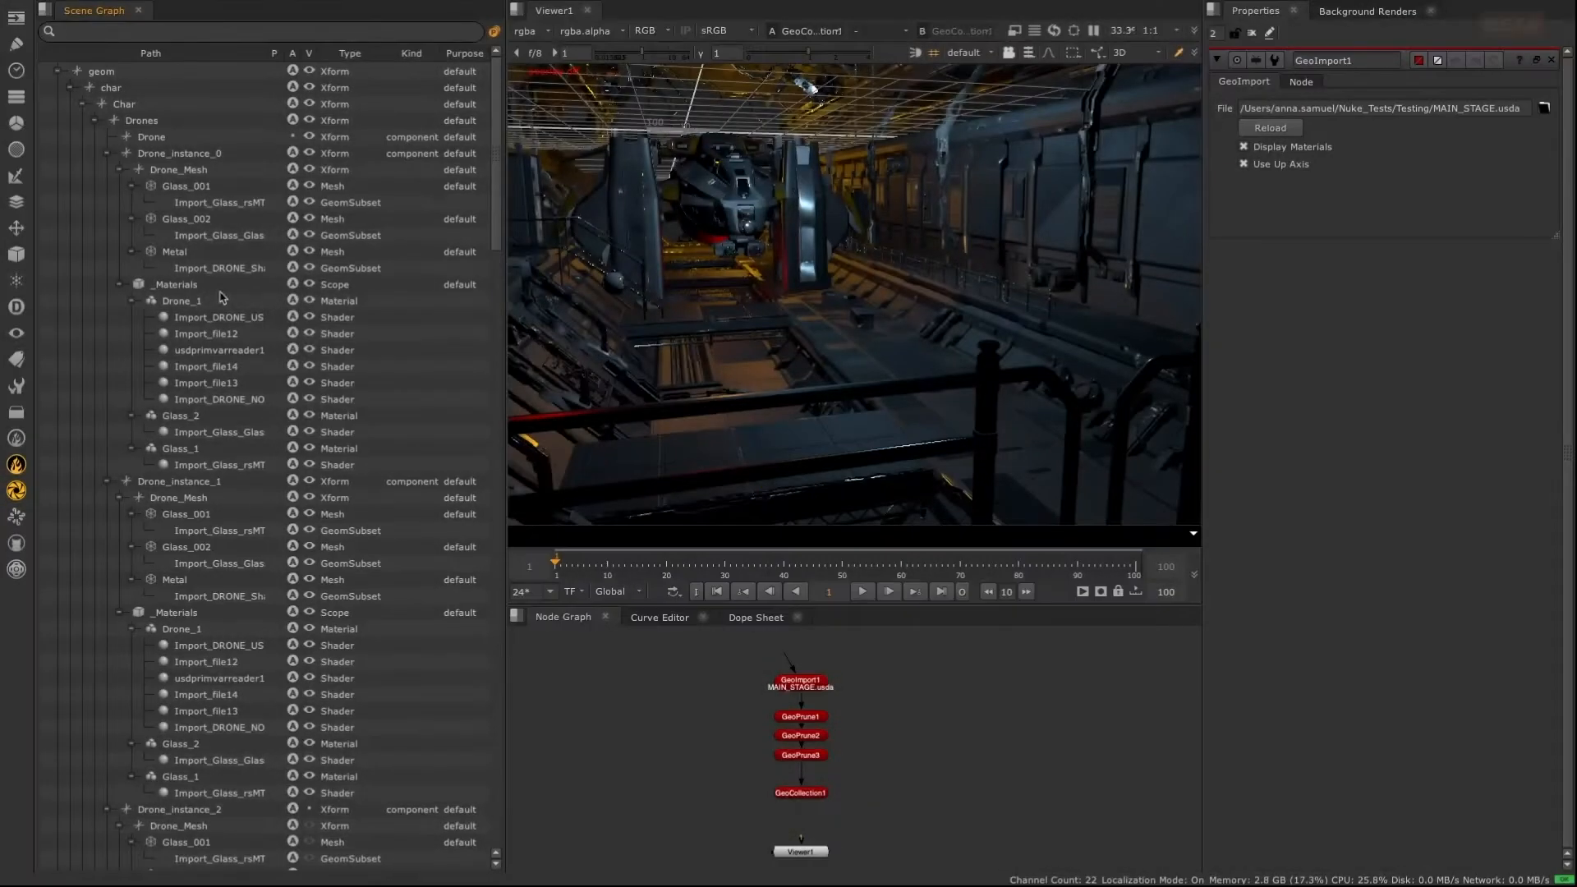
Browse the sci-copter hierarchy in the Scene Graph and pick a first part
scroll("down", 3)
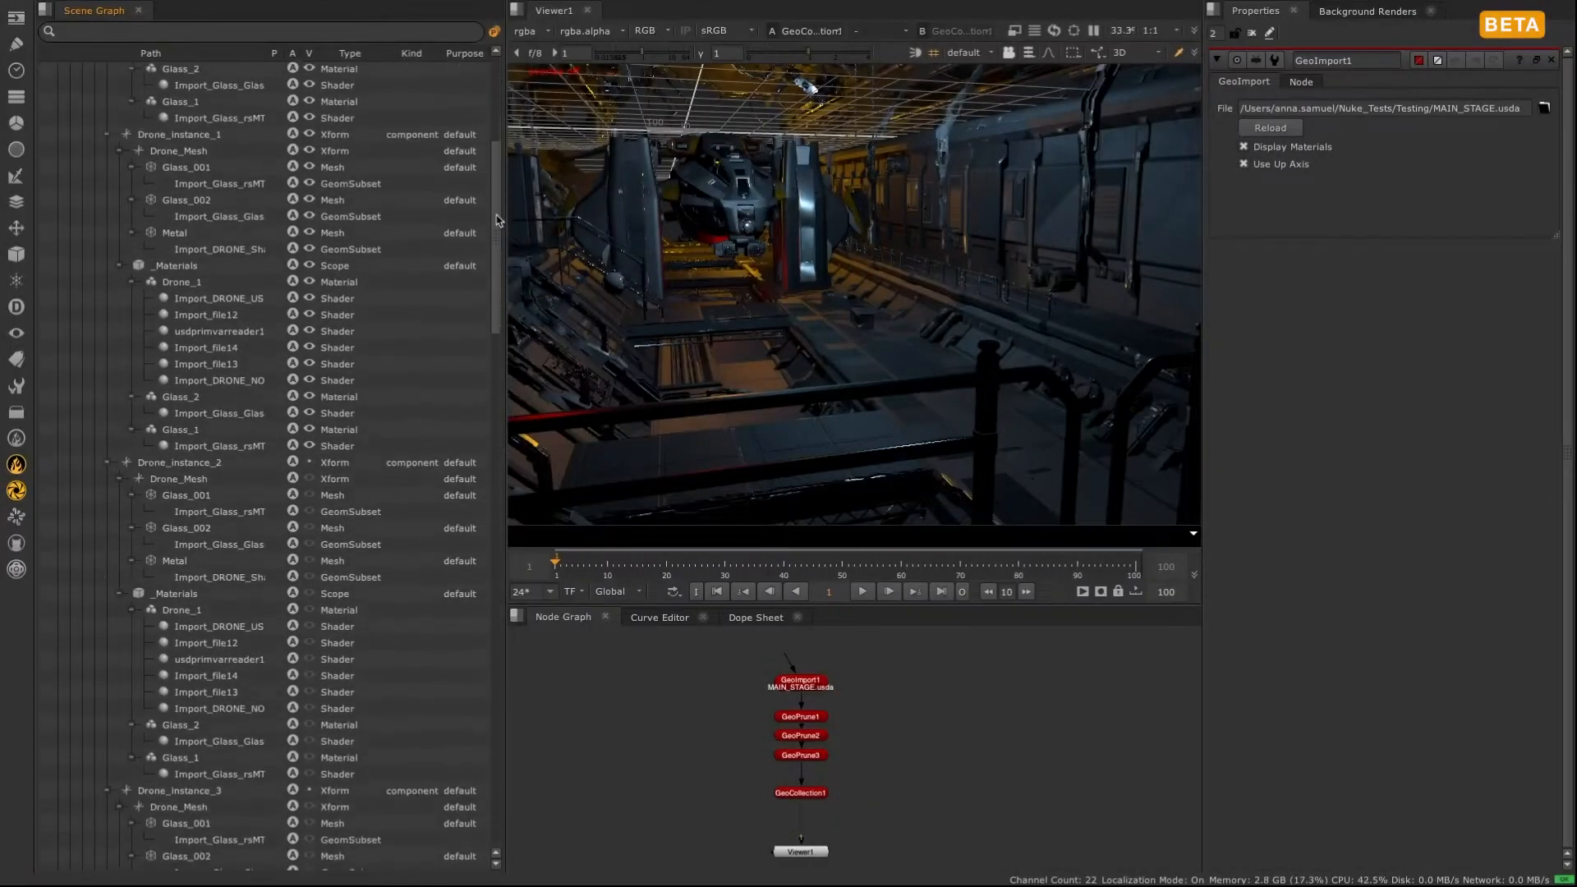
scroll("down", 3)
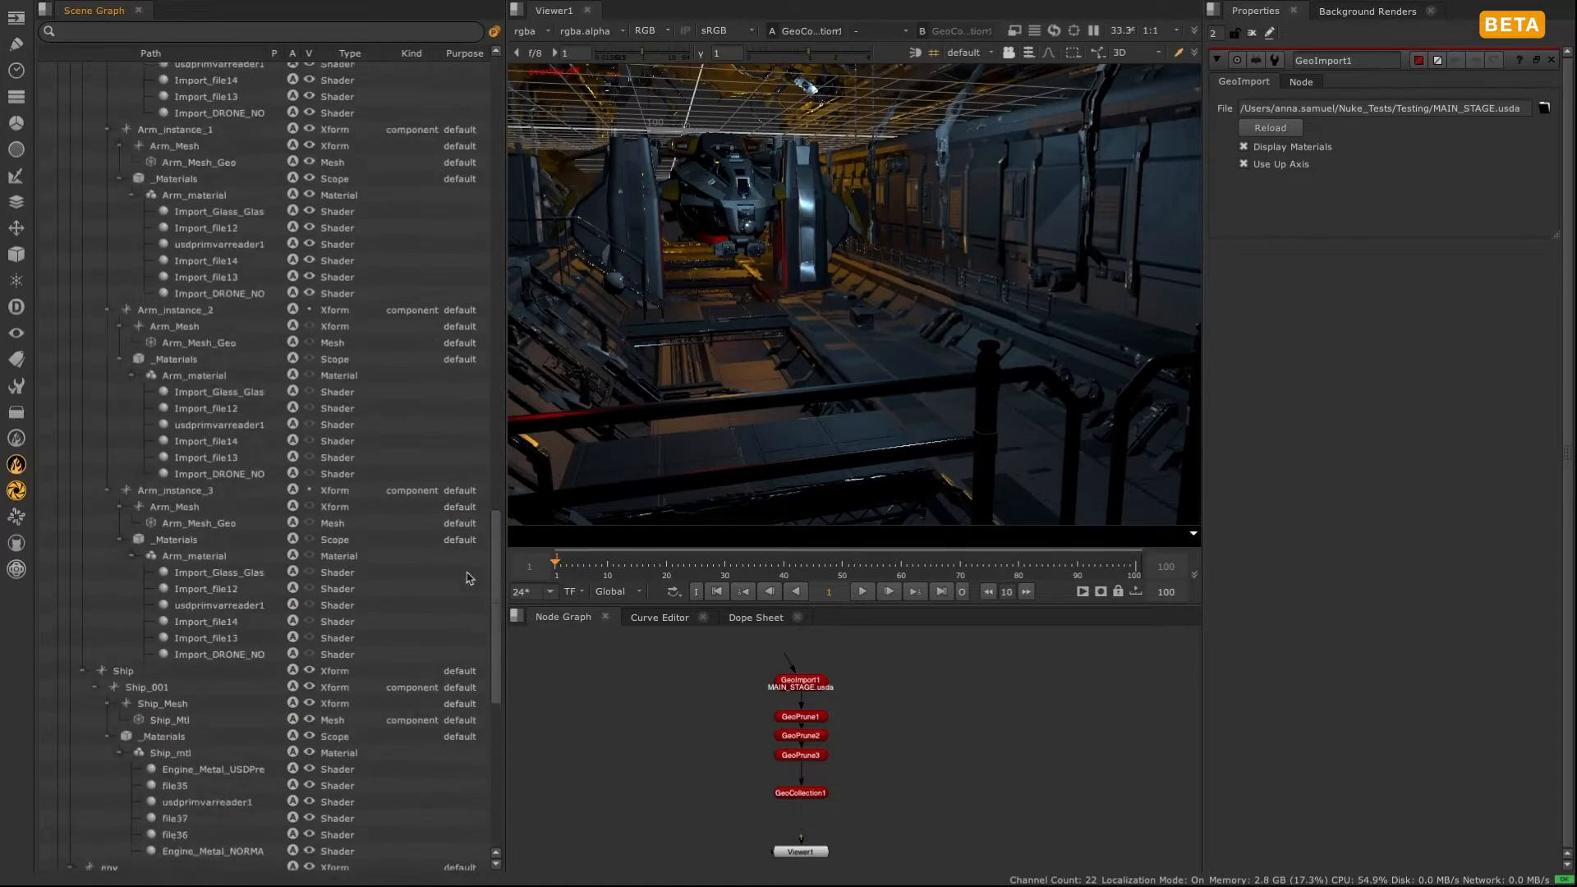
scroll("up", 3)
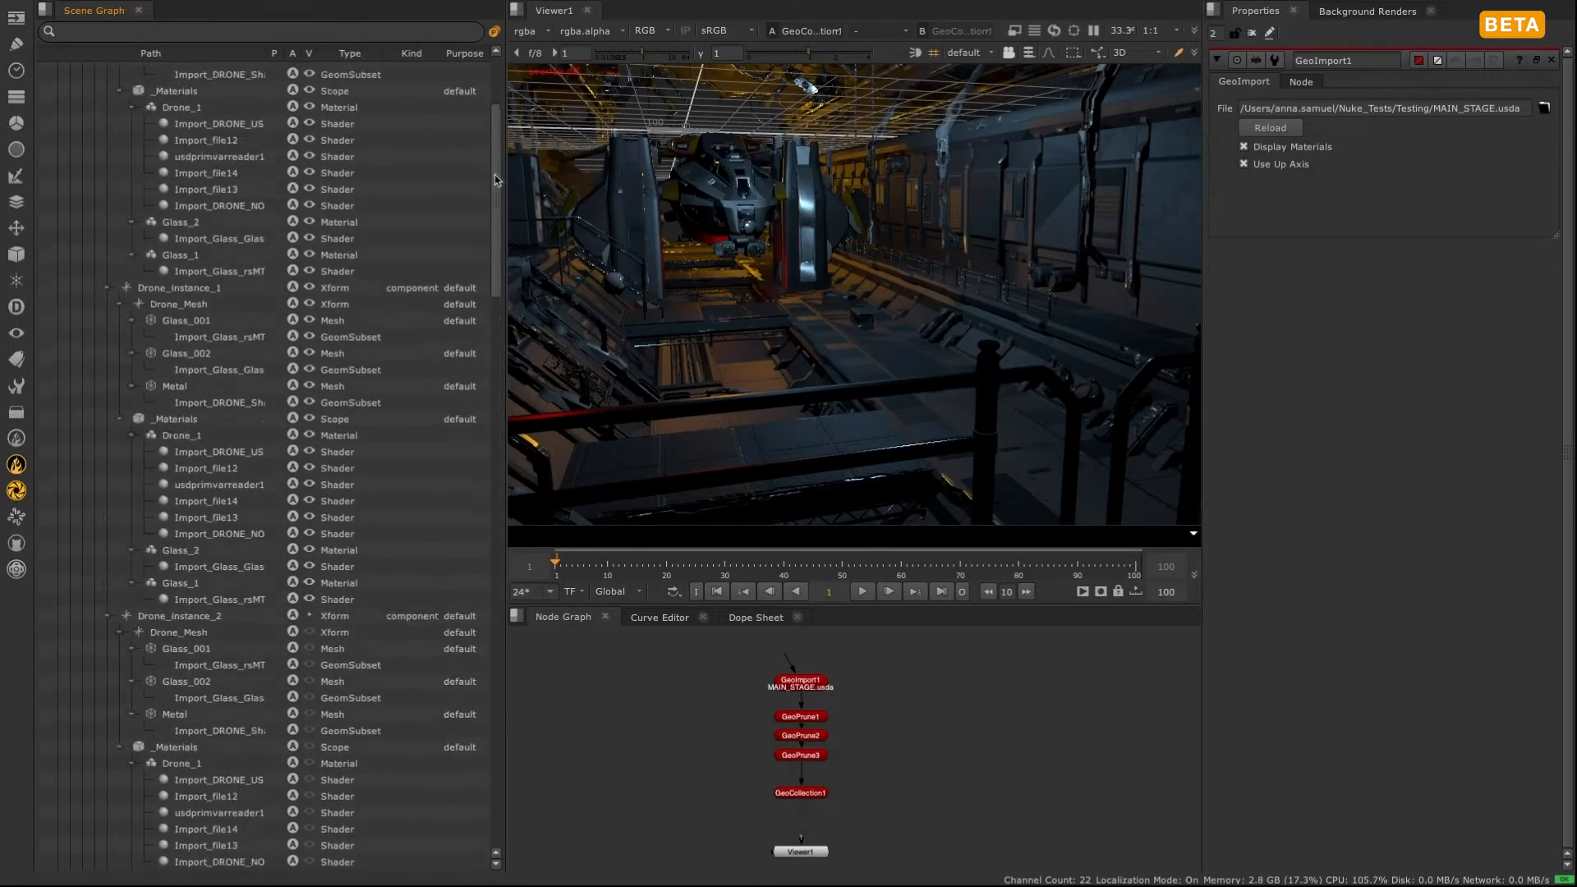
scroll("up", 3)
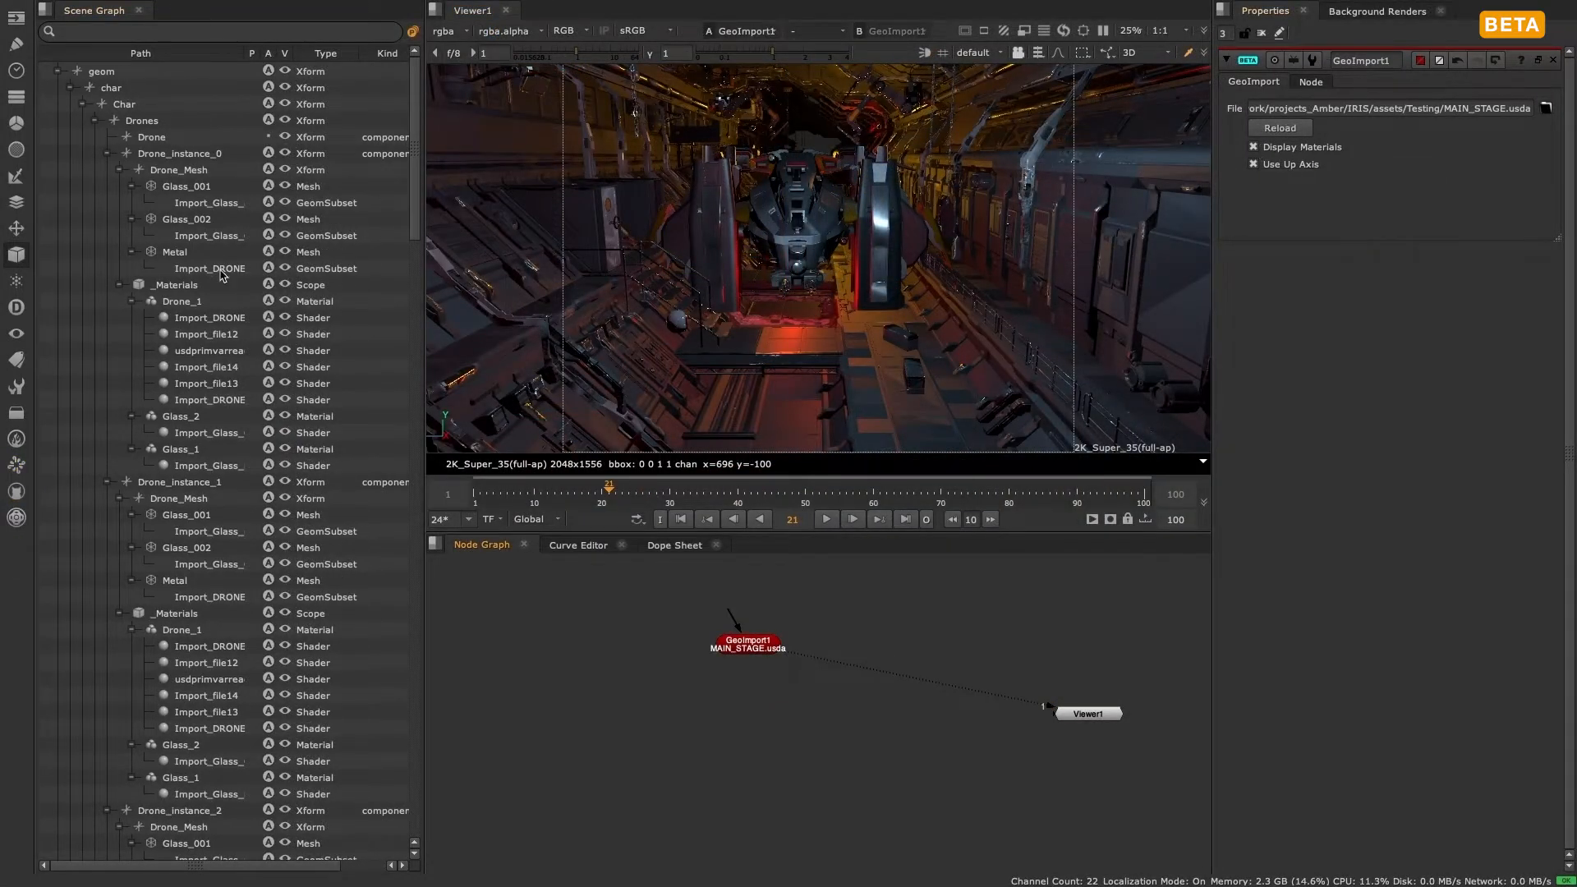
left_click(181, 415)
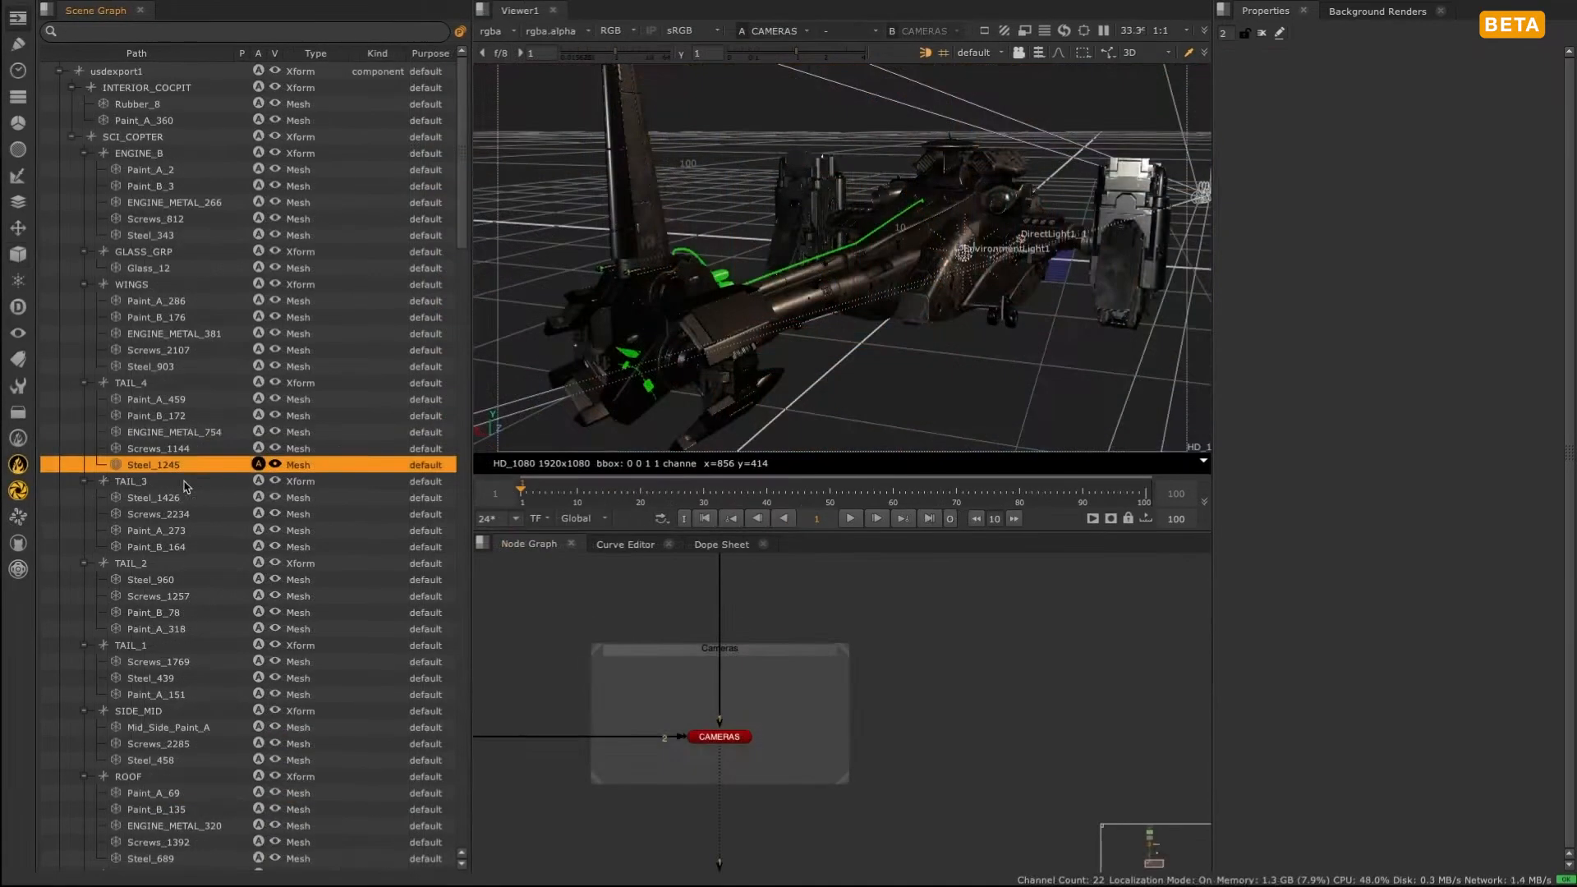
Select WINGS, Screws_2234, ENGINE_METAL_754 and a neighbouring mesh to highlight each in the Viewer
left_click(132, 284)
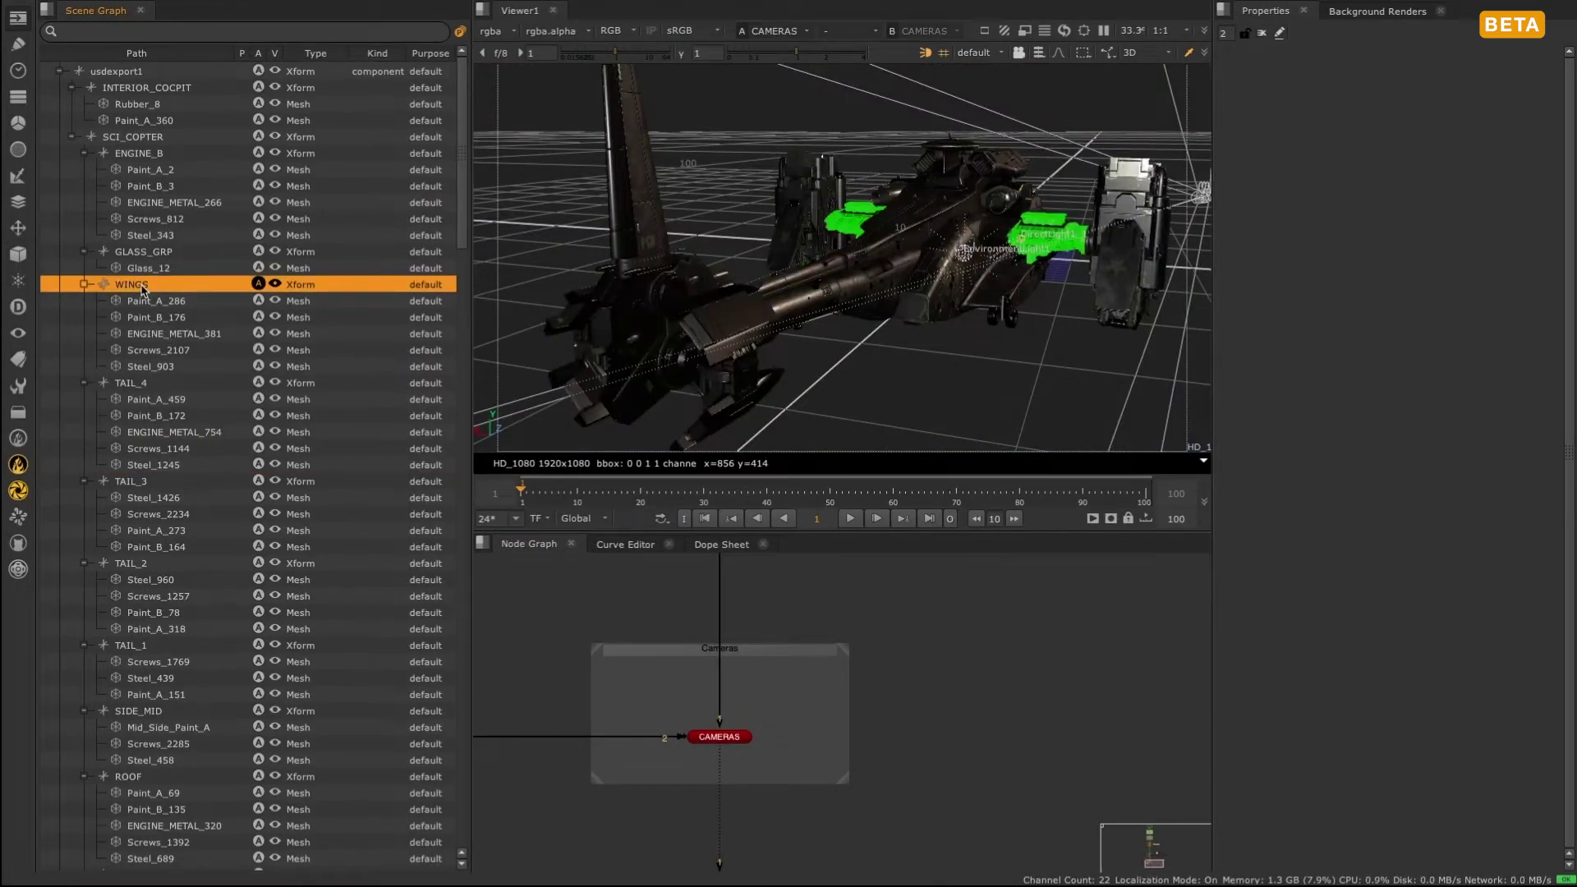
left_click(157, 515)
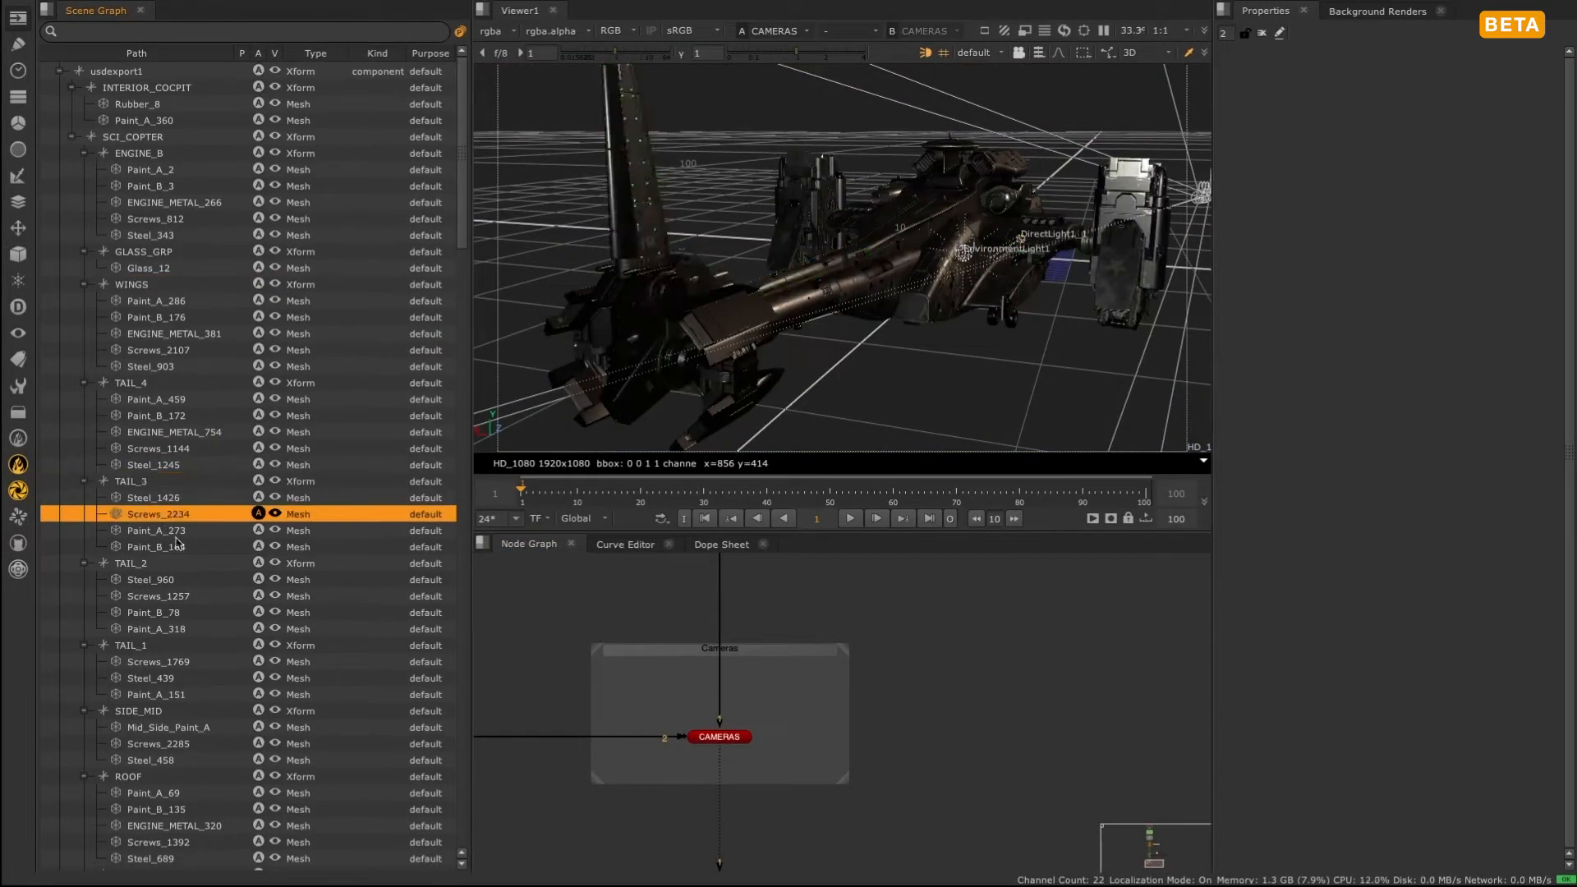
left_click(173, 432)
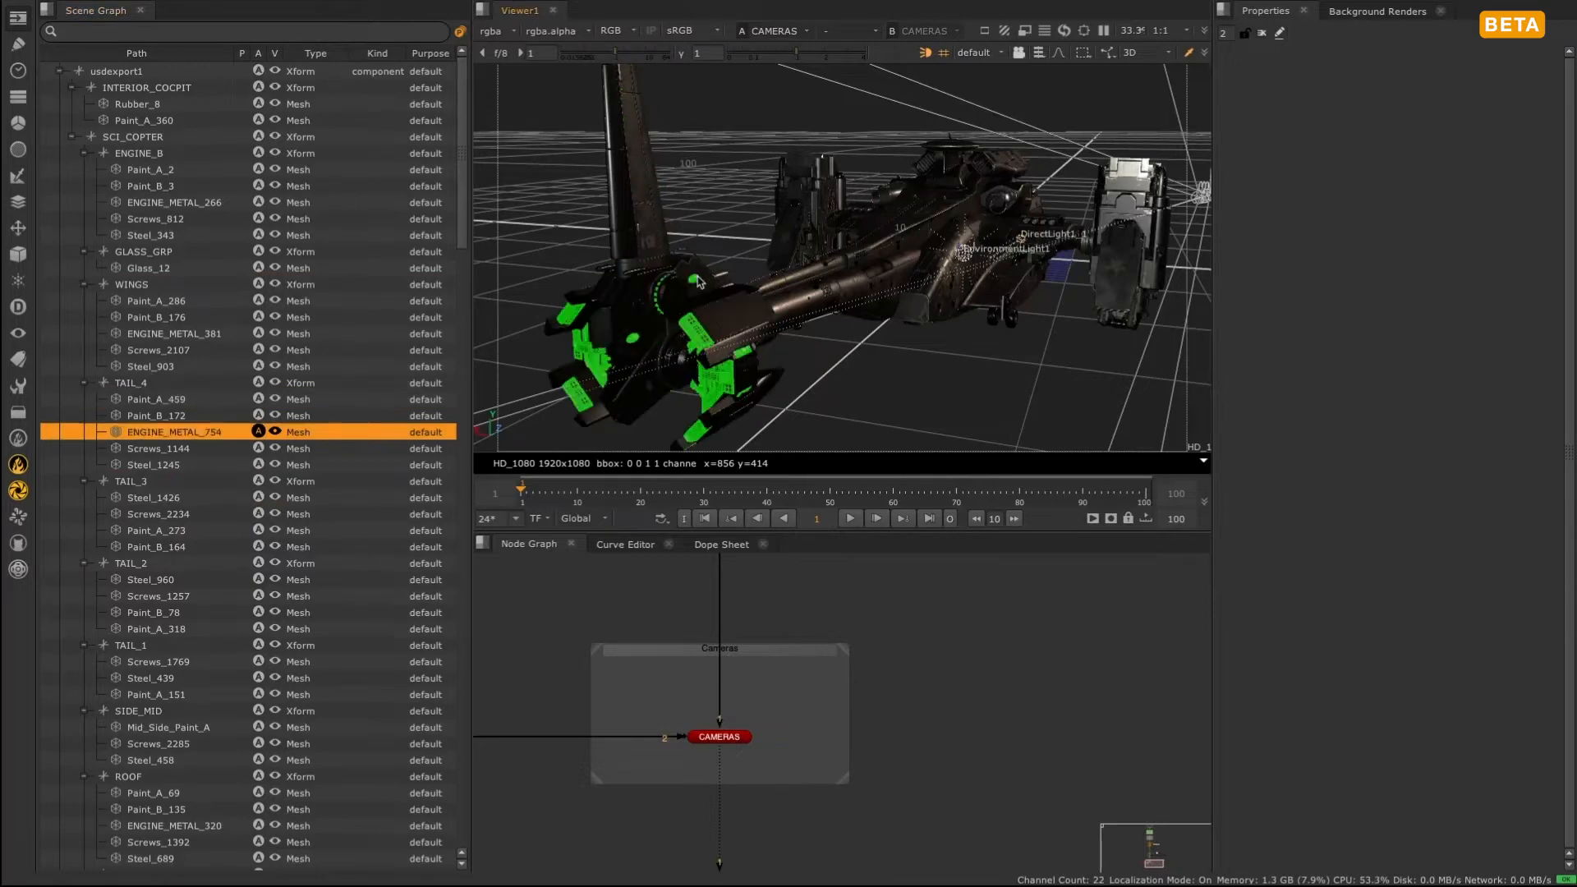
left_click(156, 398)
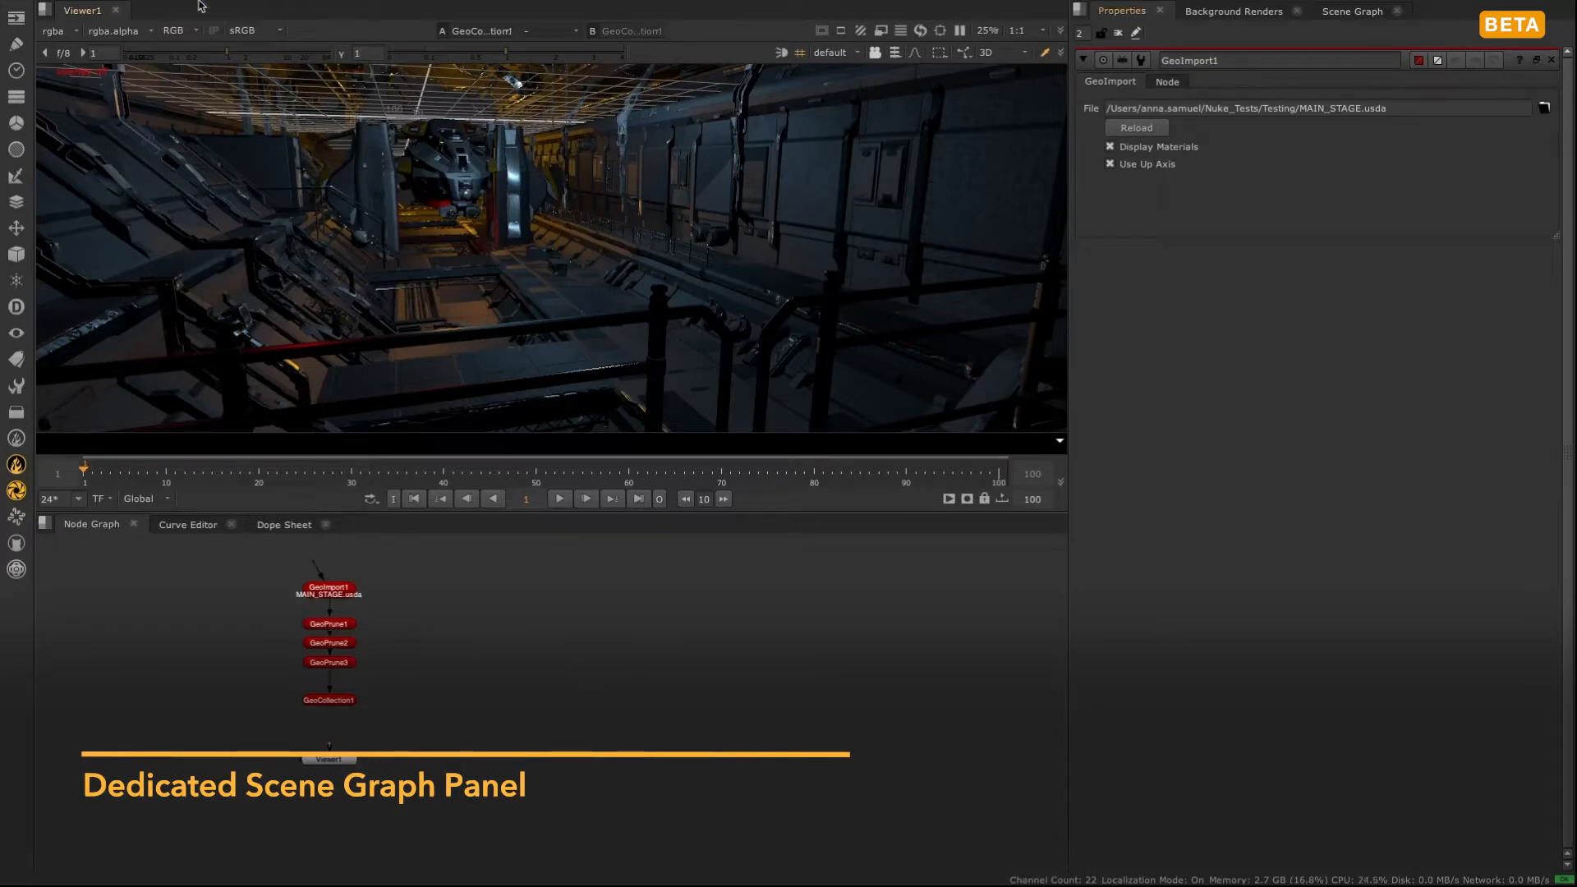
Show the Scene Graph tab listing the drone stage hierarchy and browse it
left_click(219, 10)
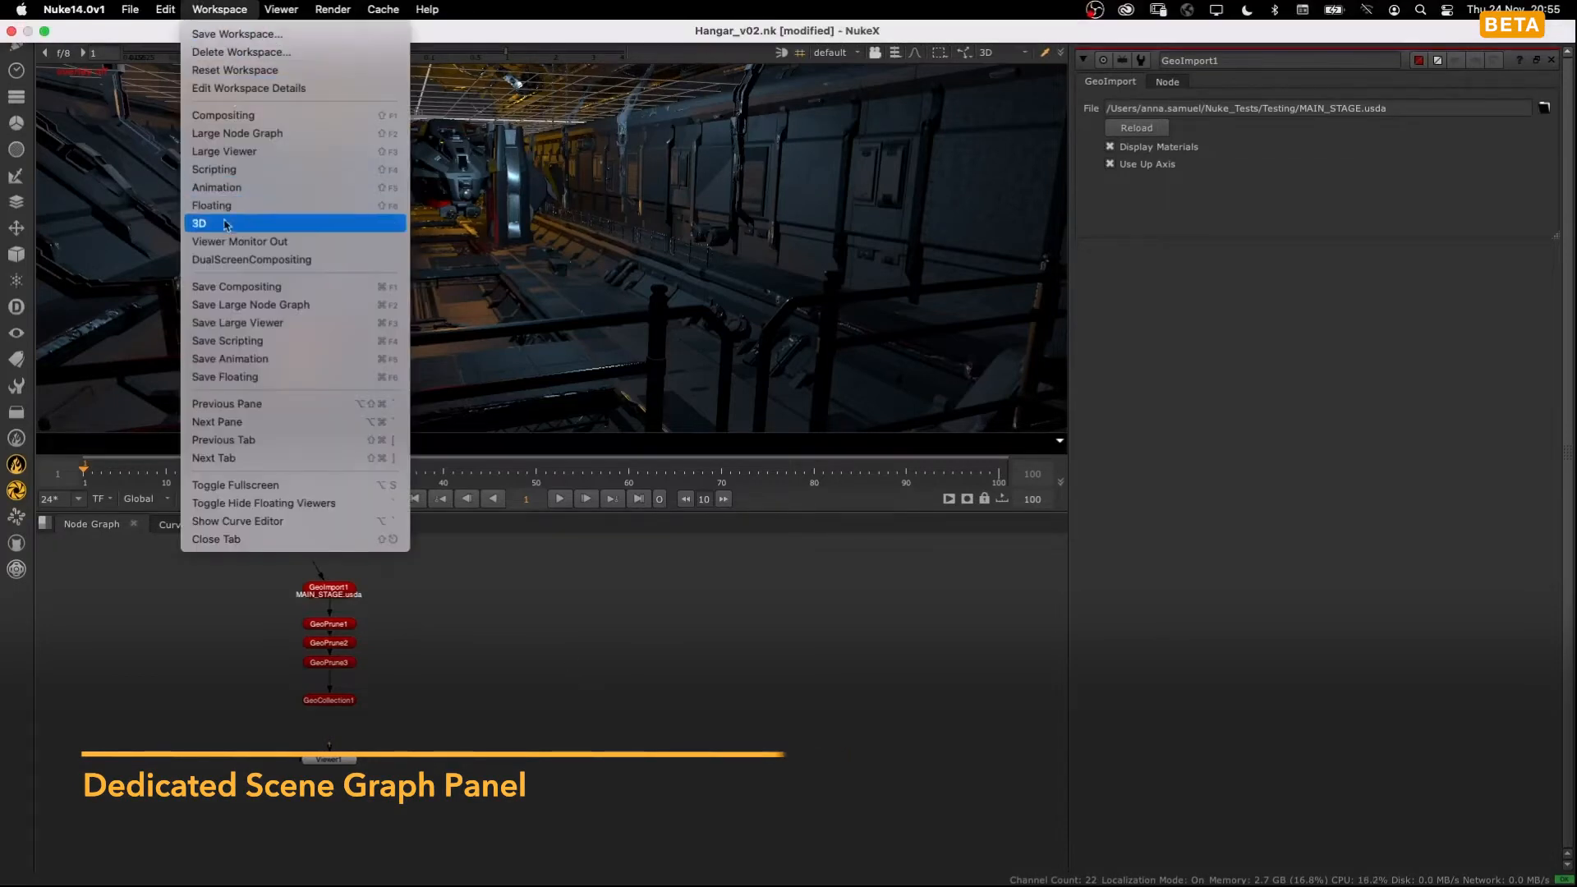
left_click(199, 222)
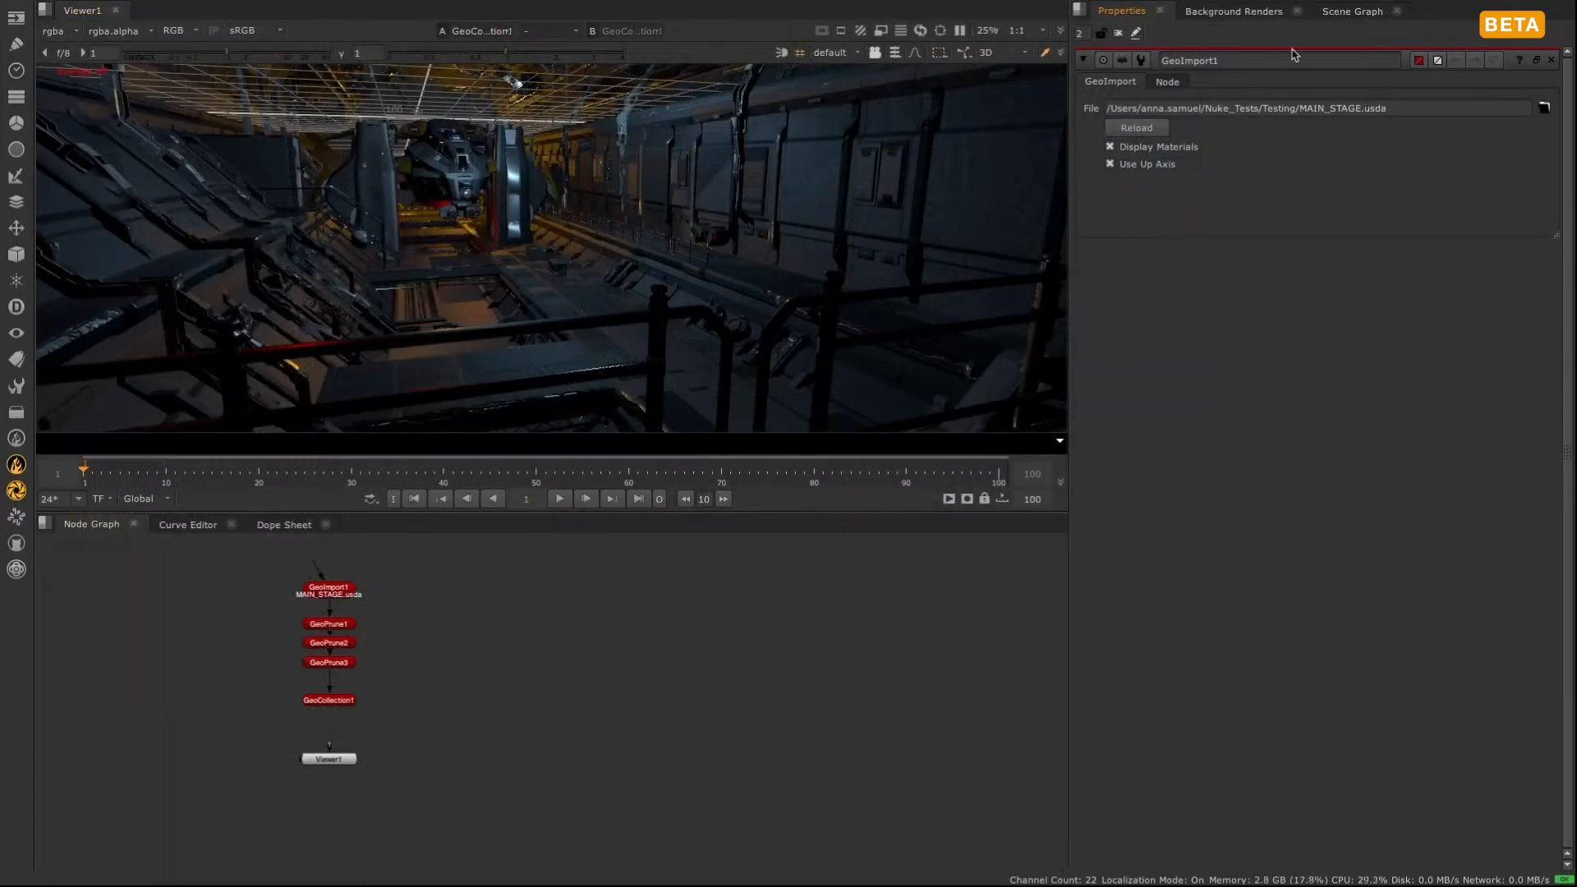
left_click(1352, 12)
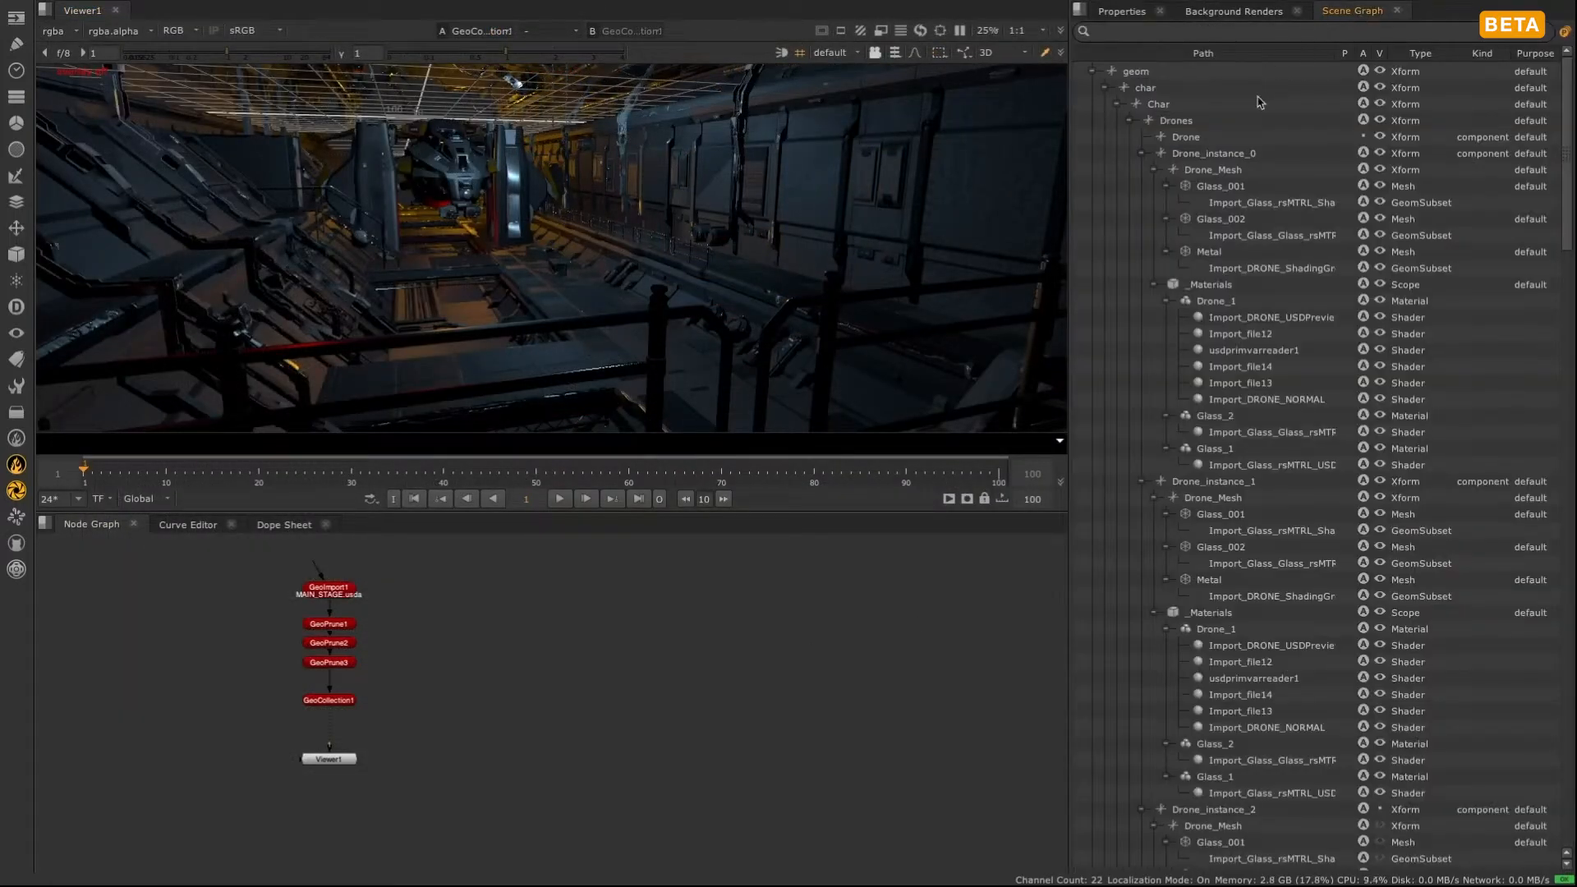
scroll("down", 3)
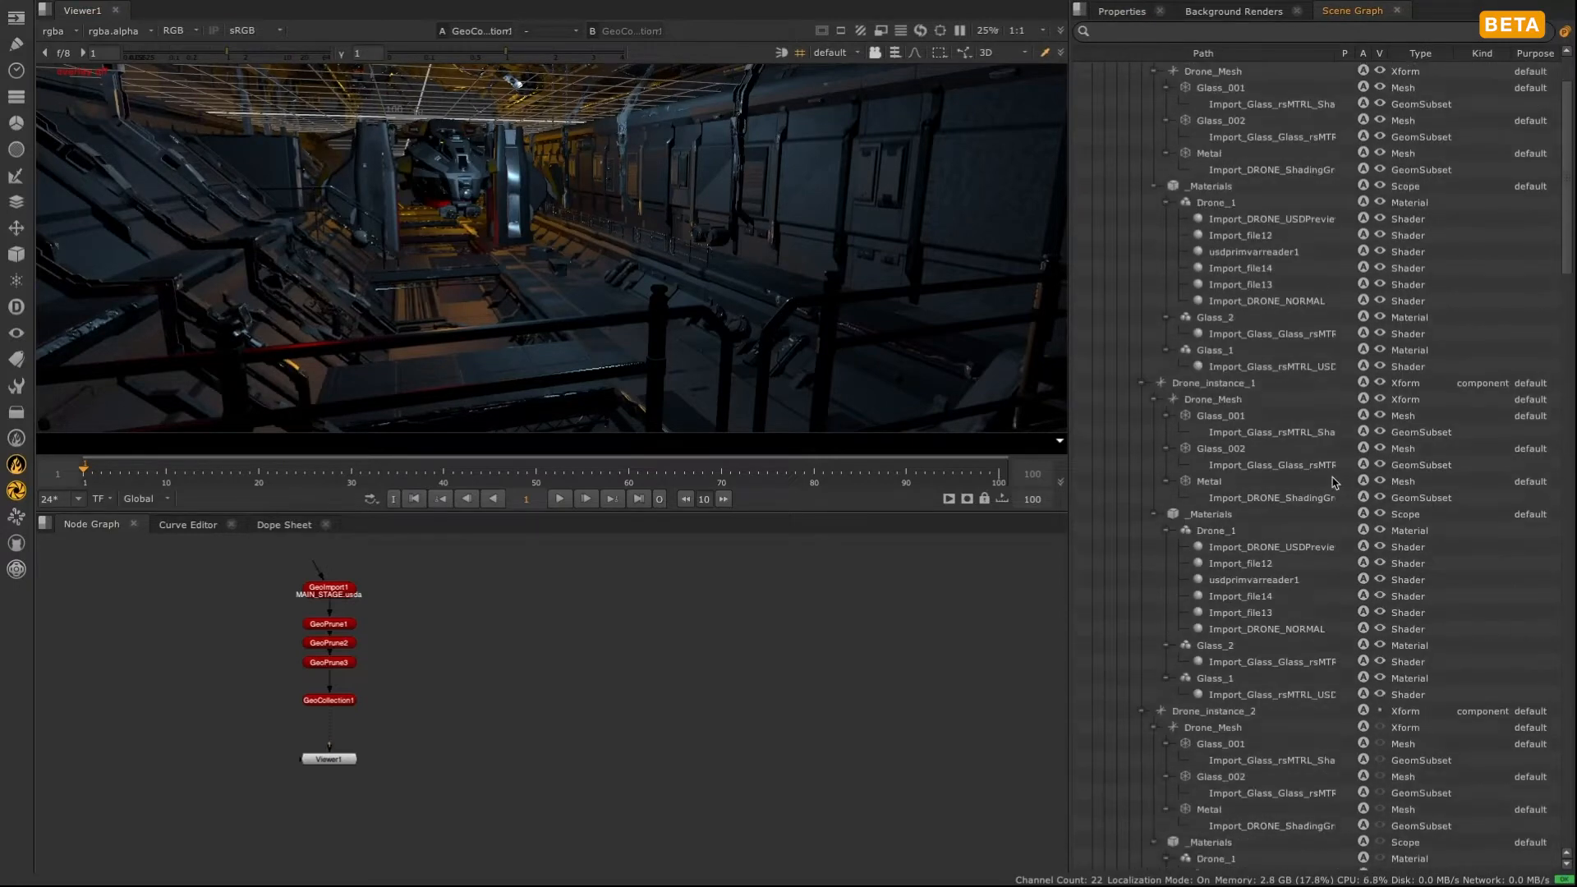
scroll("up", 3)
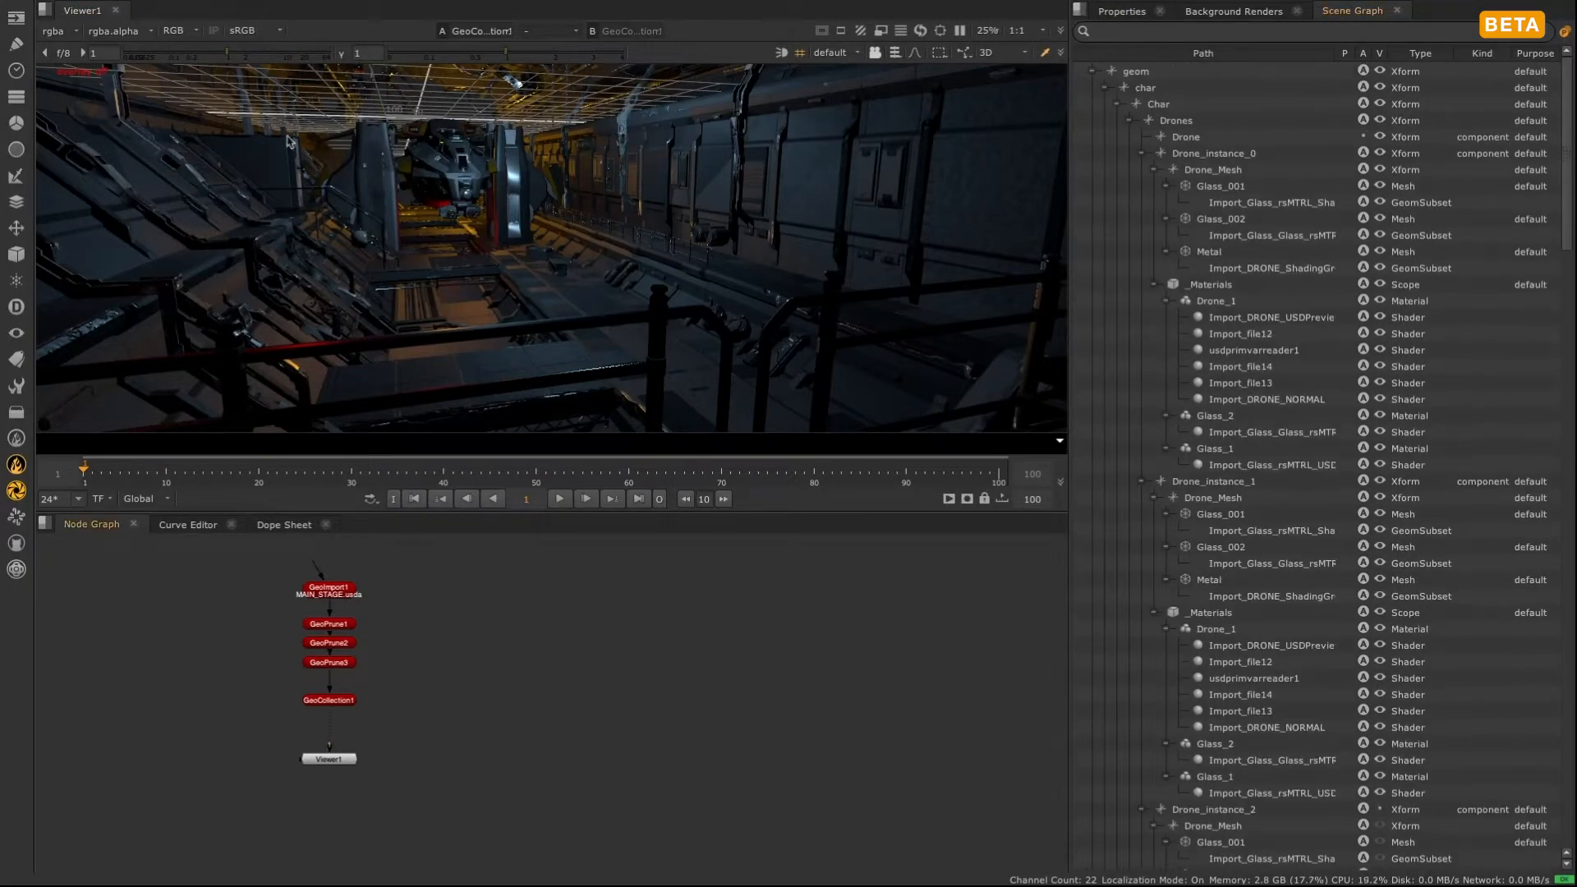
Switch the interface to the 3D workspace layout
left_click(217, 10)
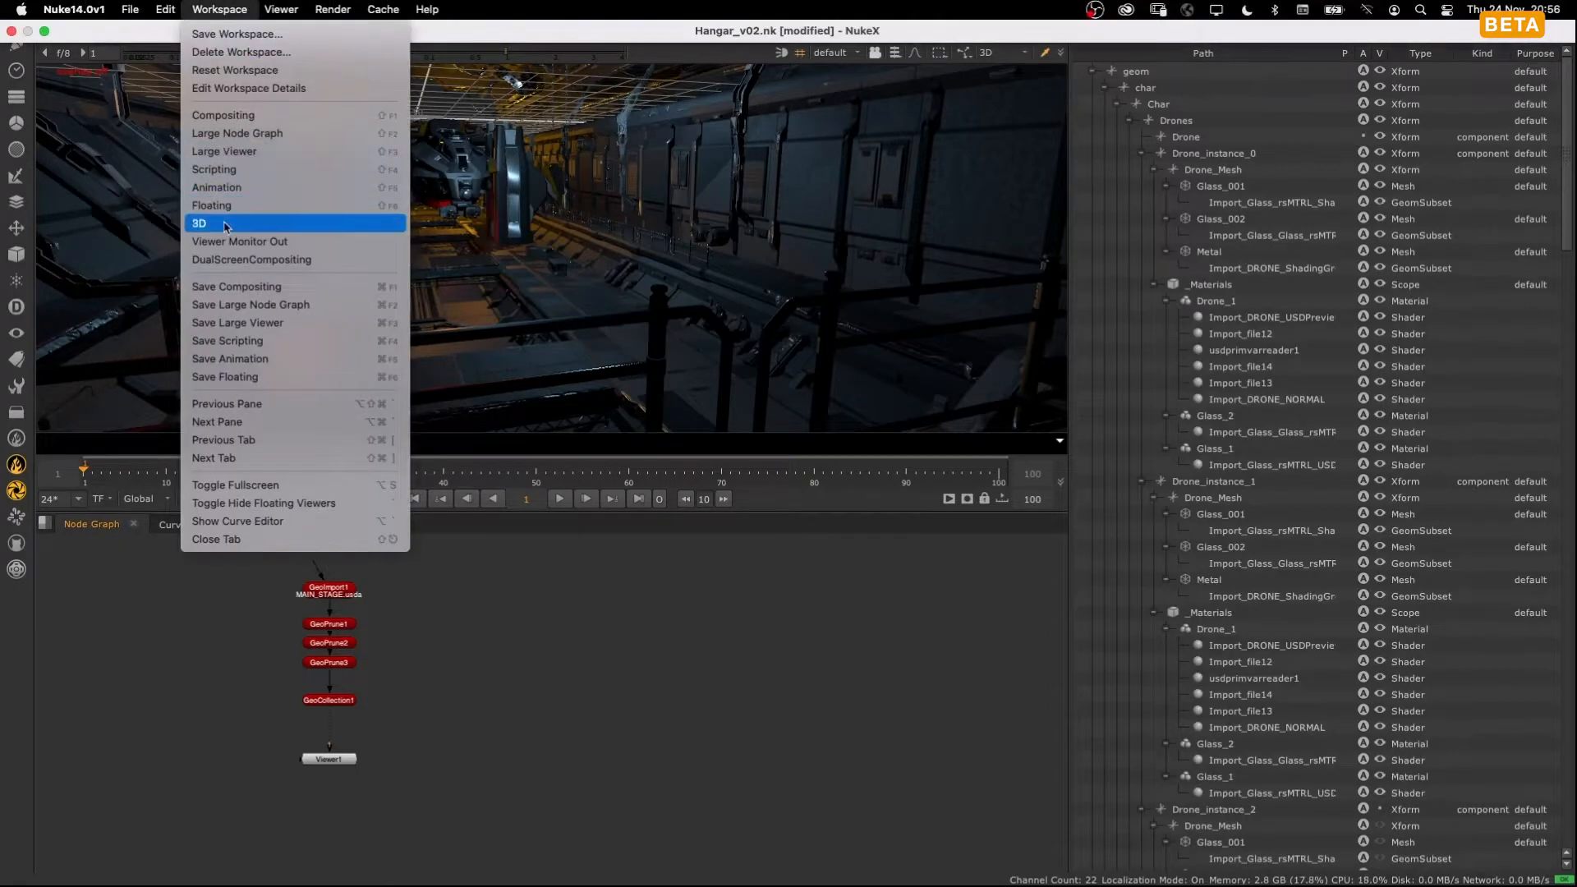
left_click(199, 222)
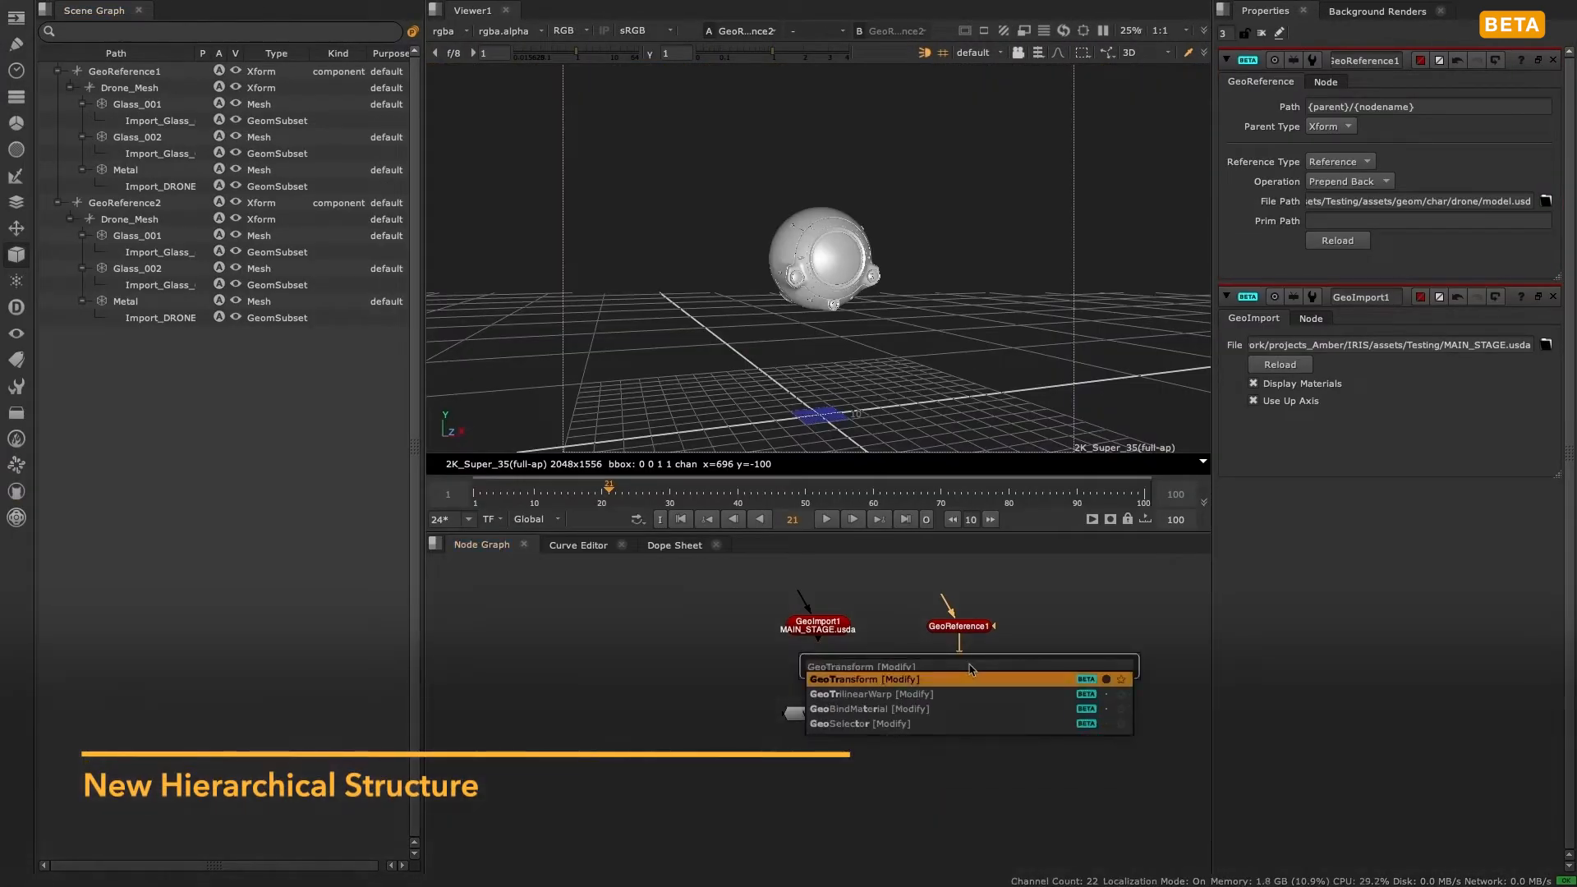
Add a GeoTransform after GeoReference1 and set the GeoInstance Count to 5
left_click(862, 678)
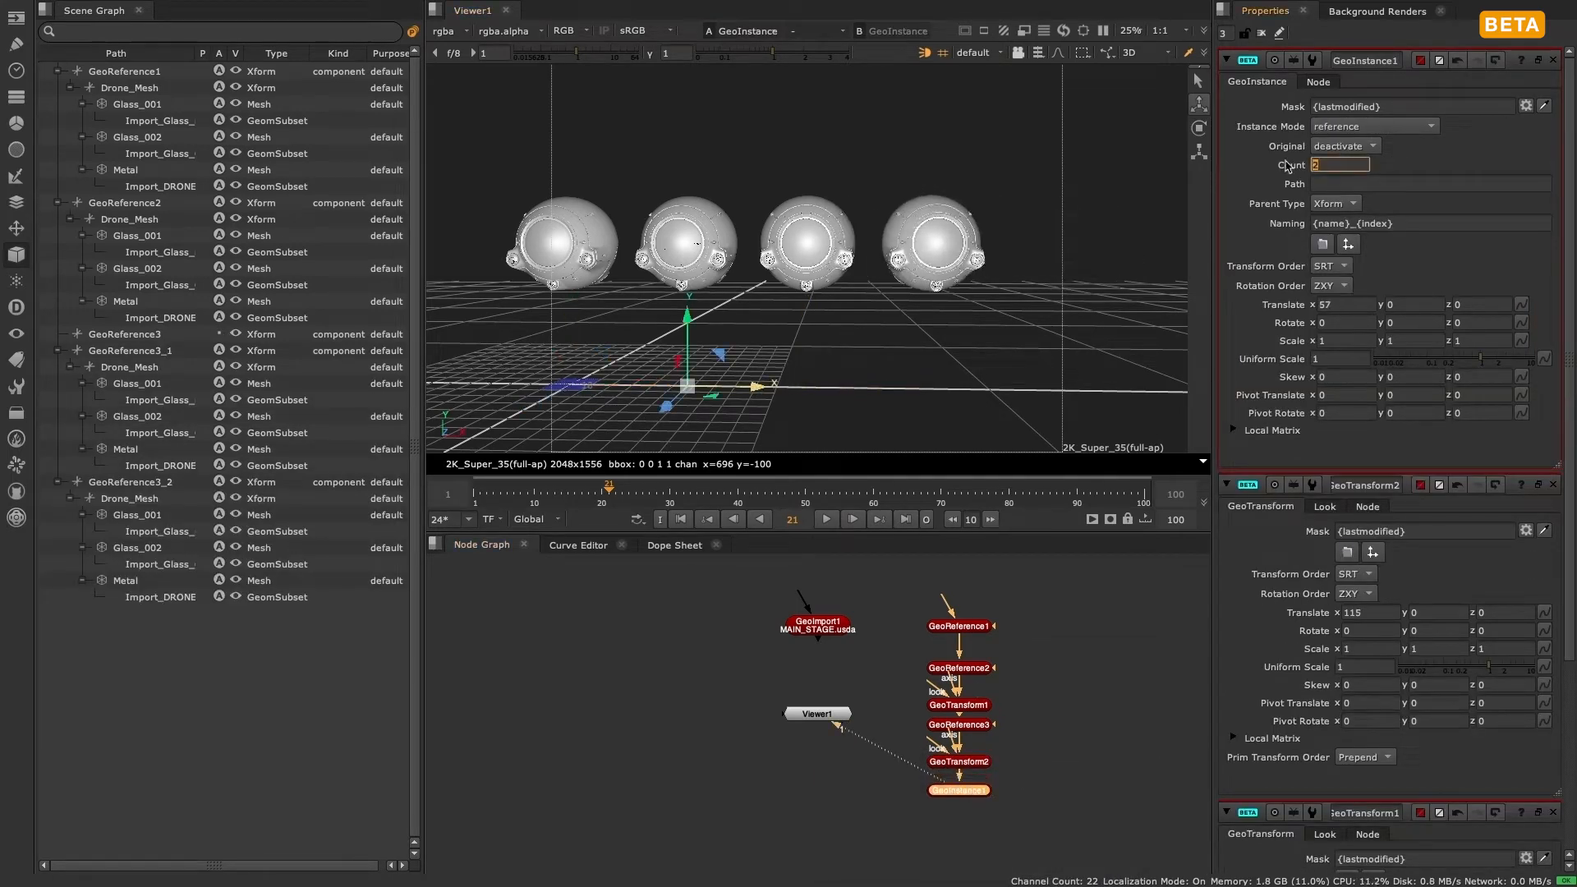
type("5")
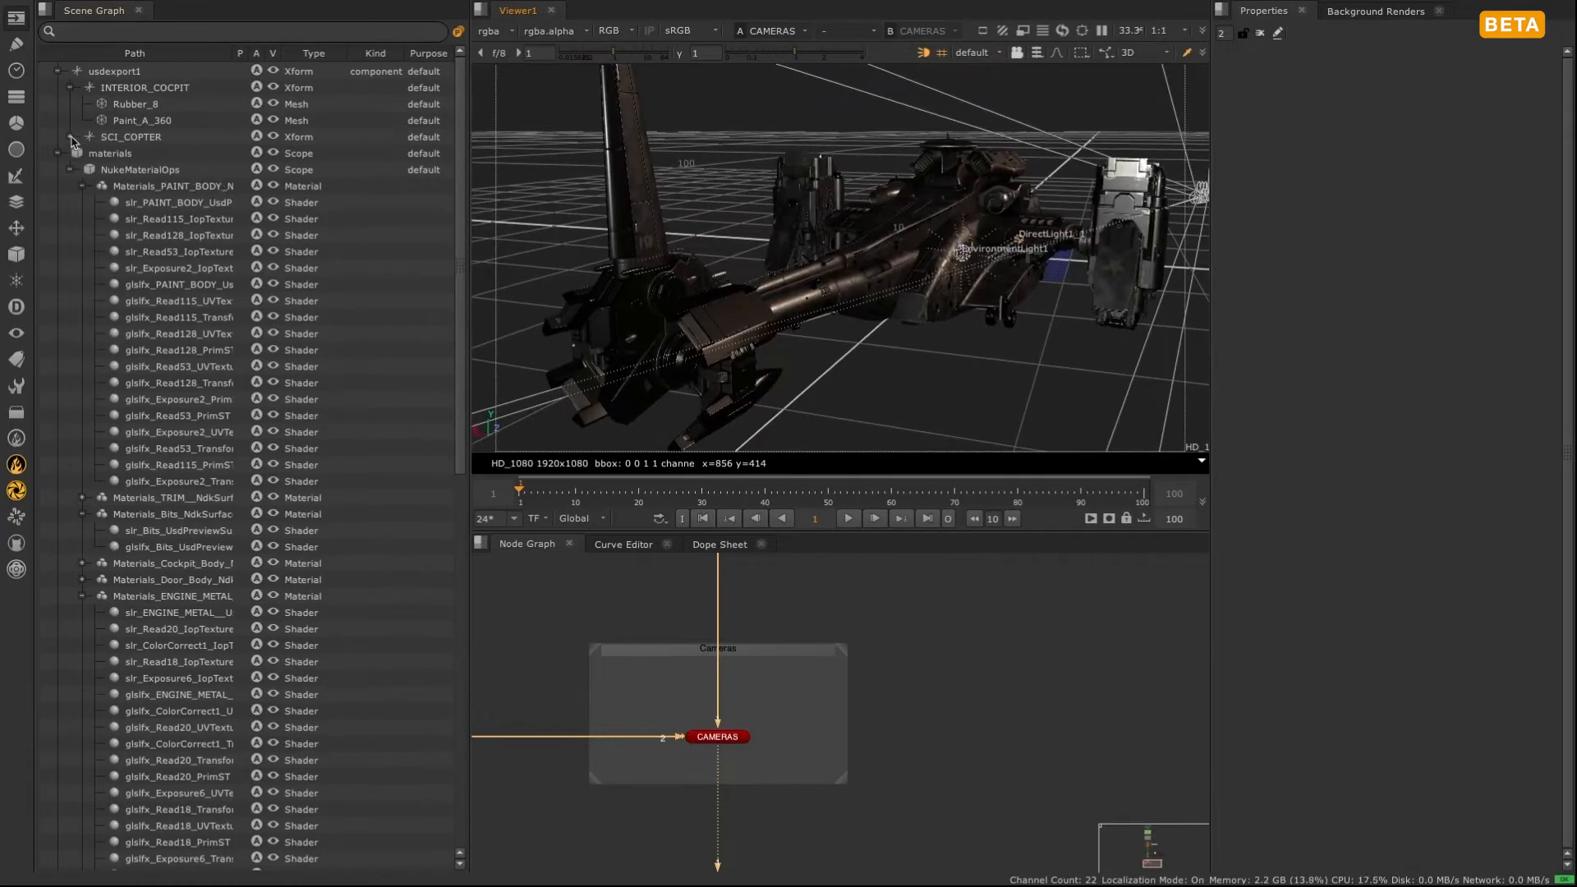
Expand SCI_COPTER and a child branch, then recursively expand geom to list all descendants
left_click(87, 136)
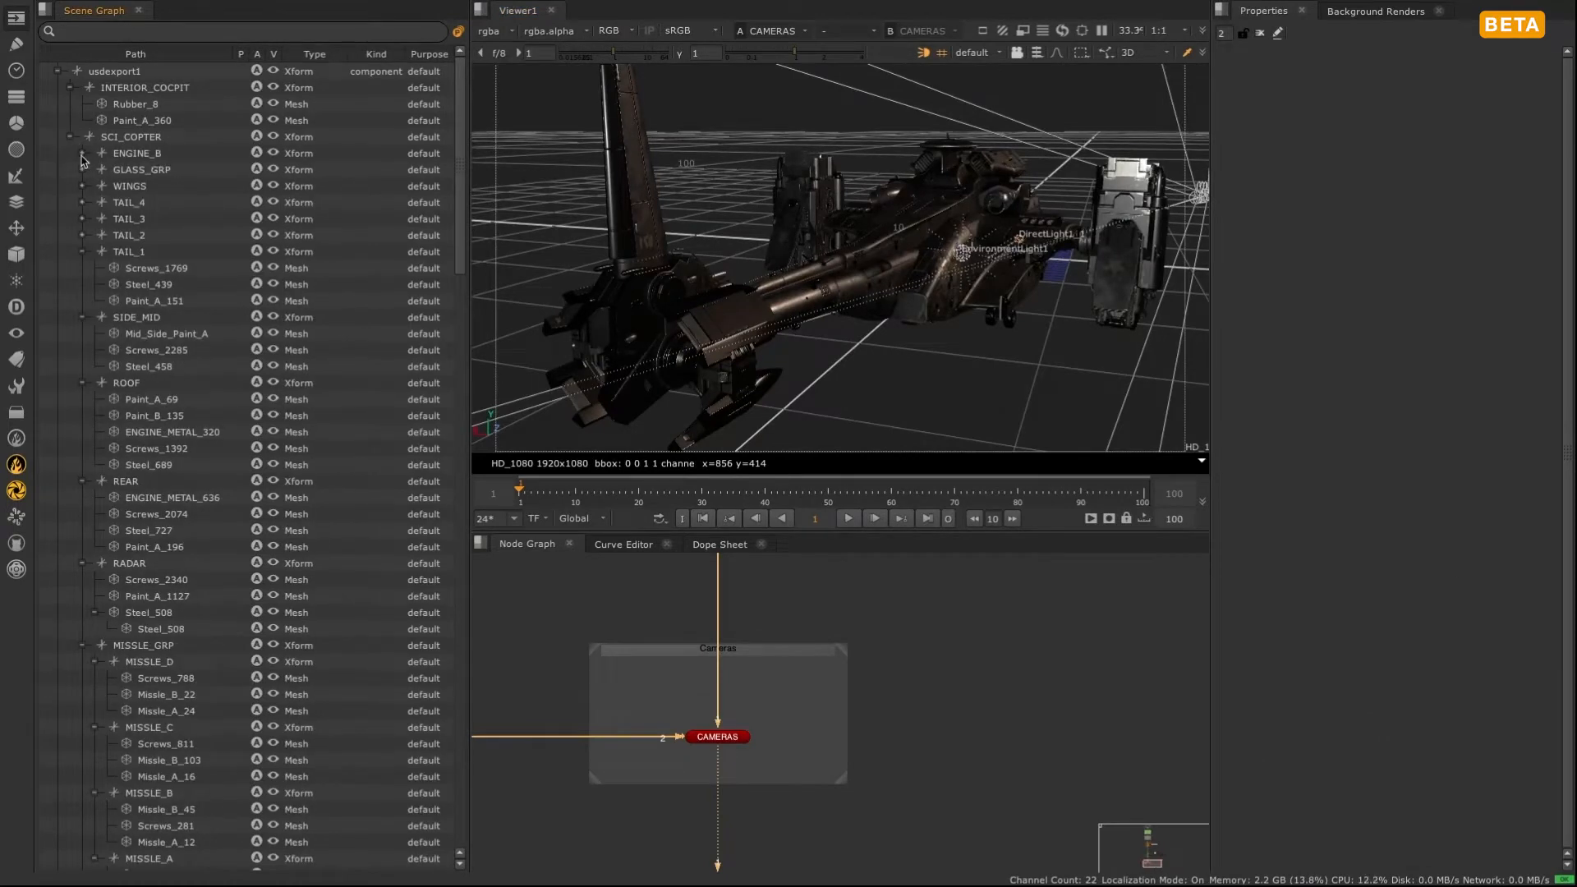
left_click(80, 152)
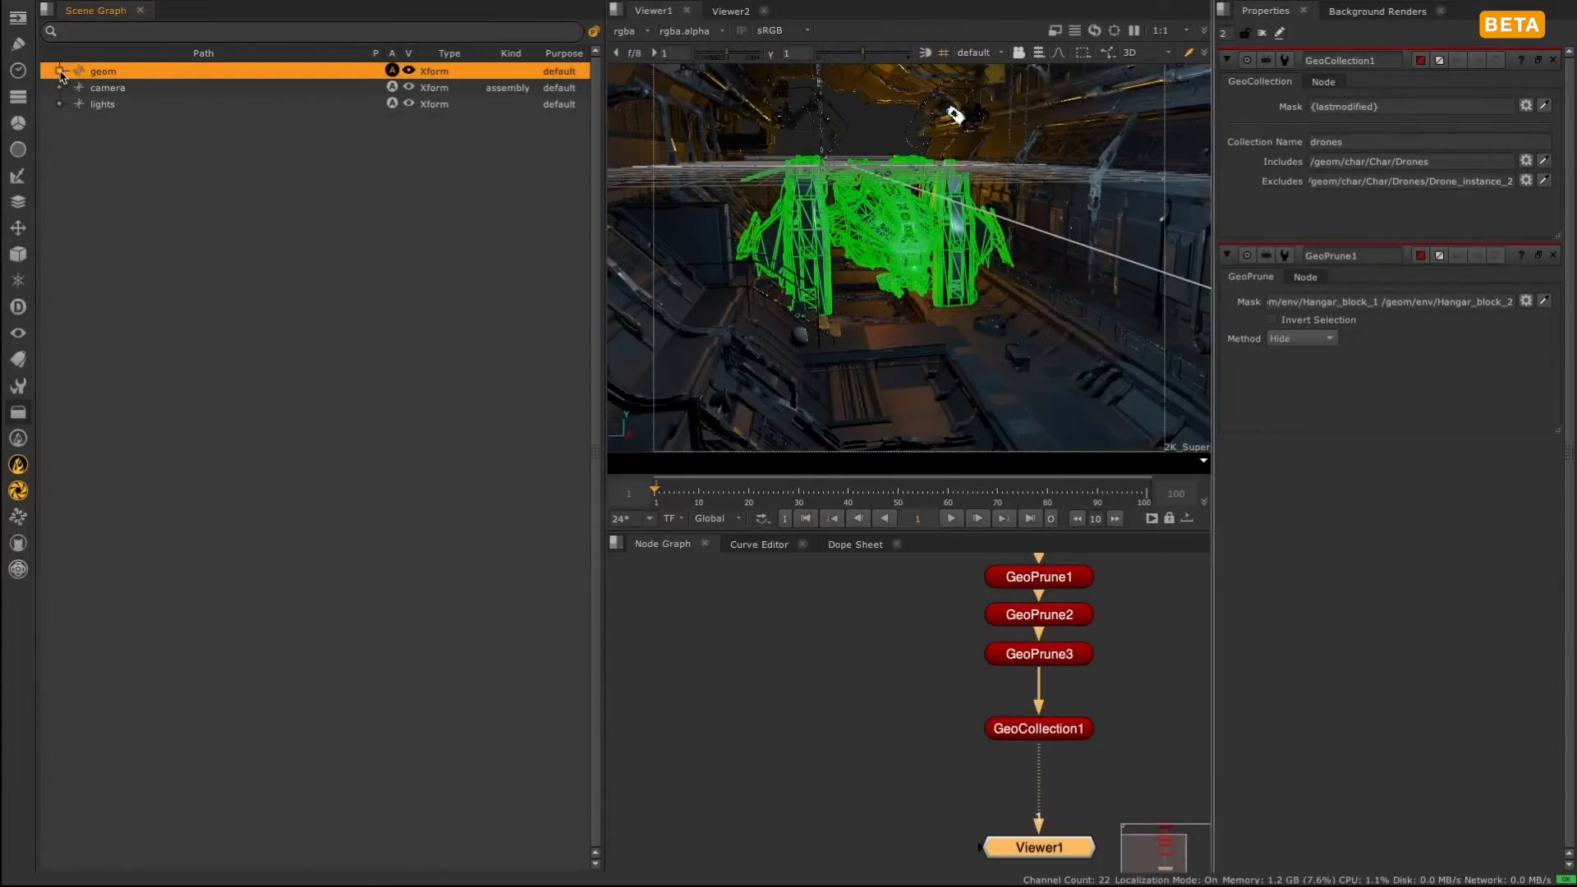
left_click(59, 71)
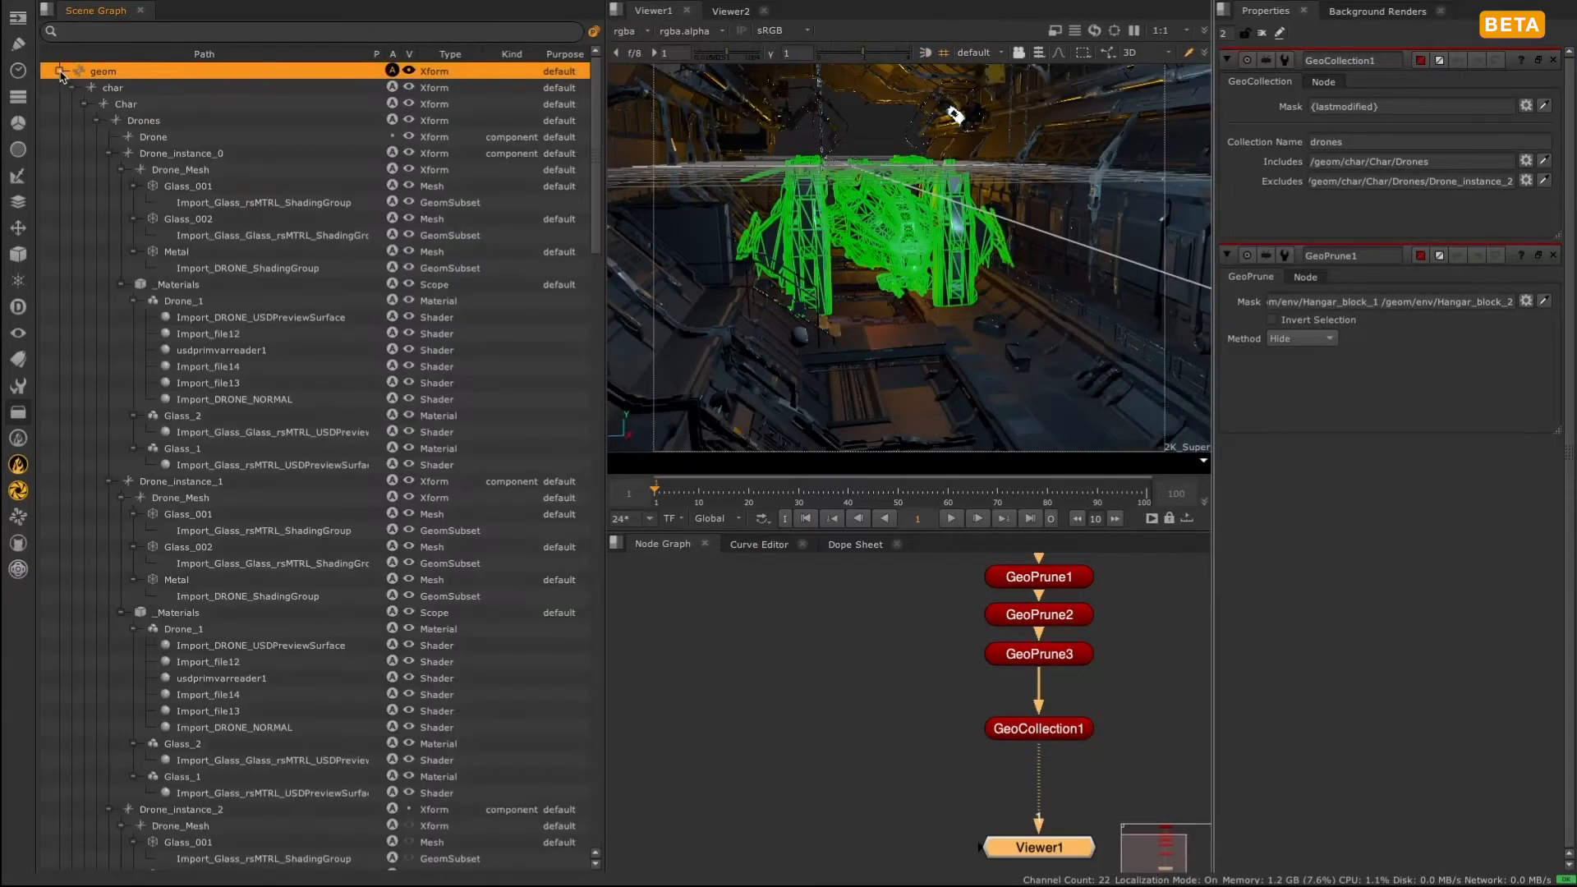
scroll("down", 3)
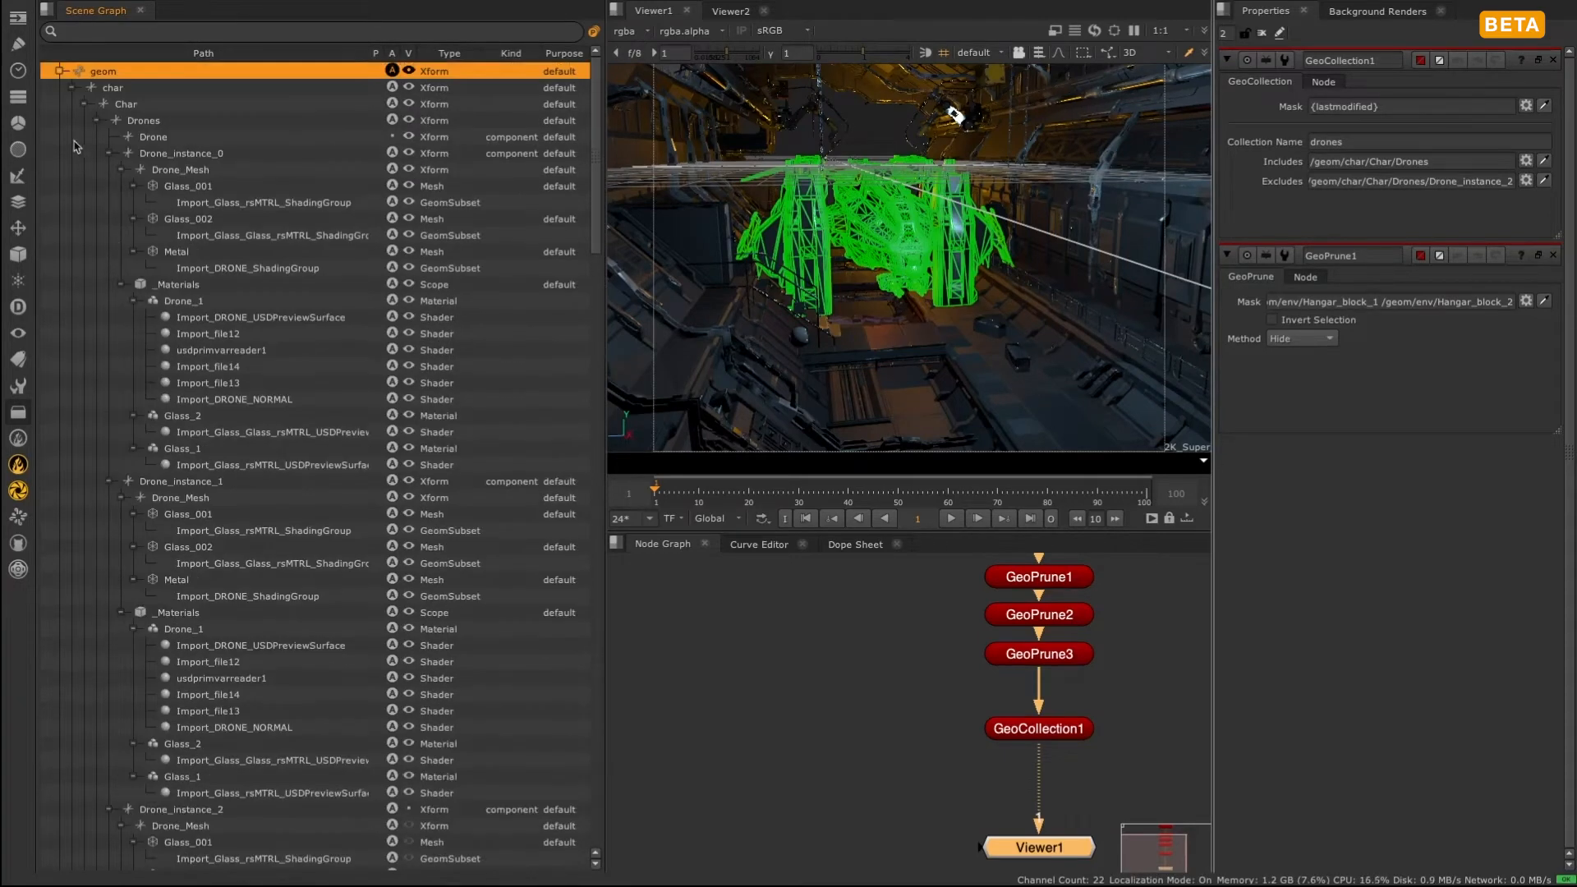
mouse_move(168, 104)
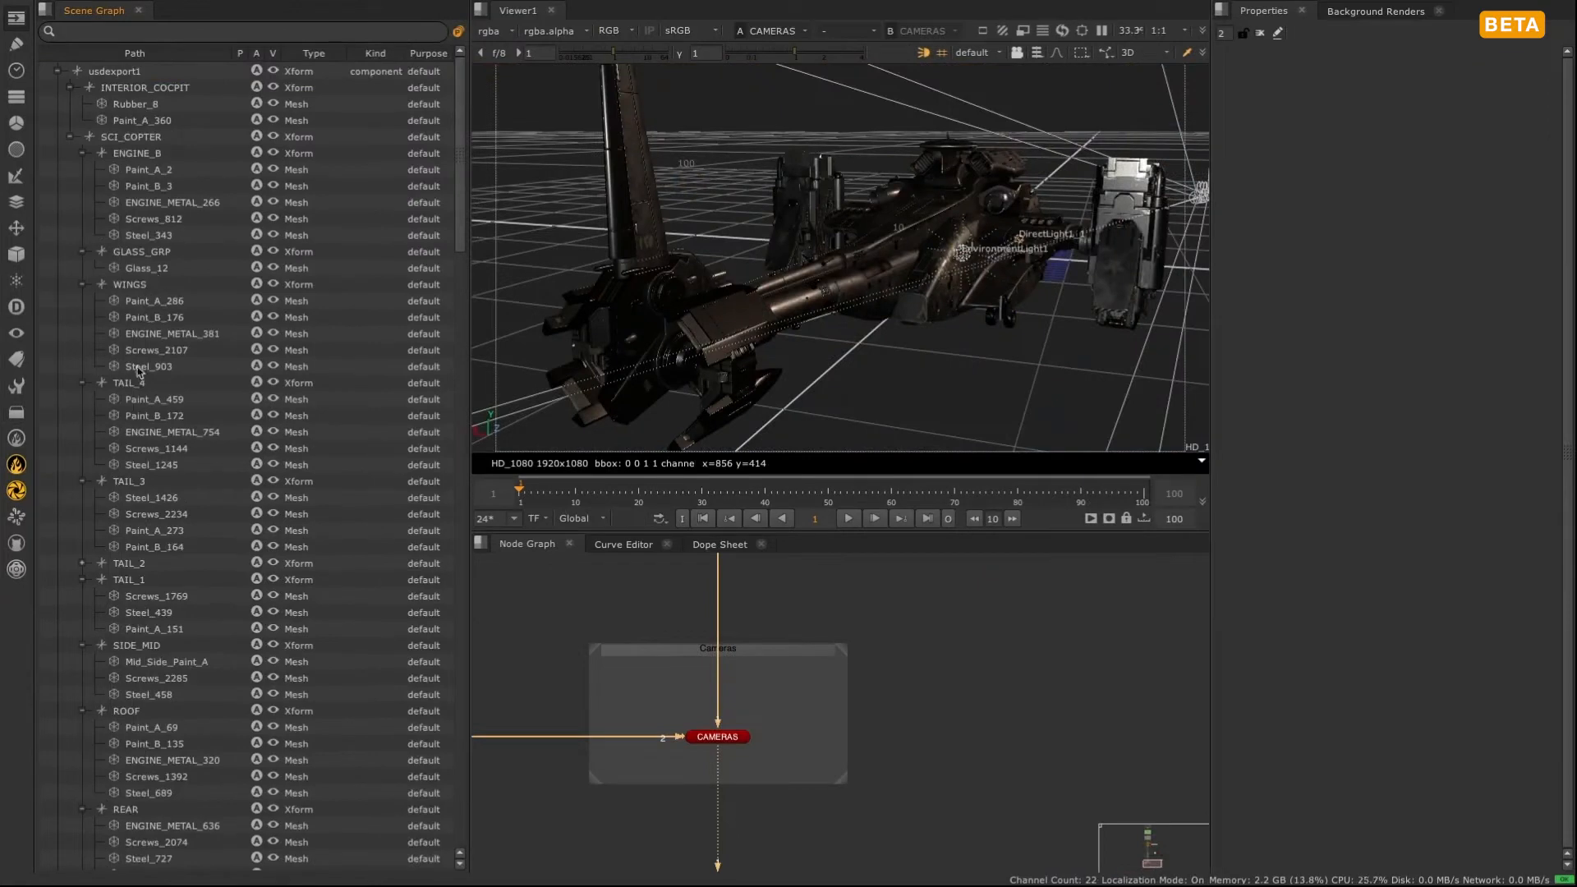
Select TAIL_4, Paint_B_172, Screws_1144 and WINGS to highlight each on the ship
left_click(128, 383)
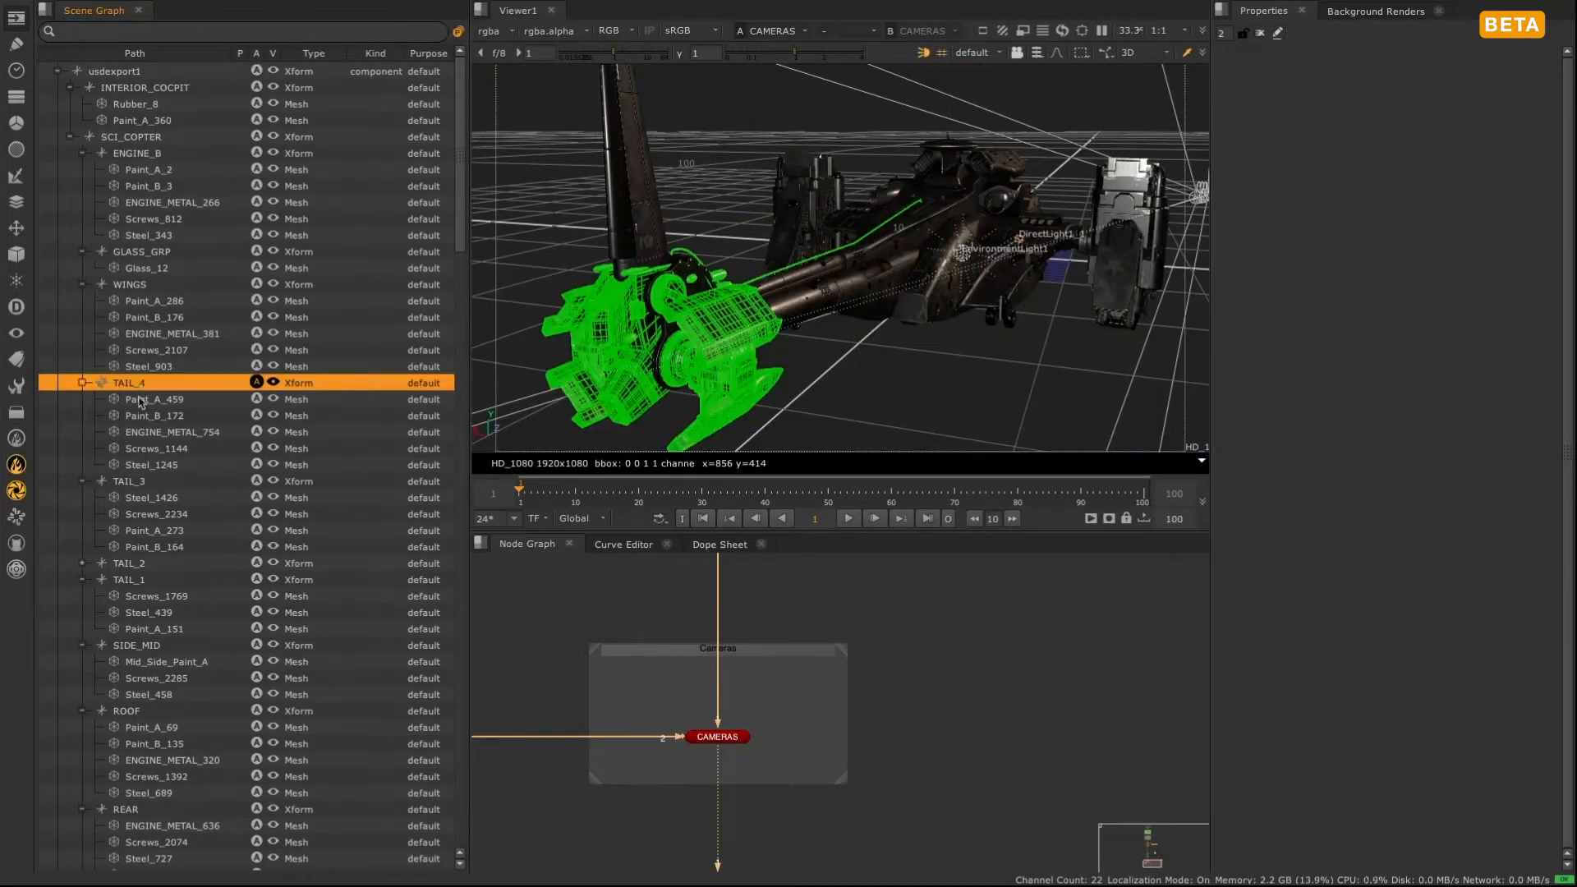
left_click(154, 416)
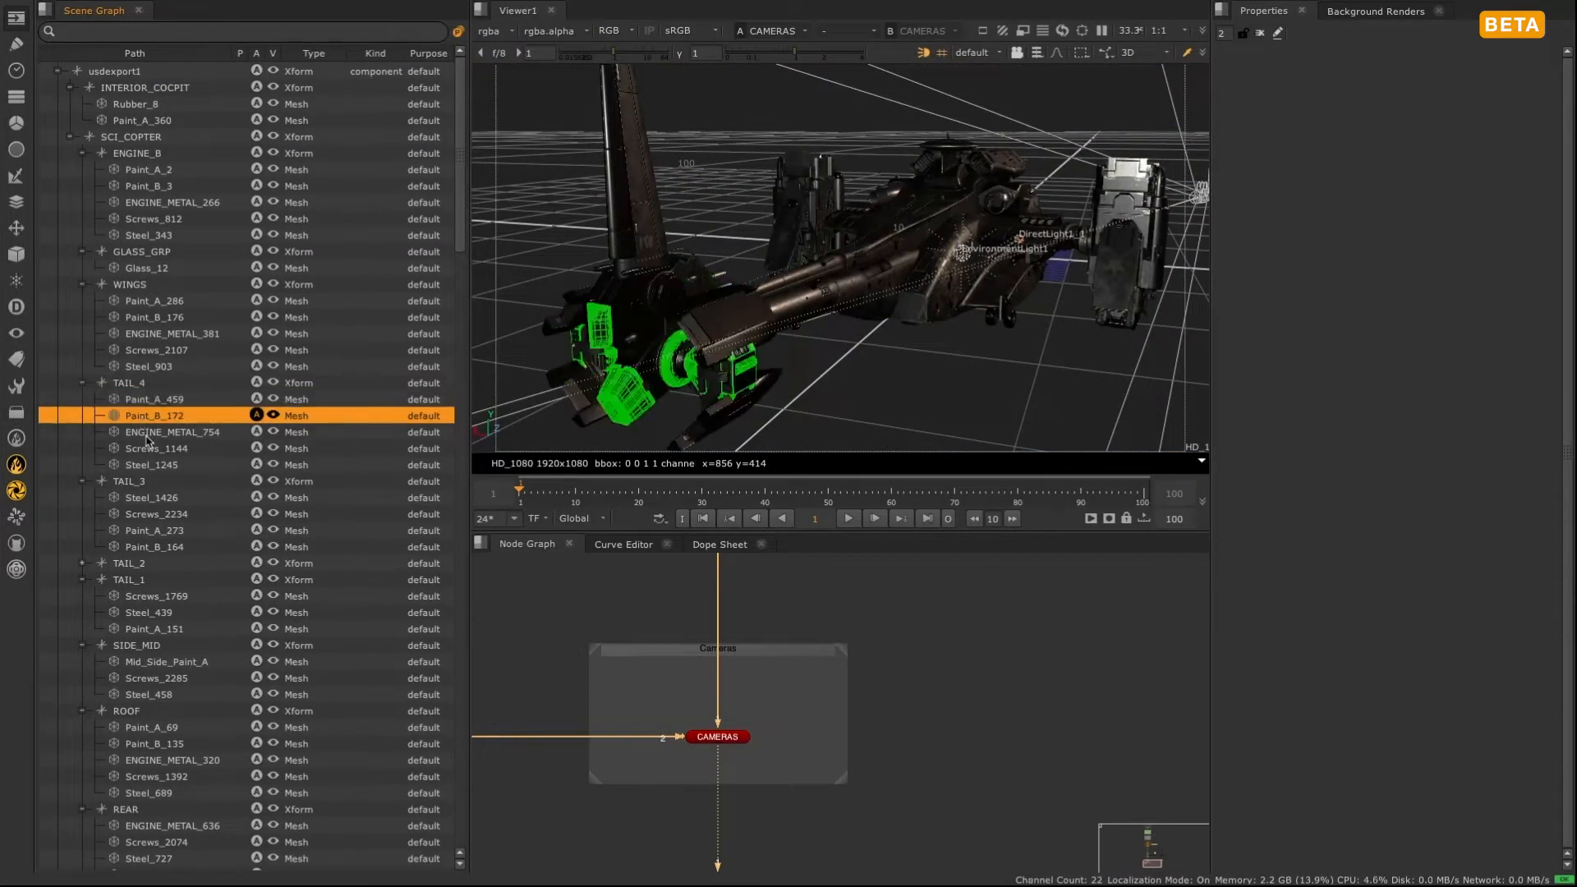
left_click(156, 447)
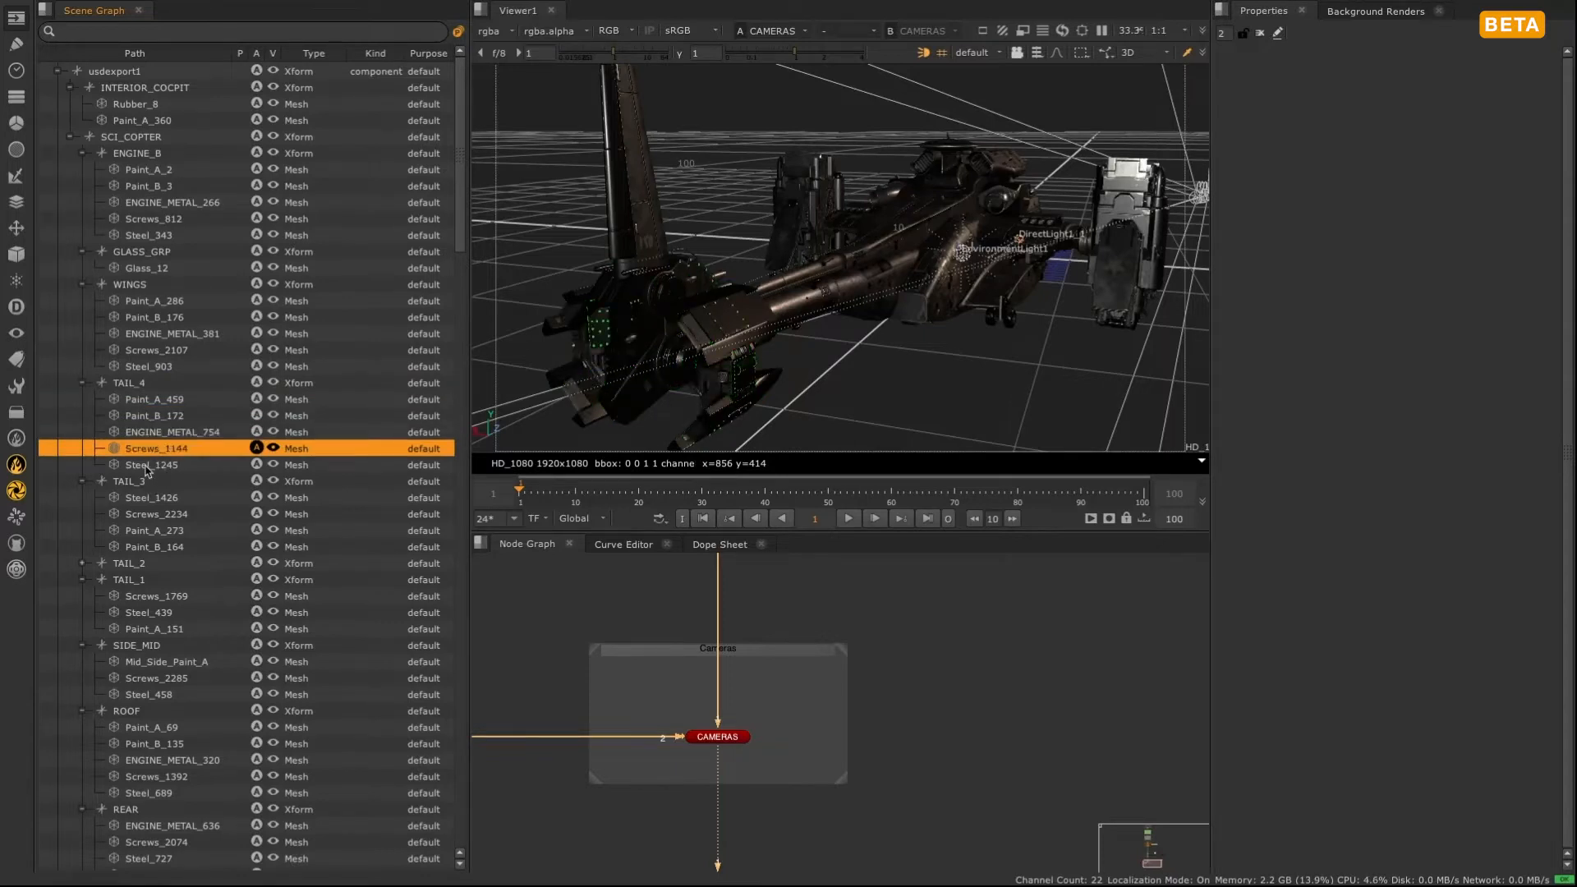
left_click(128, 284)
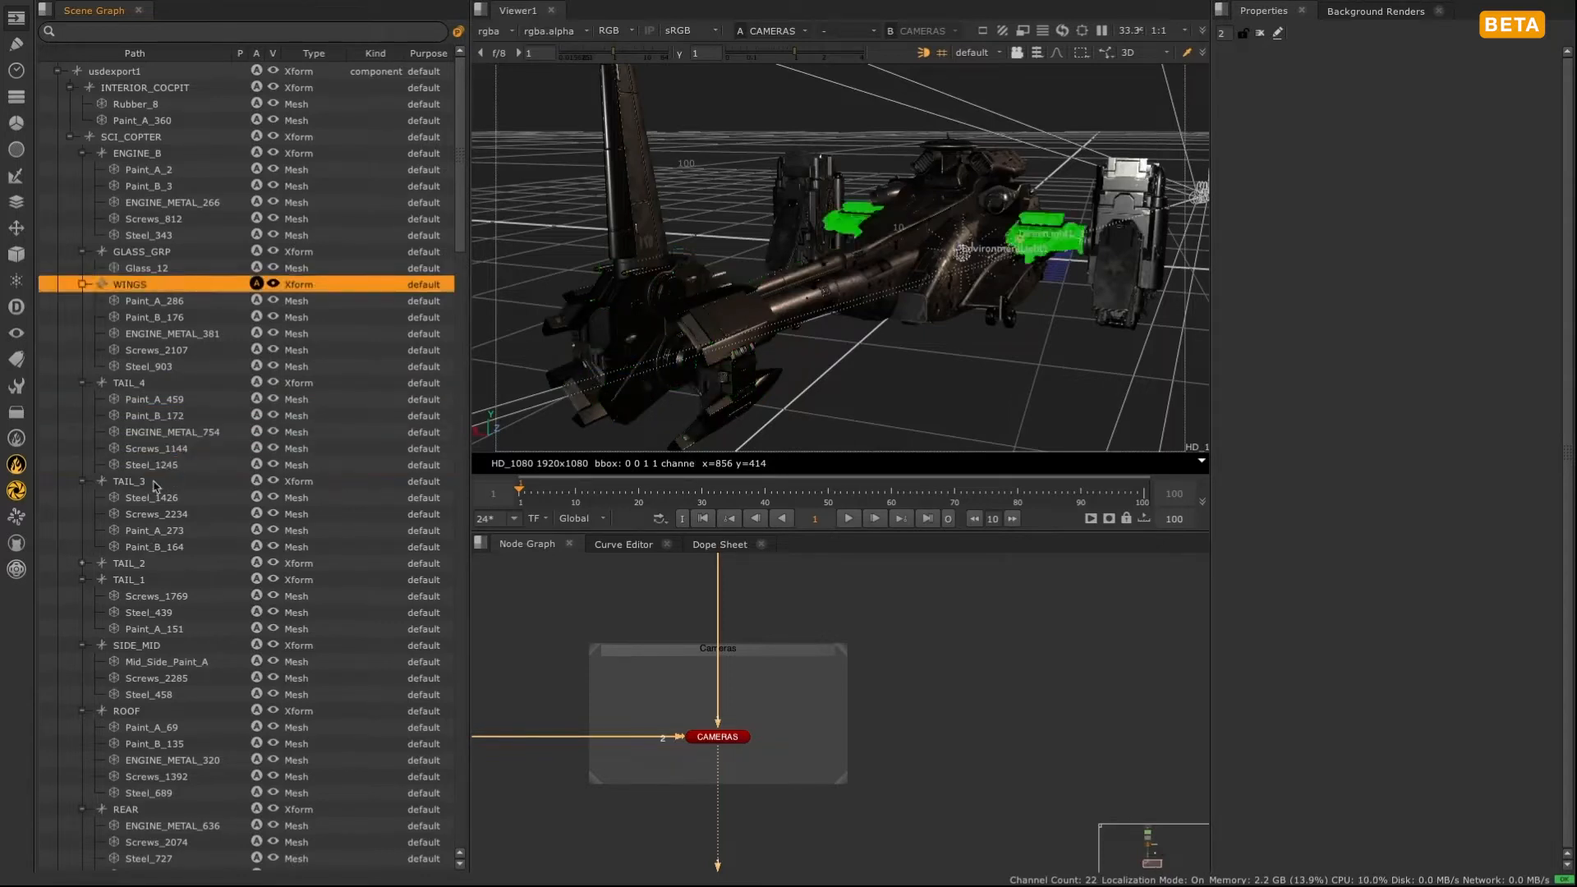
Select TAIL_2, Paint_A_318 and Steel_1245 so each lights up in the Viewer
left_click(128, 564)
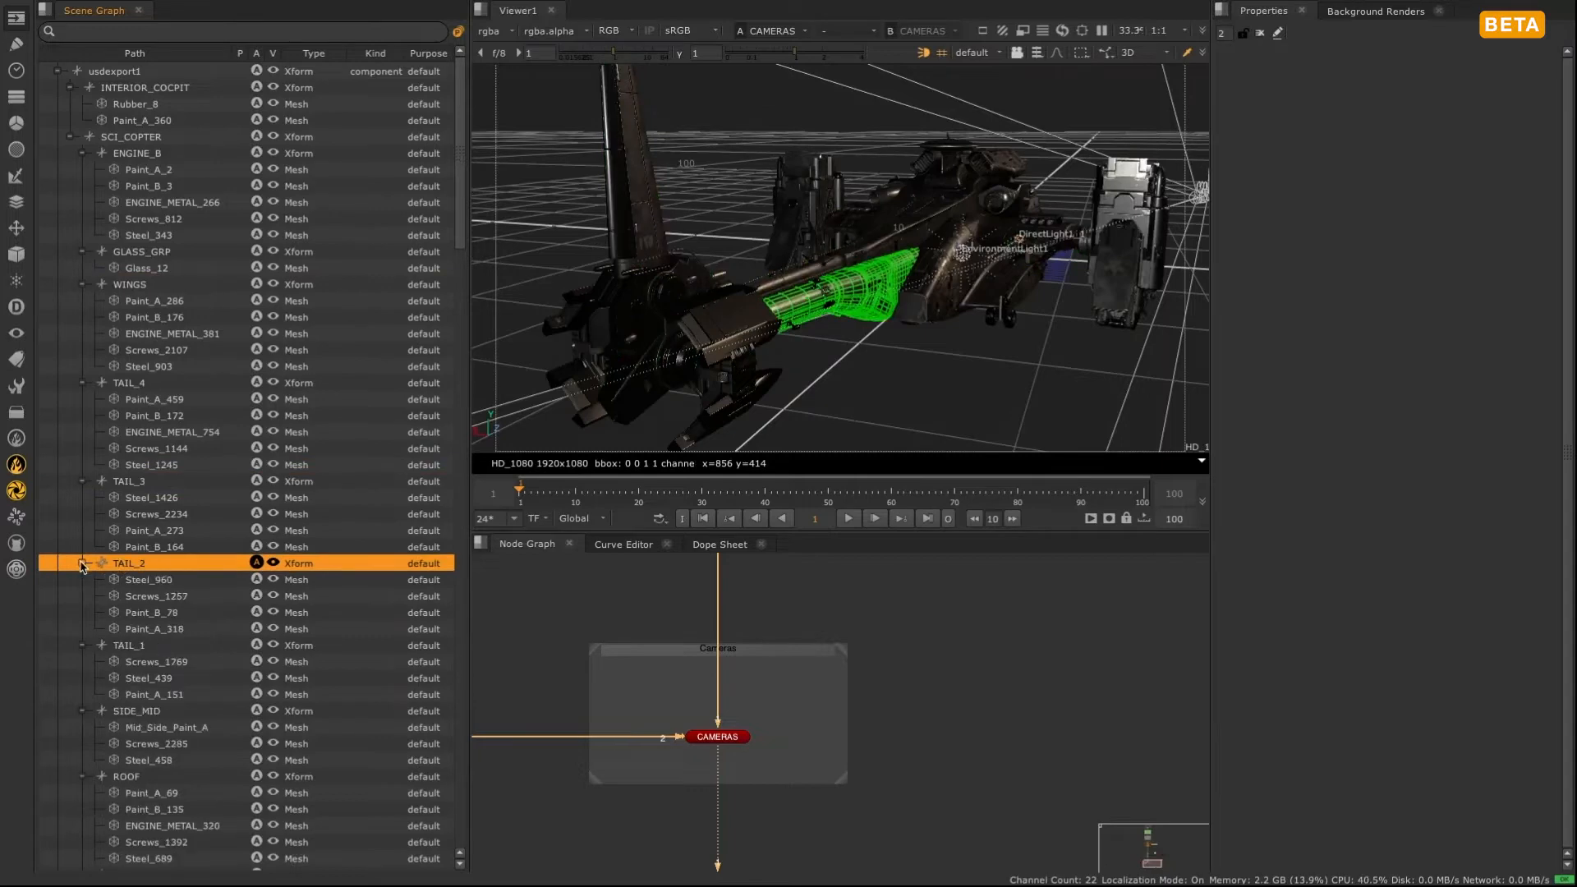
left_click(156, 628)
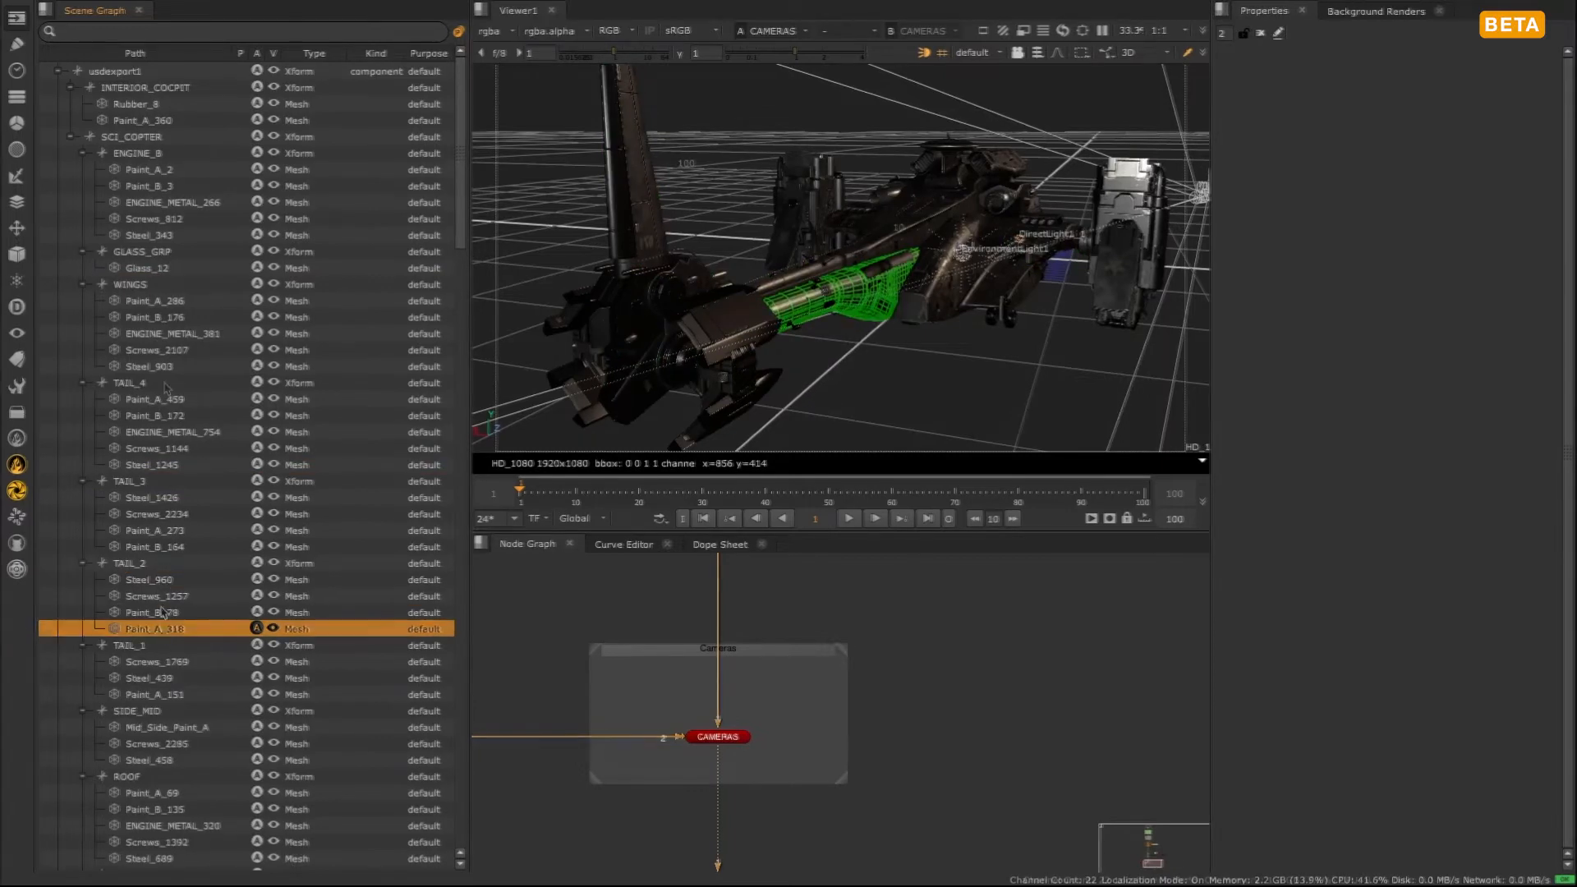
left_click(156, 415)
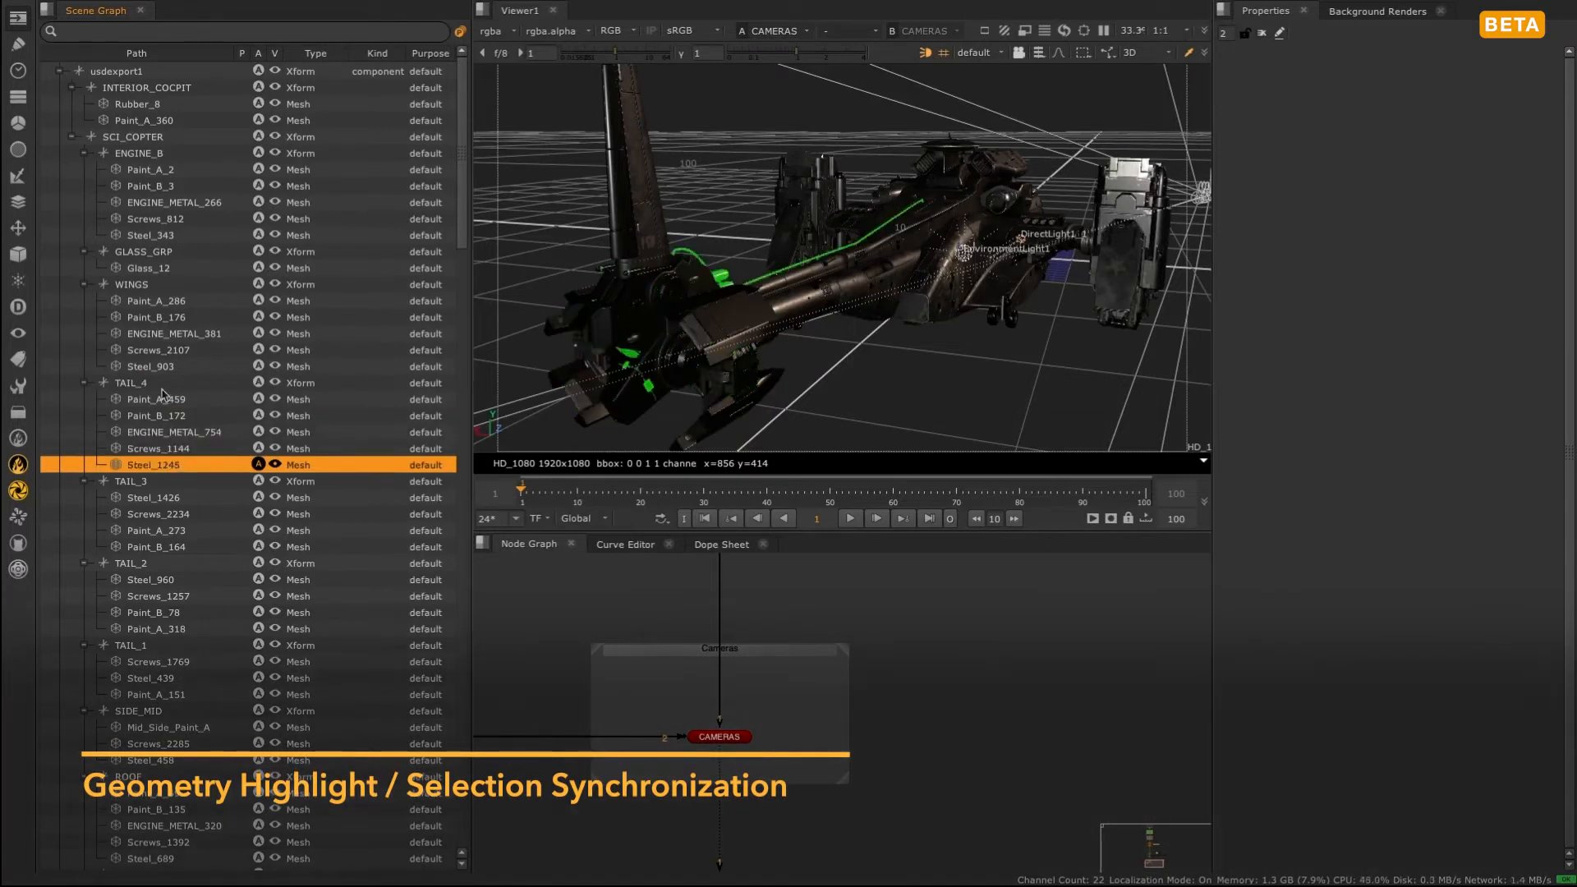
Select WINGS, Screws_2234, ENGINE_METAL_754 and Paint_A_459 in turn, each highlighting on the ship
left_click(132, 284)
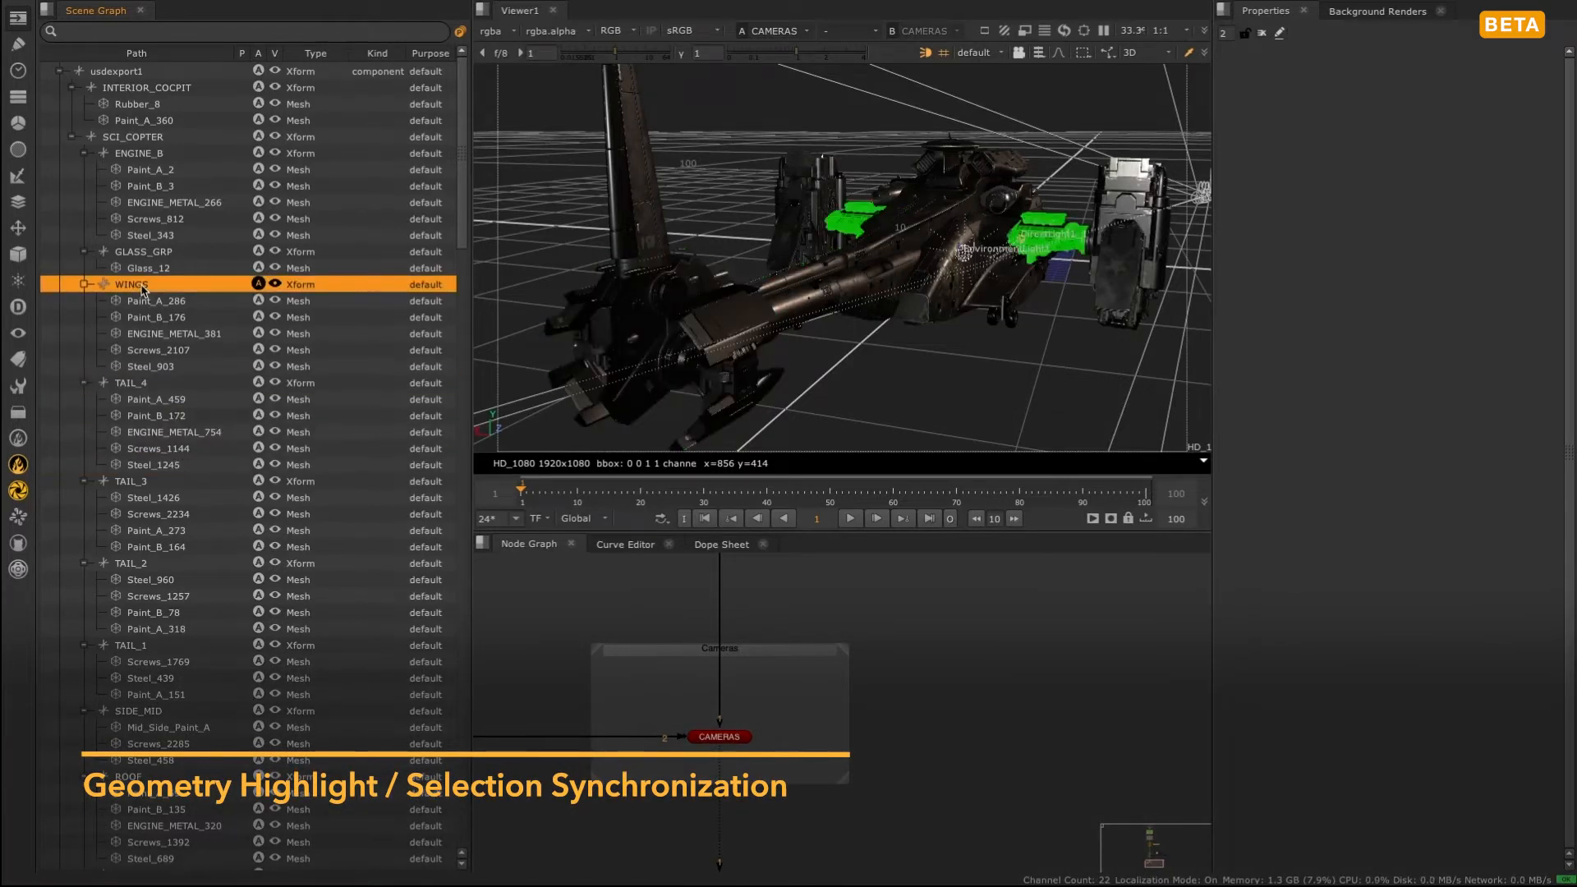
left_click(157, 514)
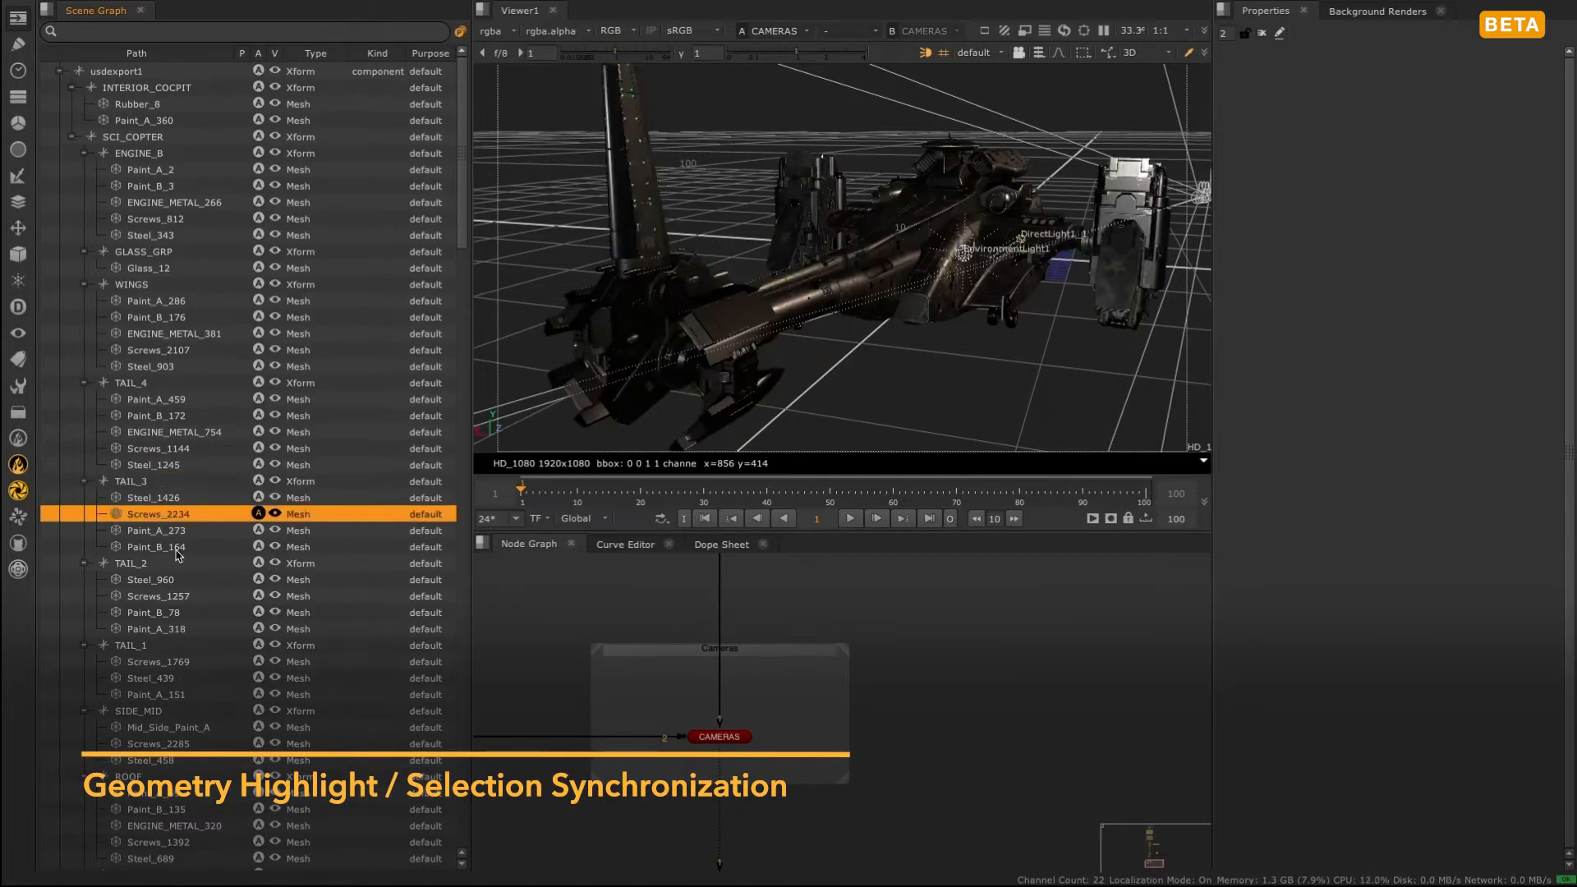
left_click(173, 432)
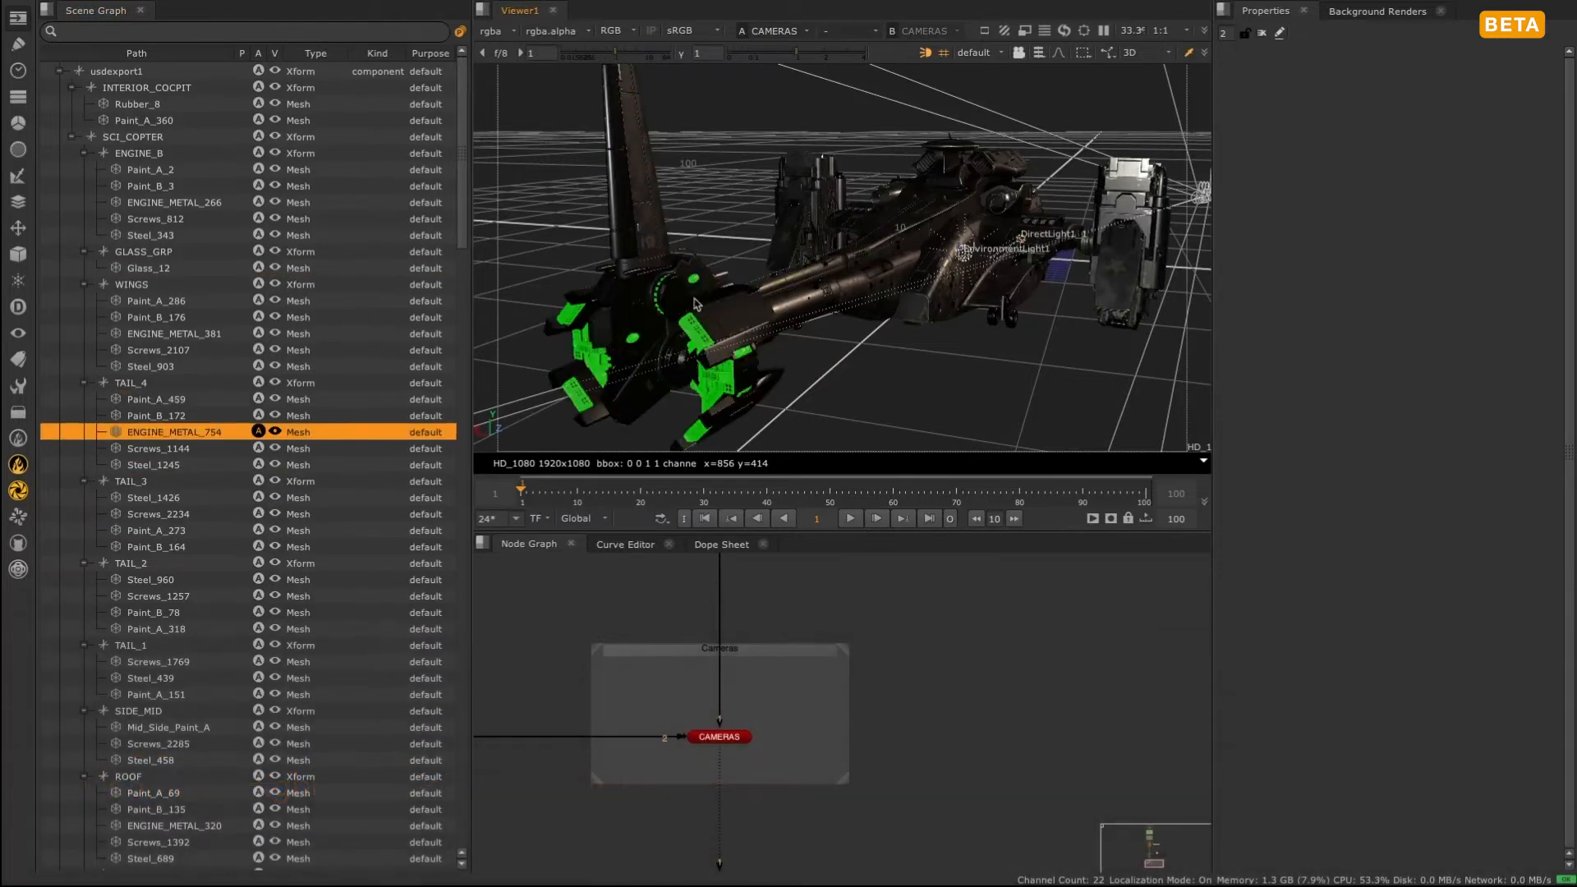
left_click(157, 397)
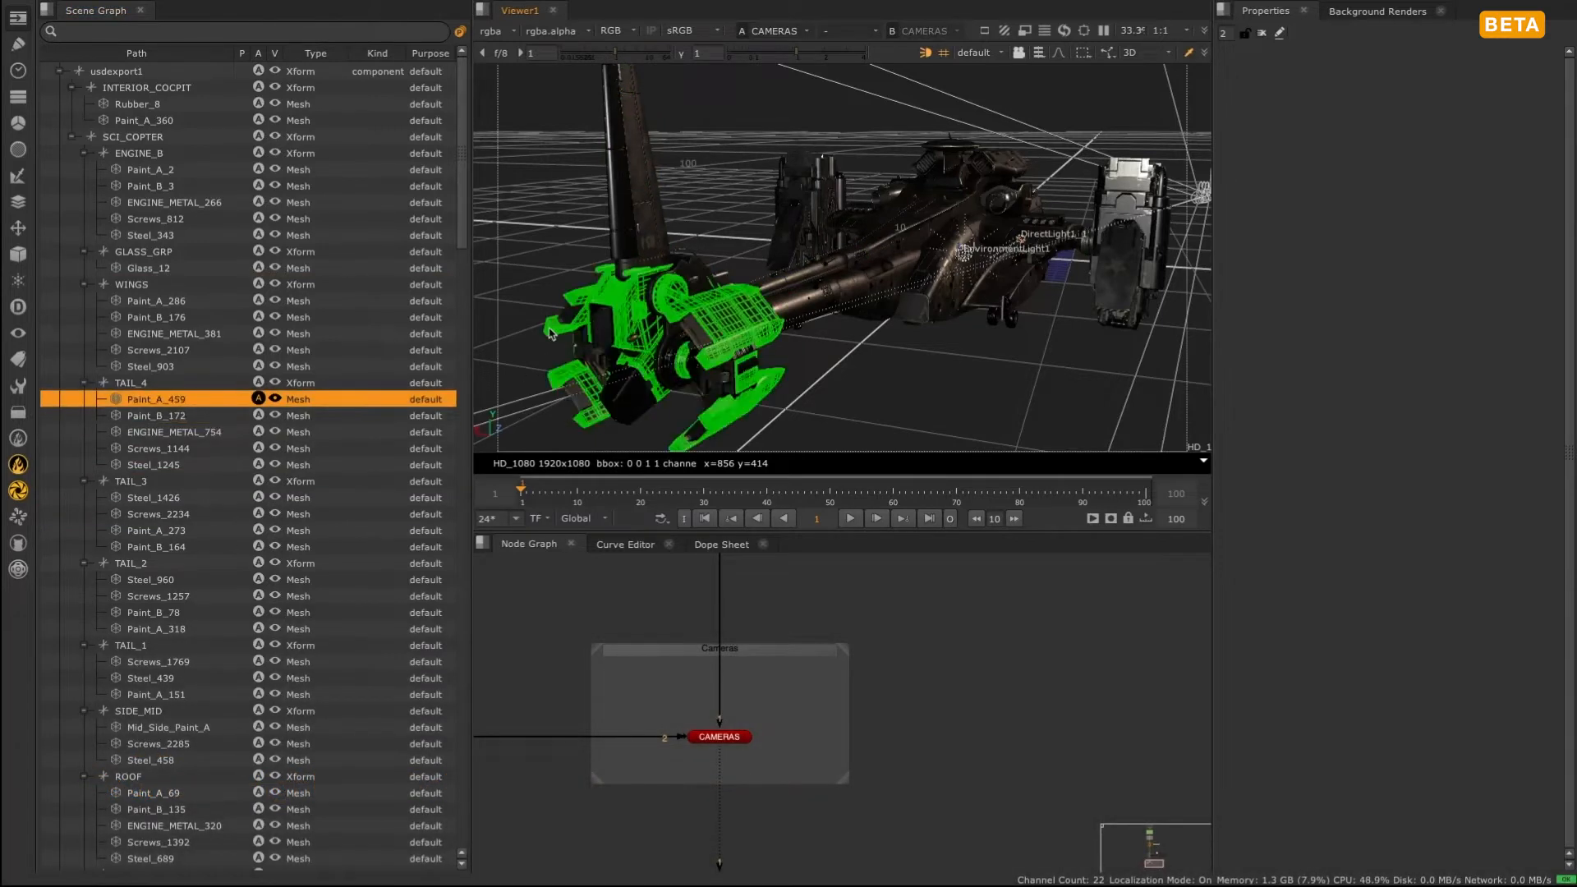
left_click(153, 299)
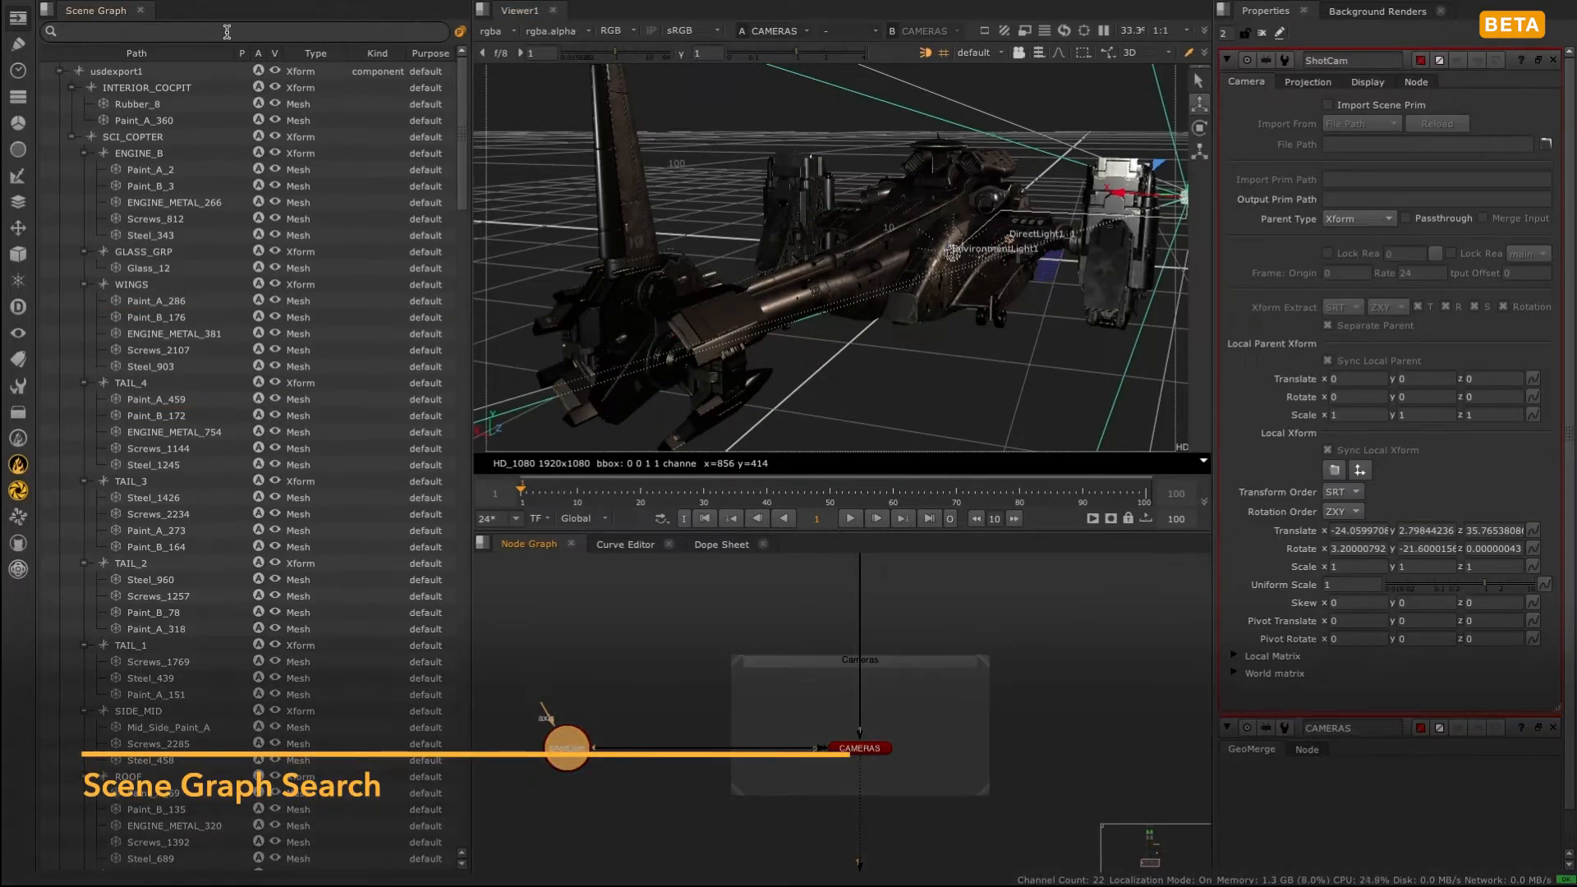
Search the Scene Graph for 'engine' and step through the matches starting at ENGINE_B
type("e")
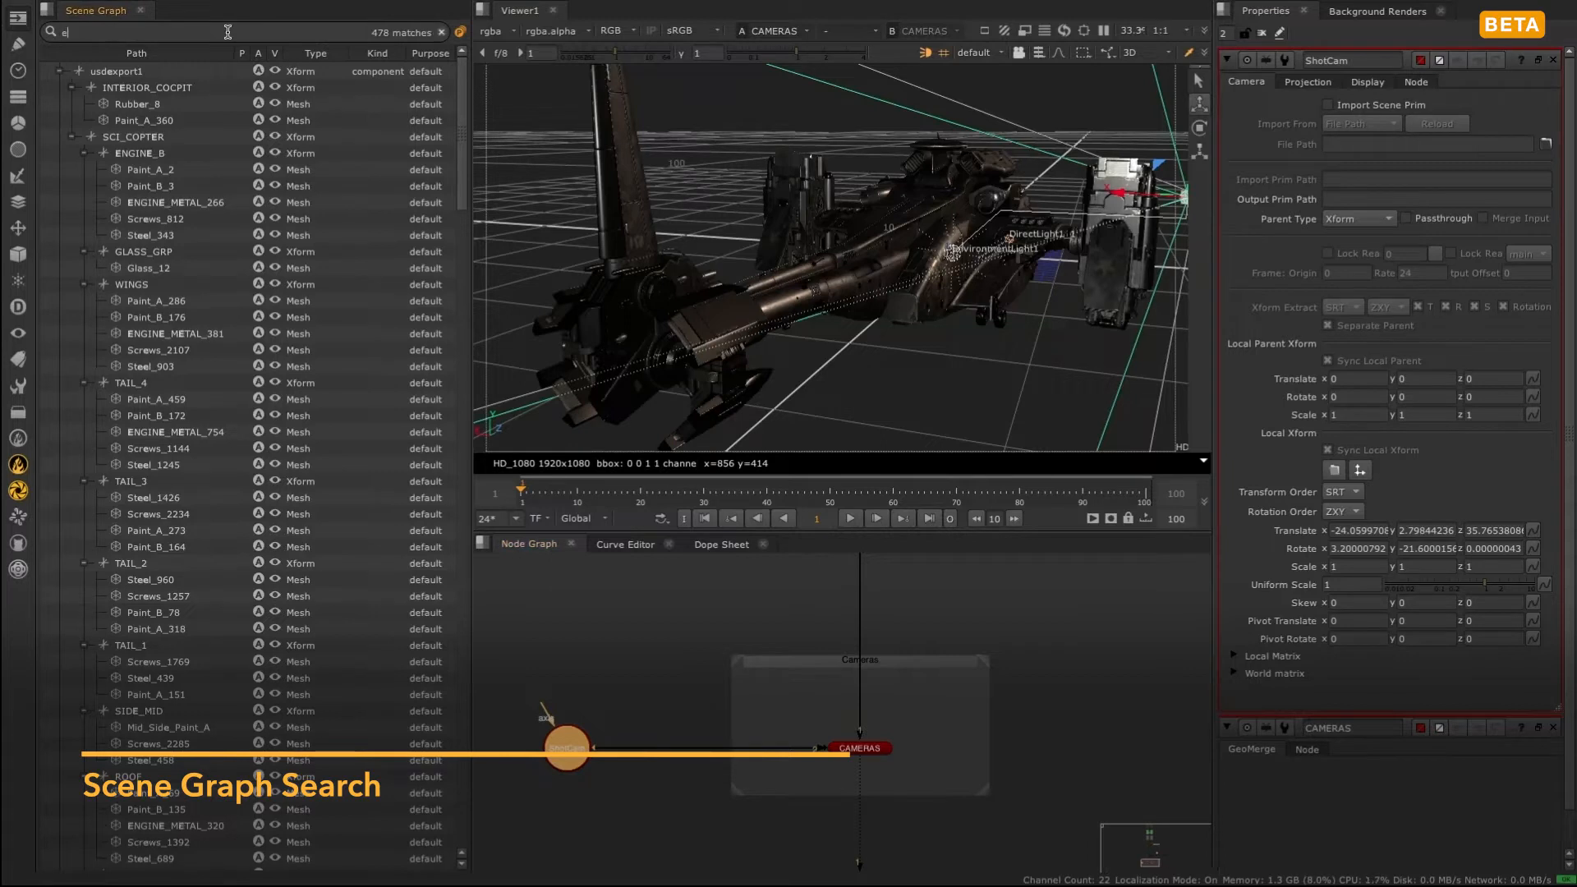
type("ngine")
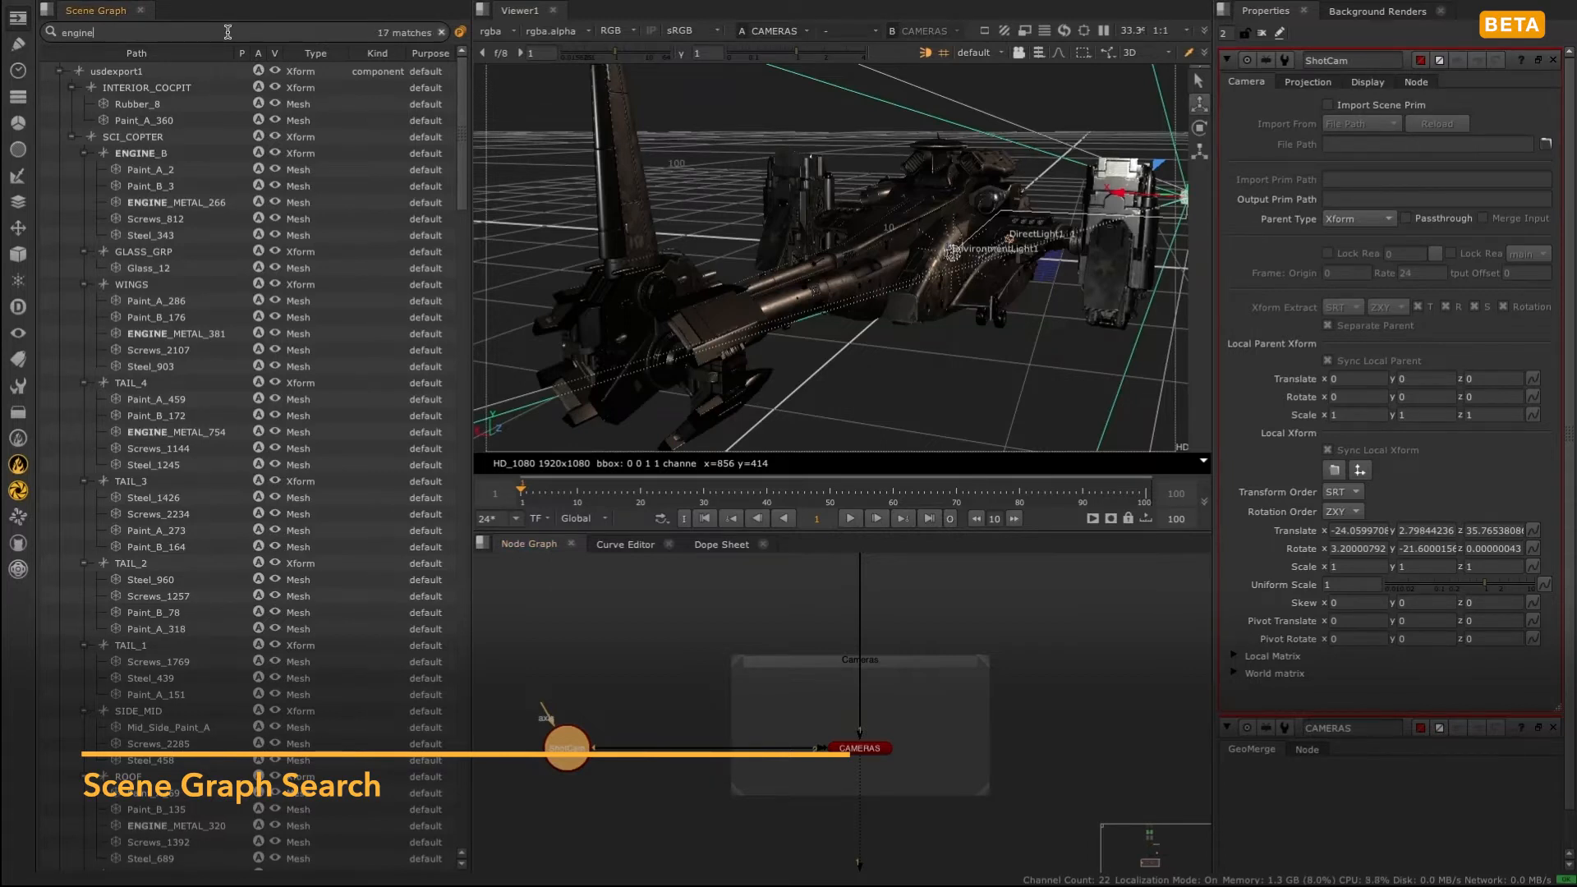
left_click(146, 152)
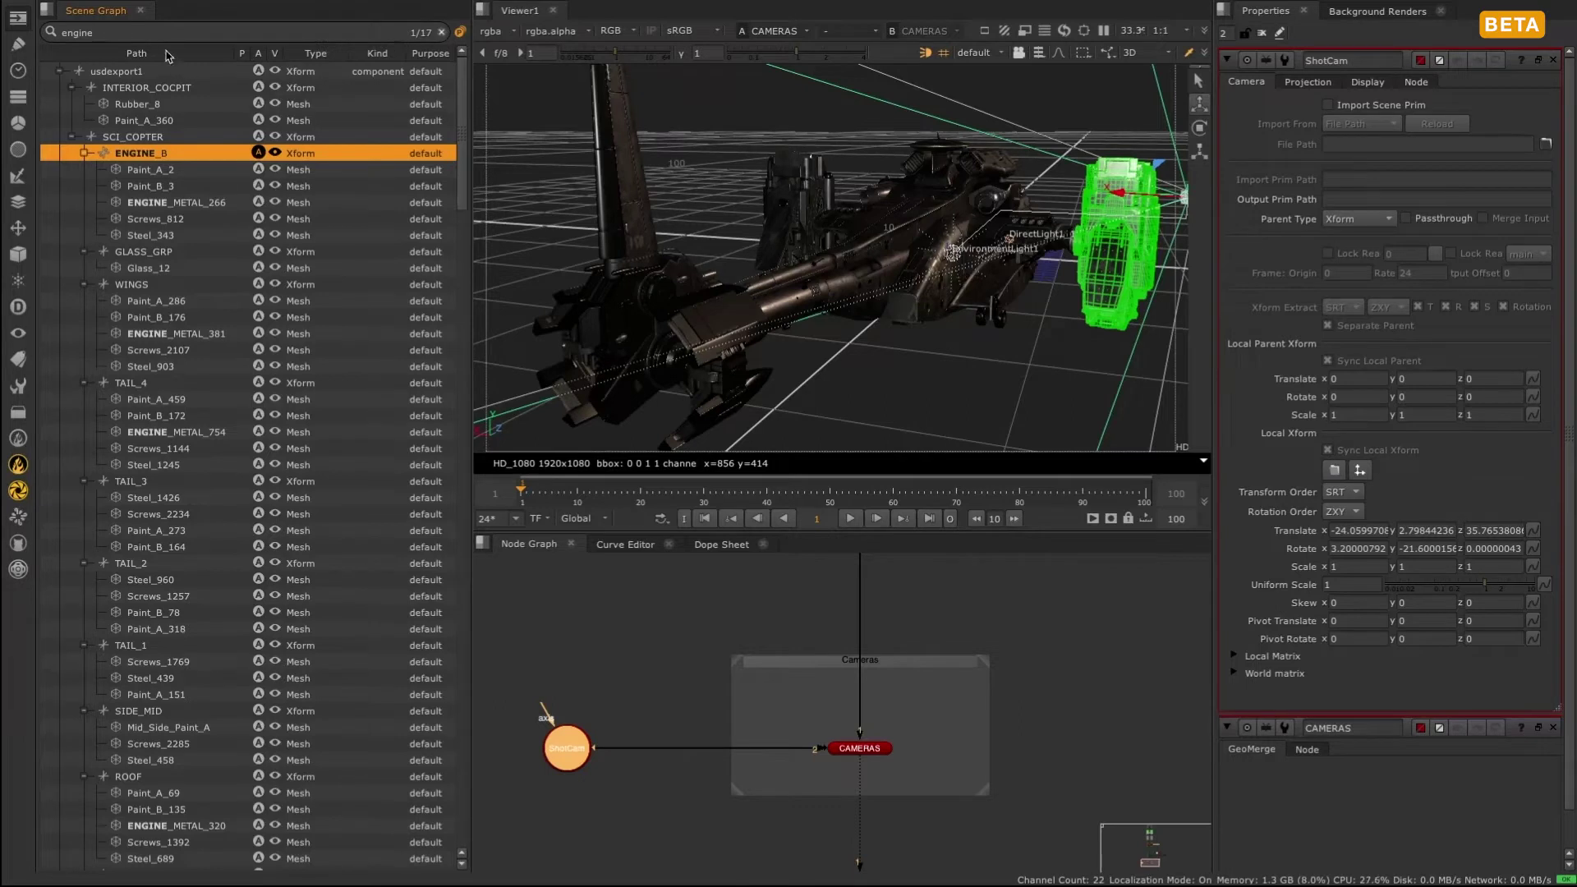
left_click(175, 202)
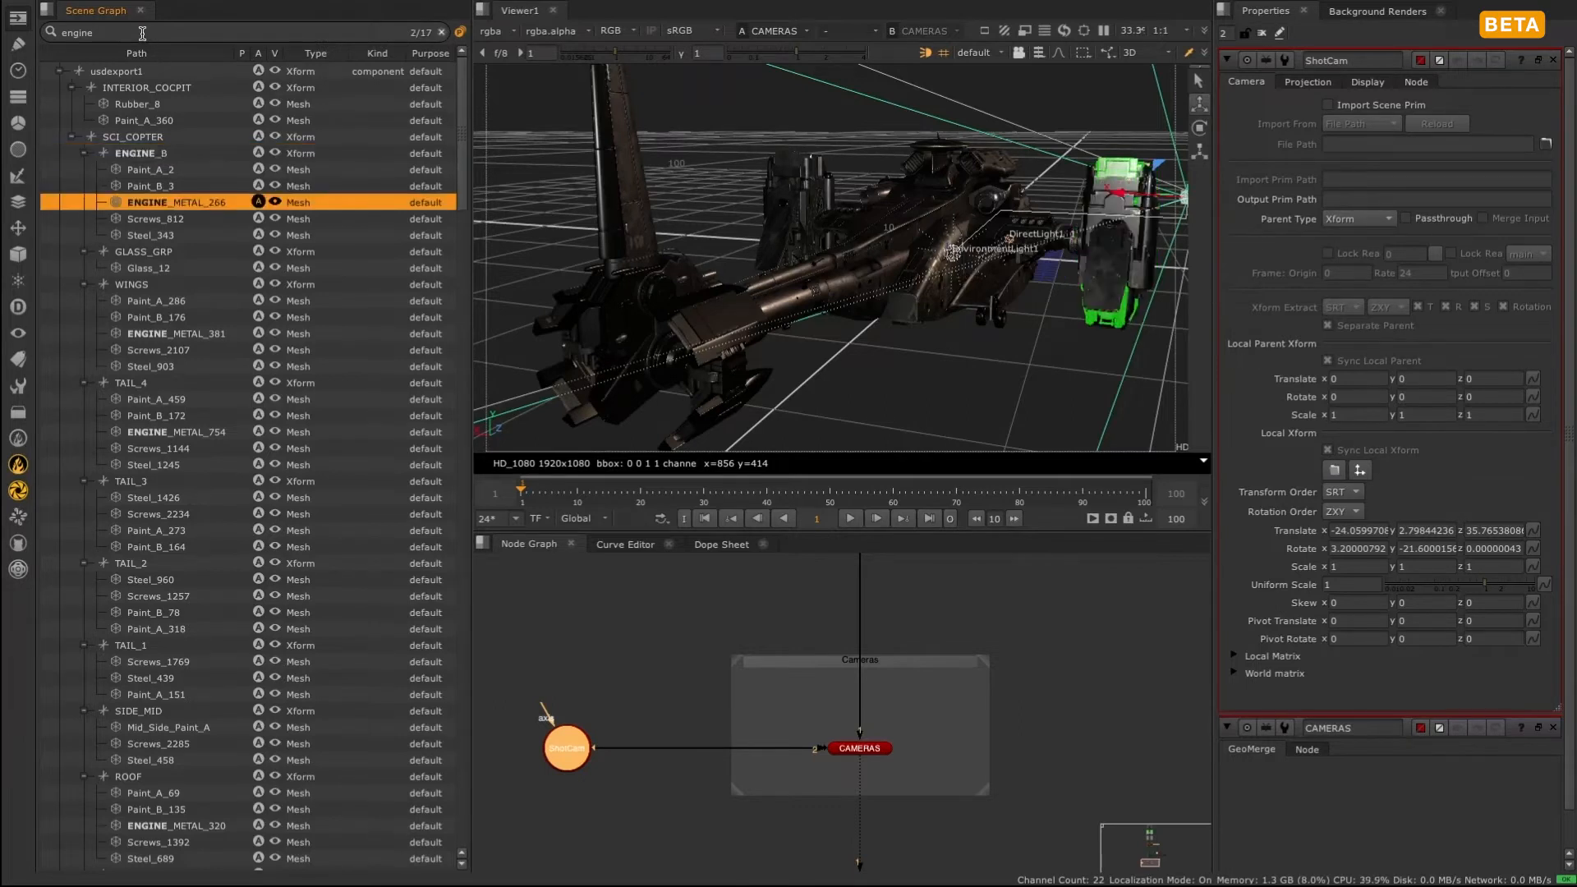
left_click(175, 432)
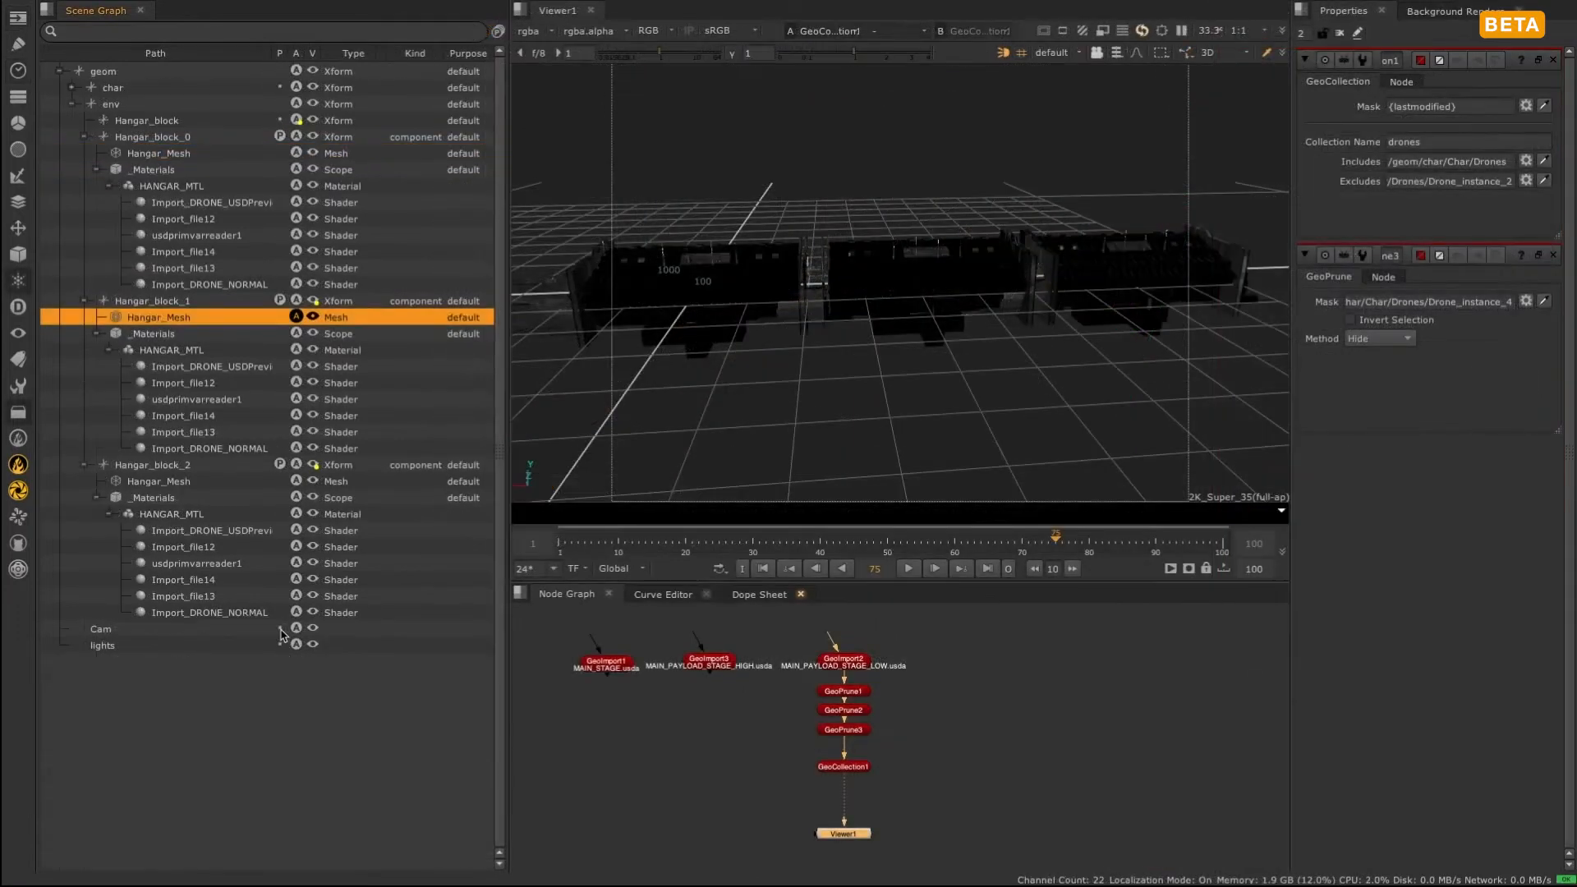
Unload Hangar_block_2 and then all hangar blocks so their geometry leaves the Viewer
left_click(101, 465)
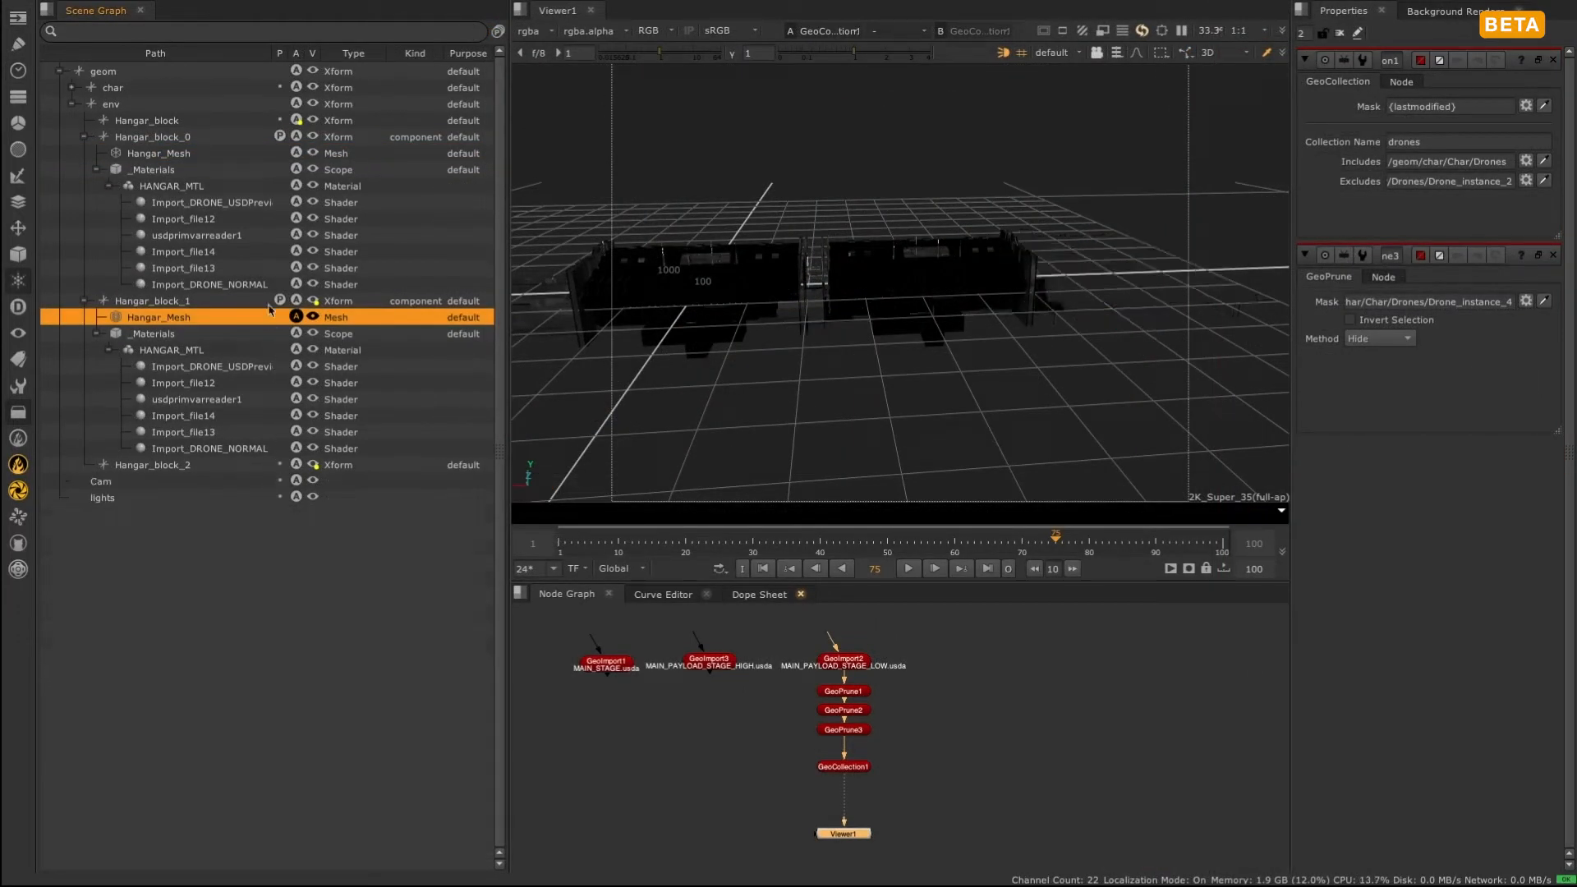
left_click(90, 103)
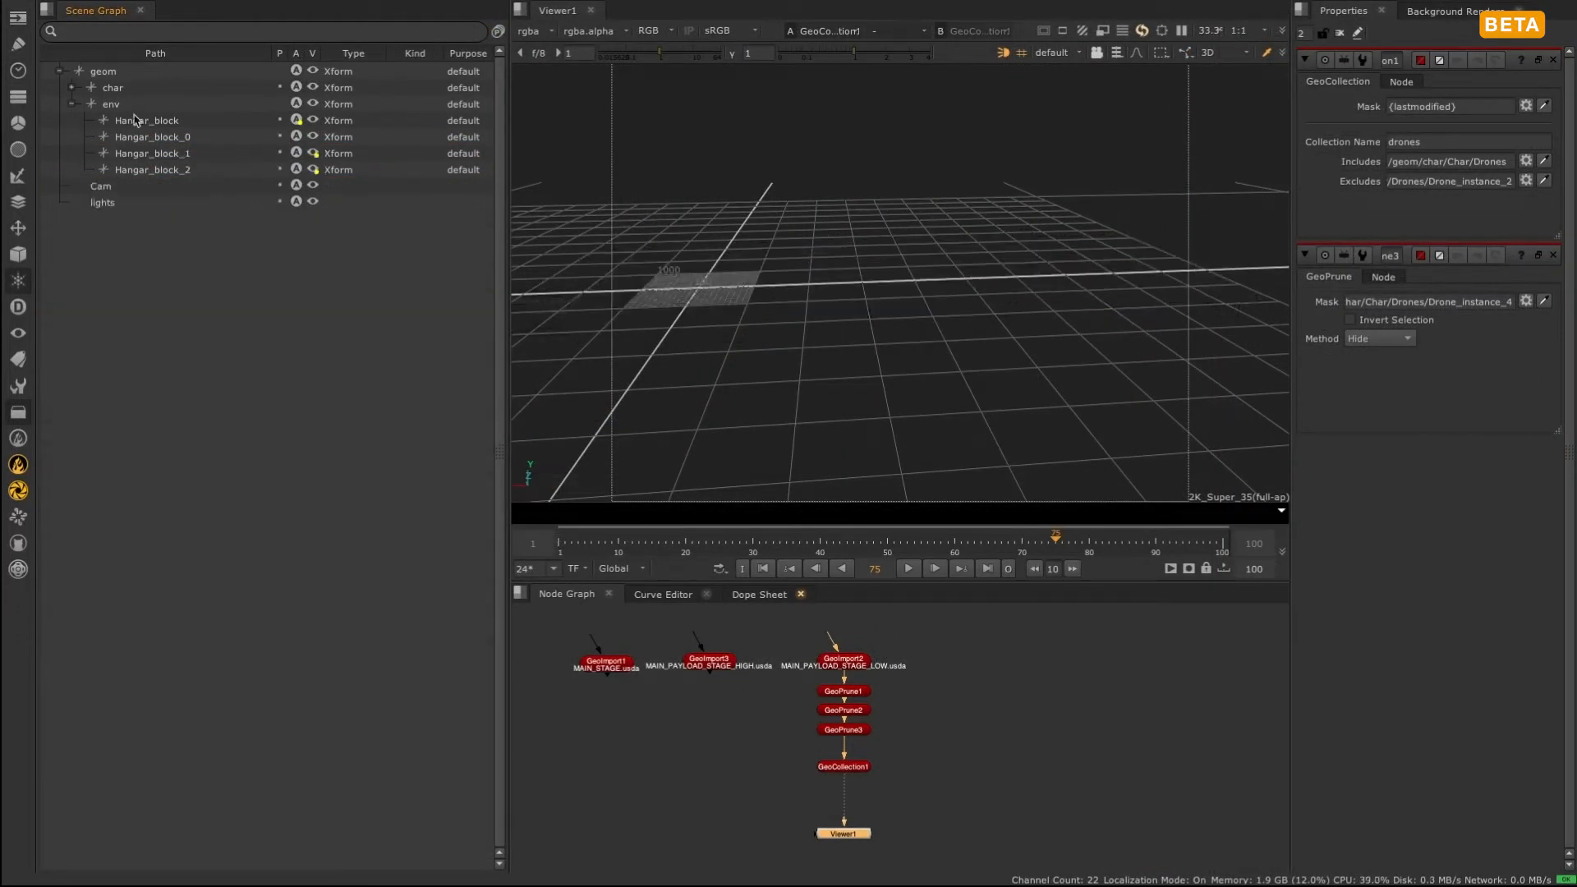
mouse_move(231, 219)
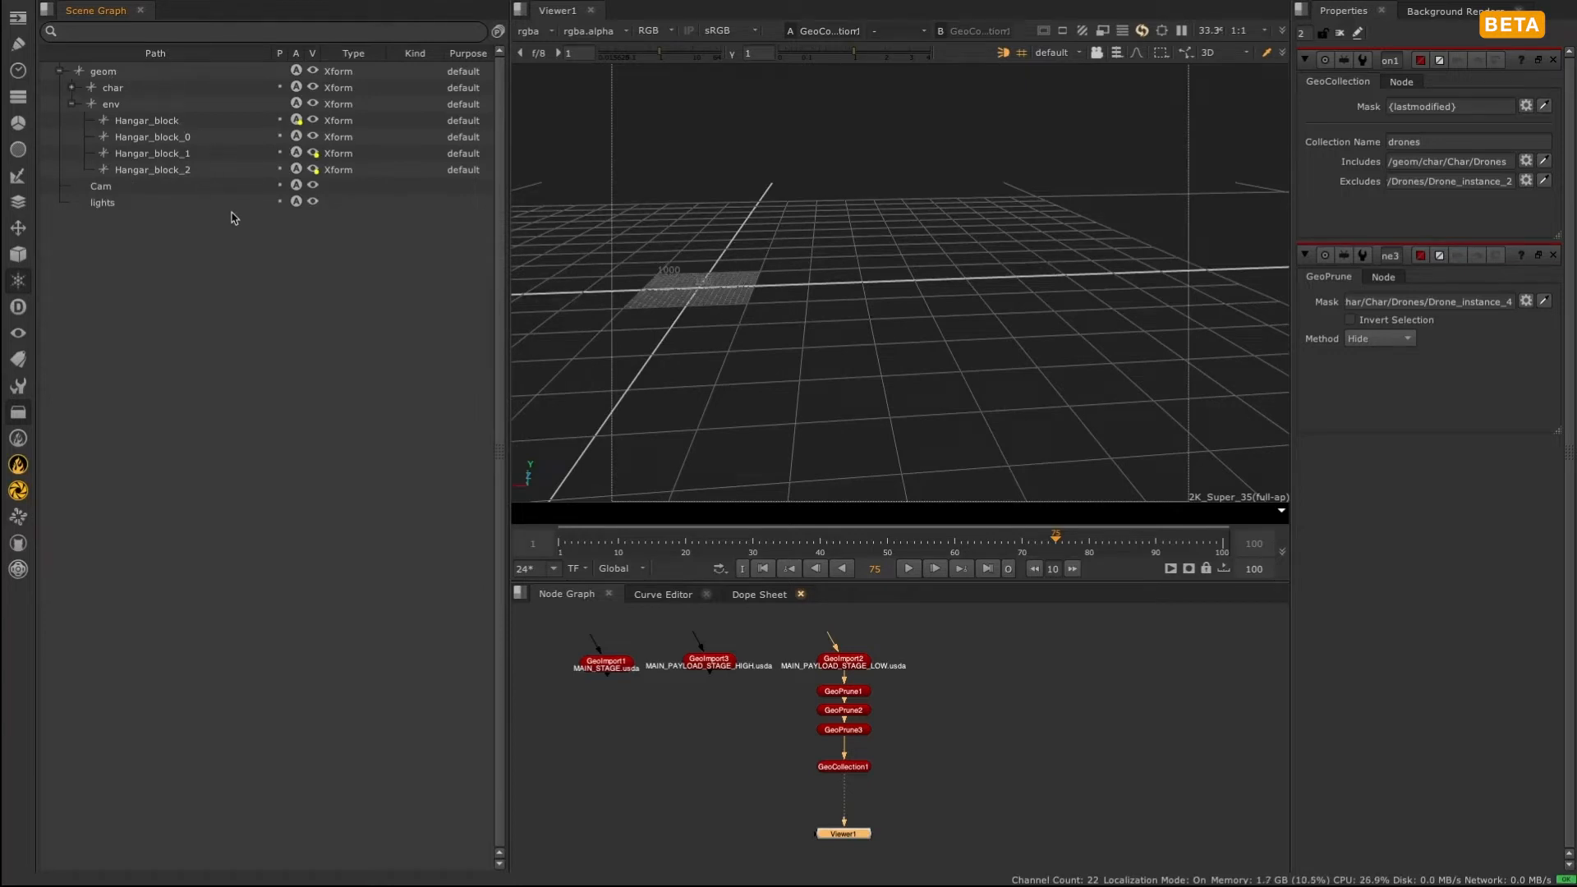
mouse_move(486, 137)
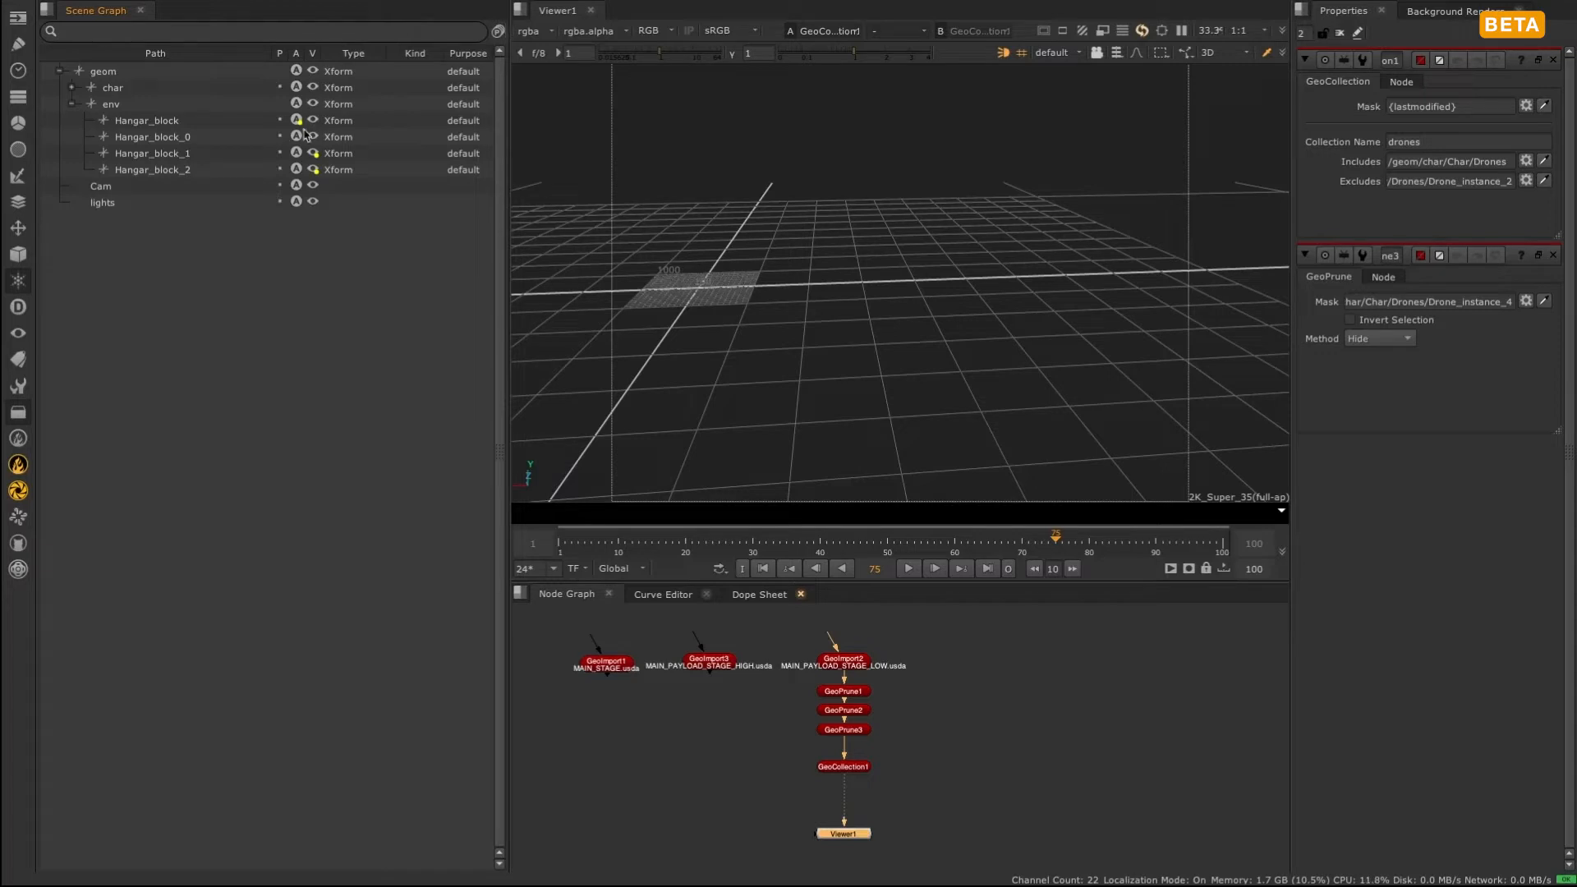
Load all hangar blocks back and expand Hangar_block_0 and Hangar_block to show meshes and materials
left_click(90, 136)
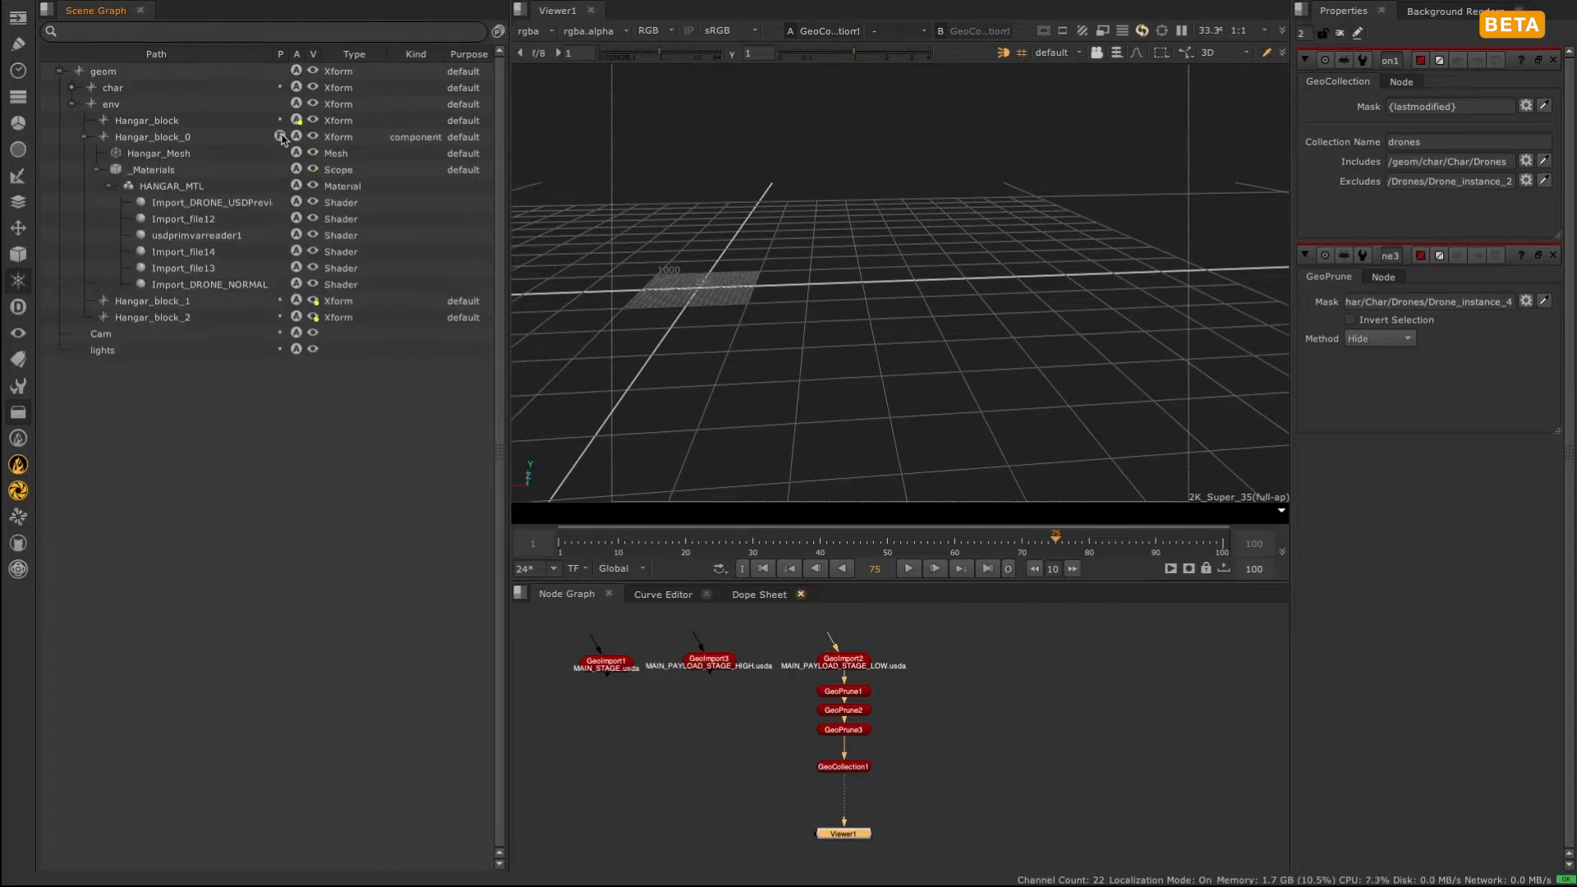
left_click(102, 317)
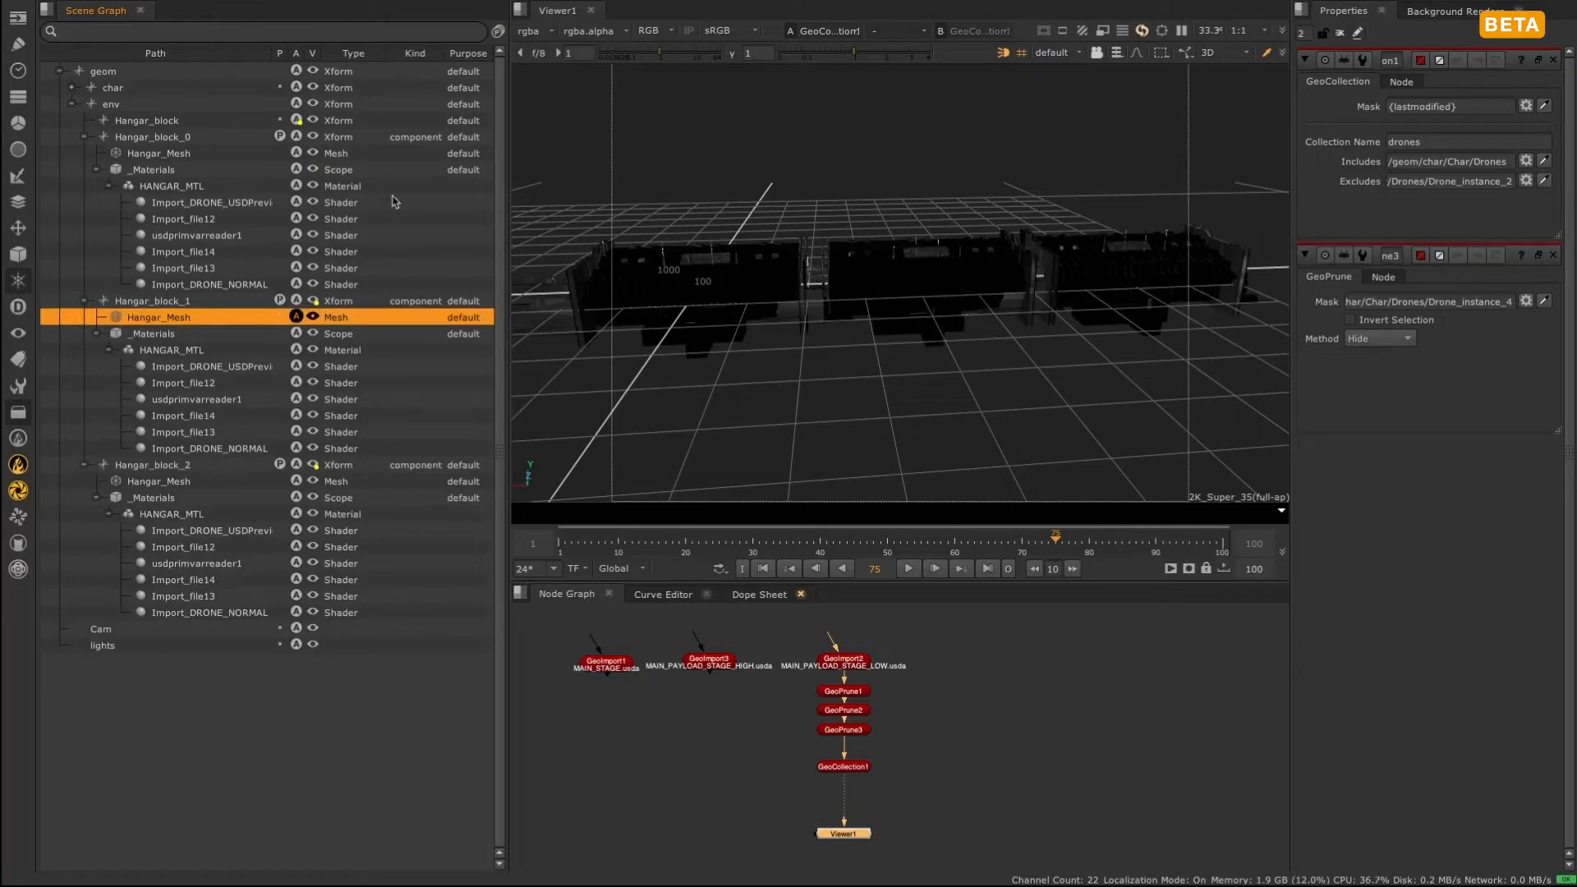
left_click(89, 120)
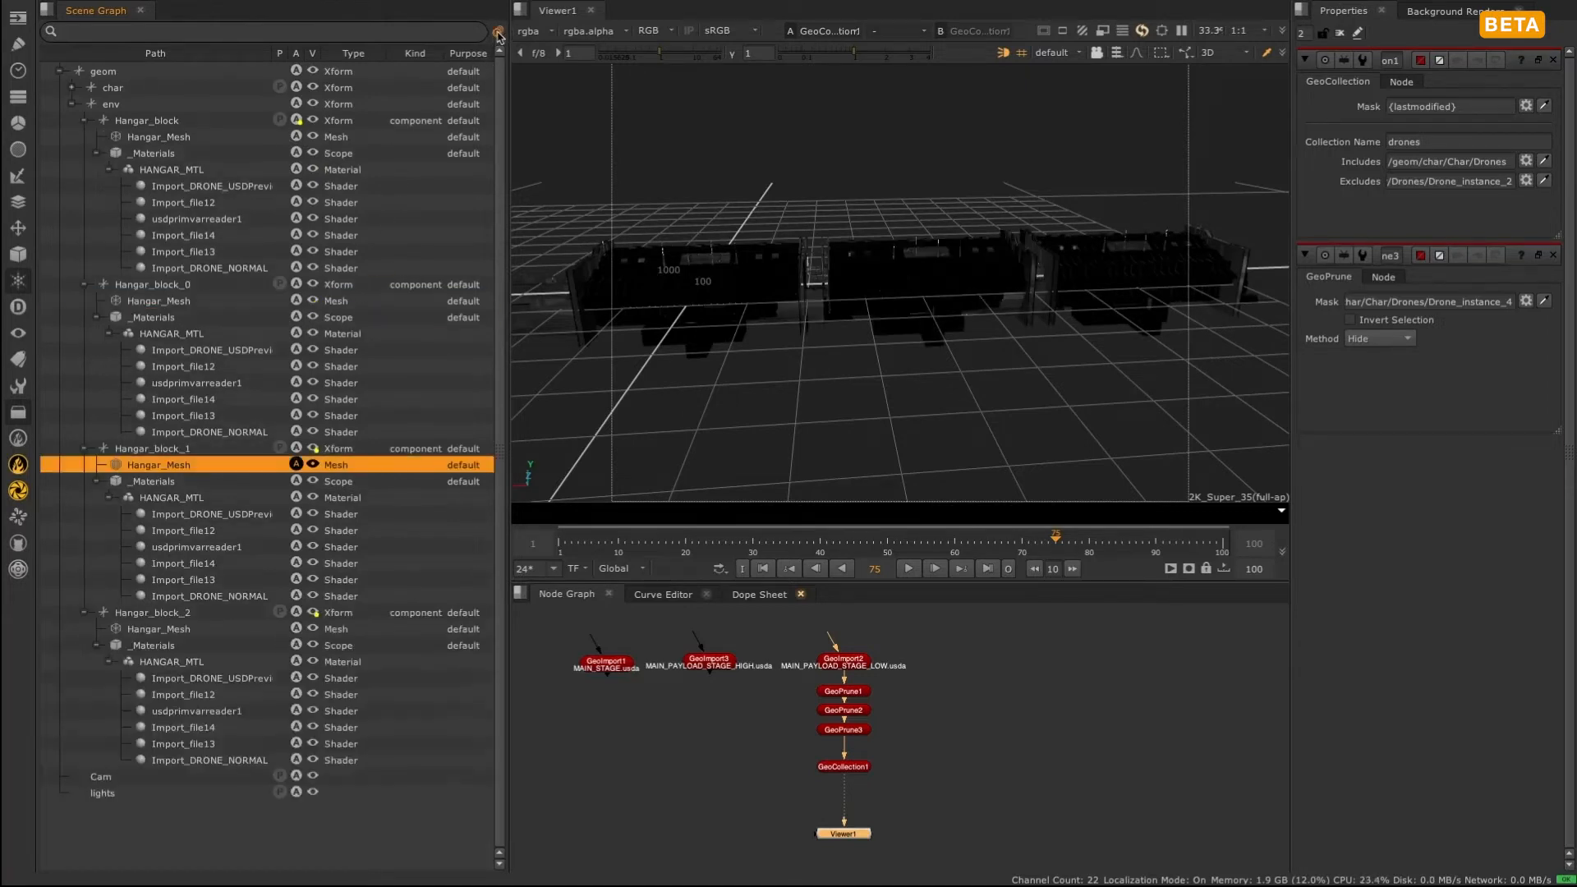
mouse_move(481, 99)
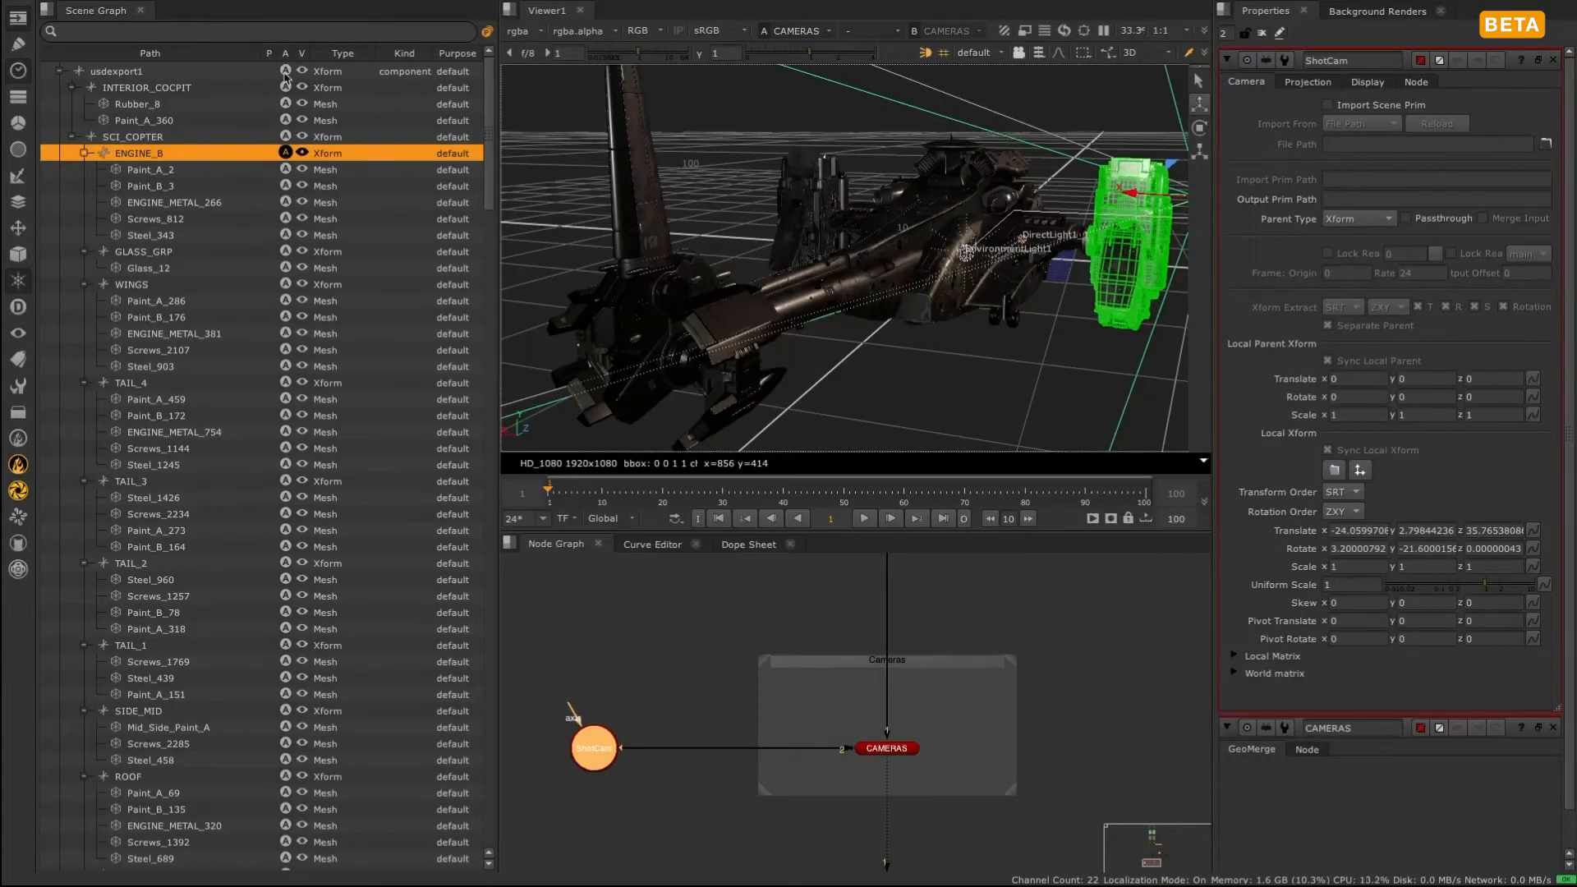
Collapse the ENGINE_B group and expand it again to list its meshes
left_click(83, 153)
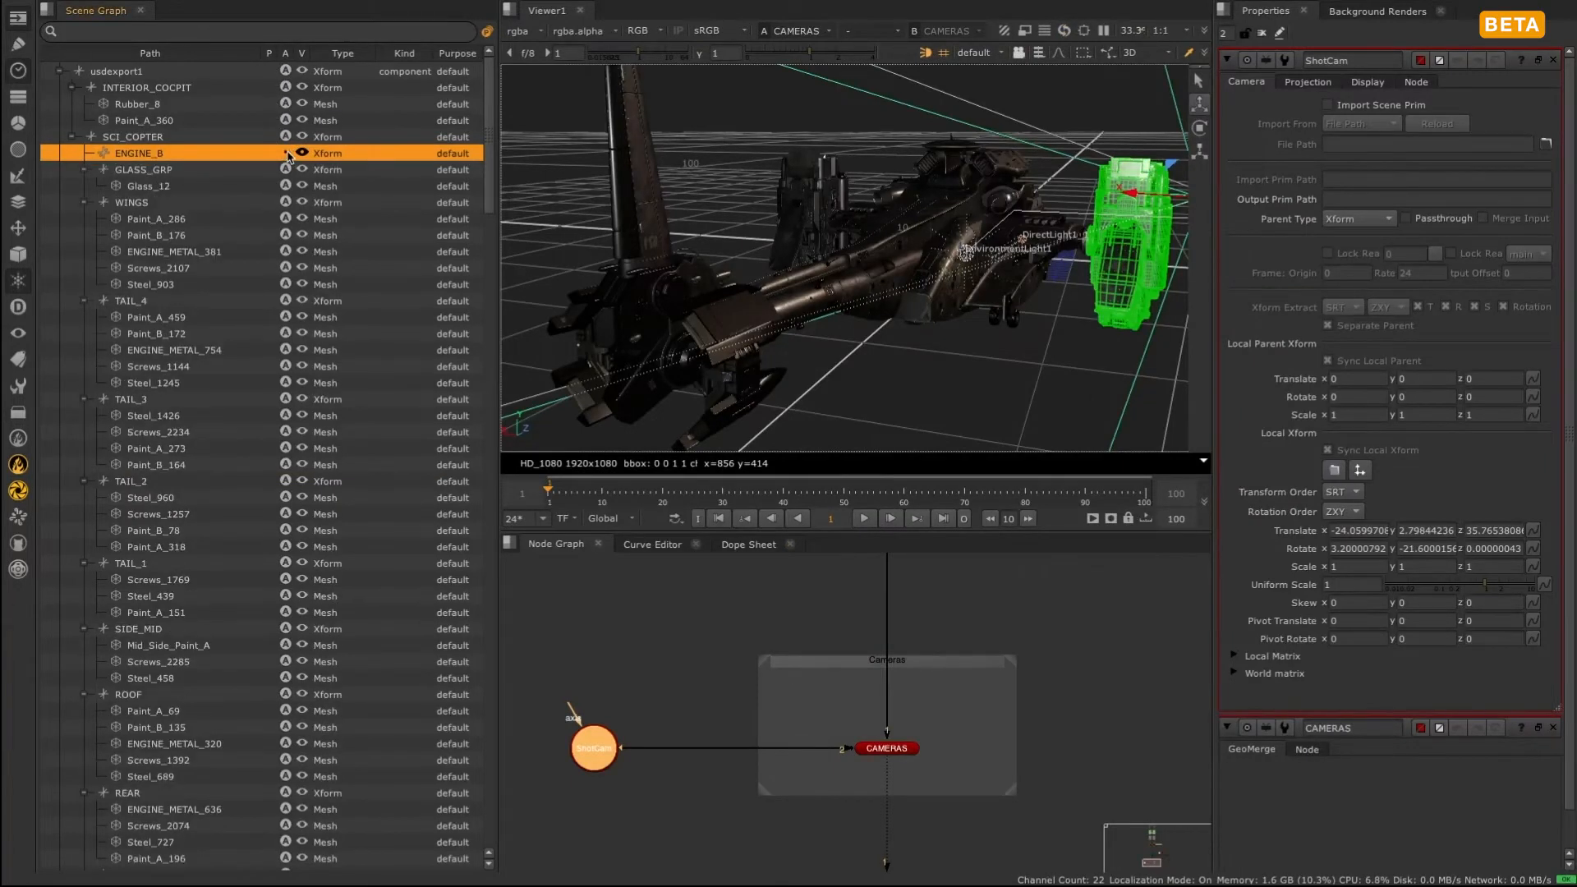
left_click(84, 153)
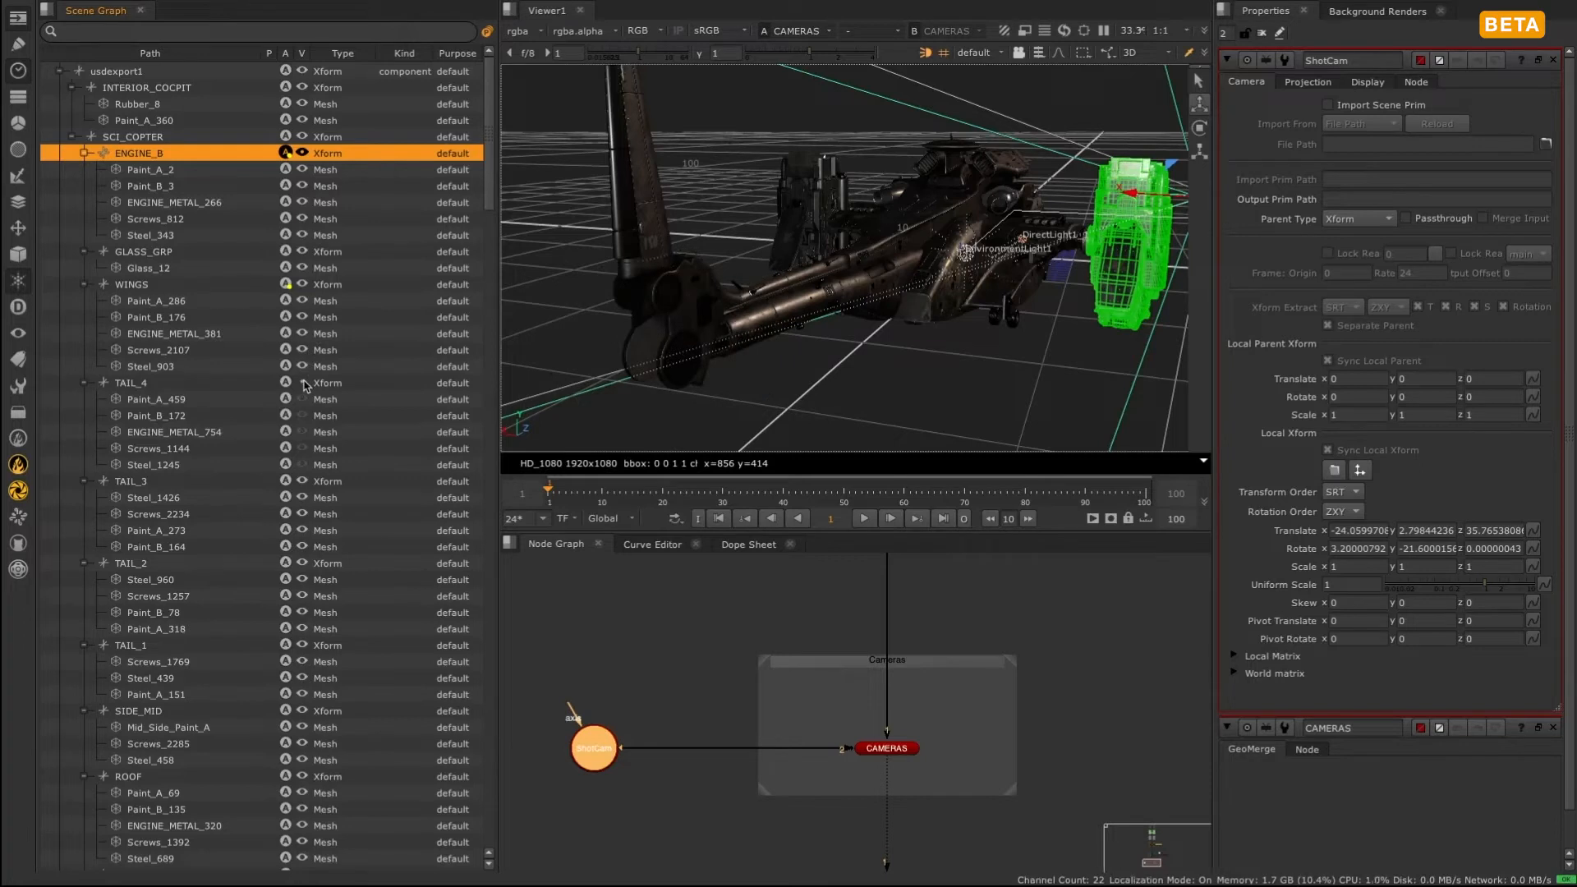
mouse_move(299, 492)
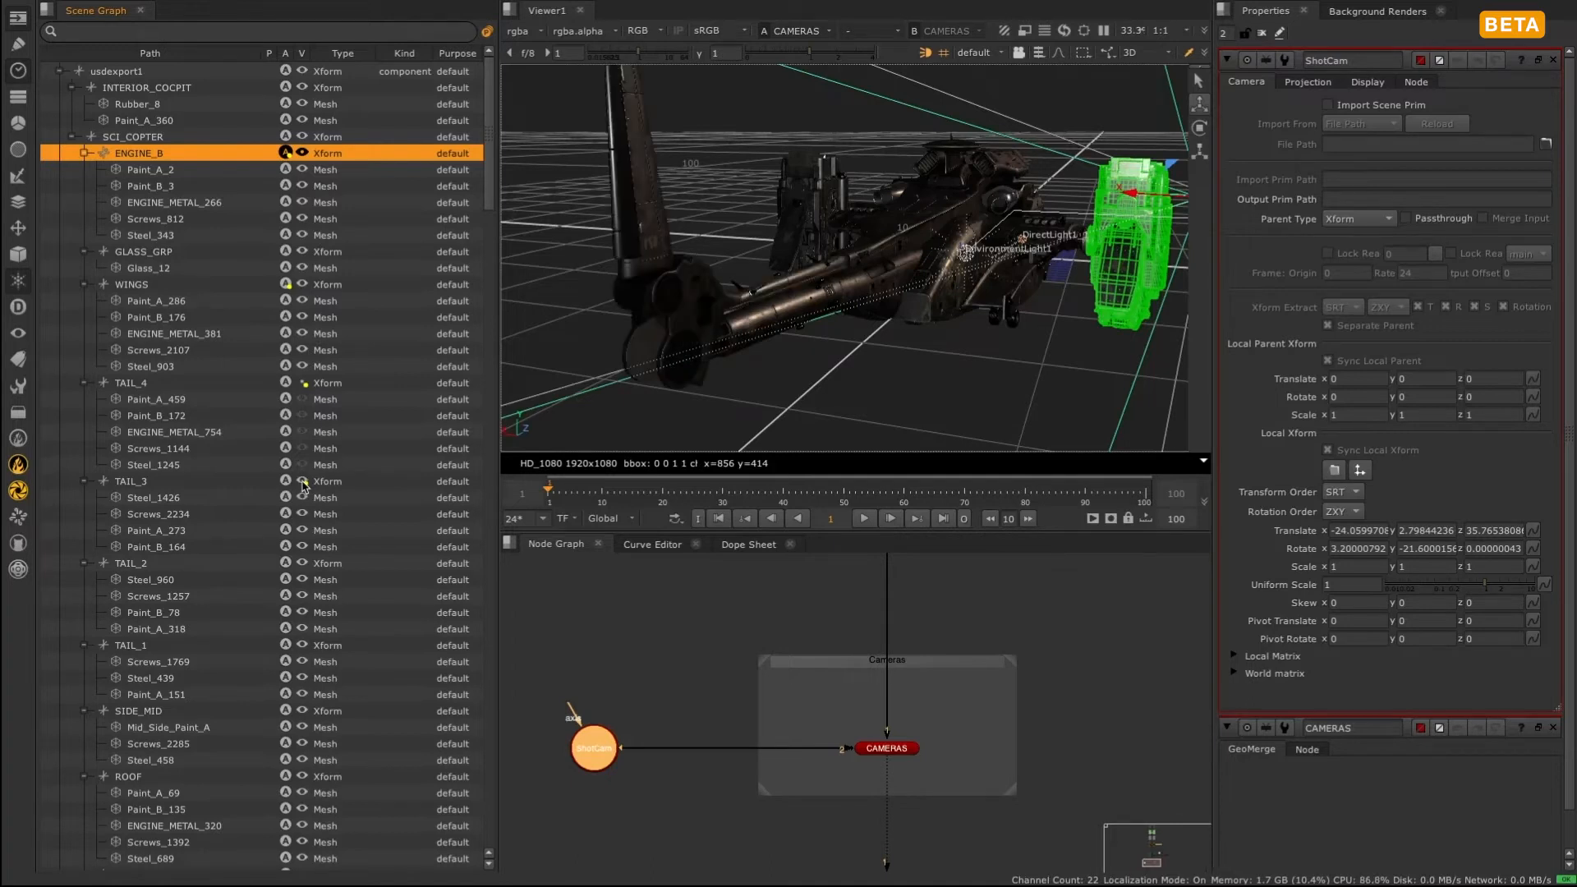
mouse_move(306, 266)
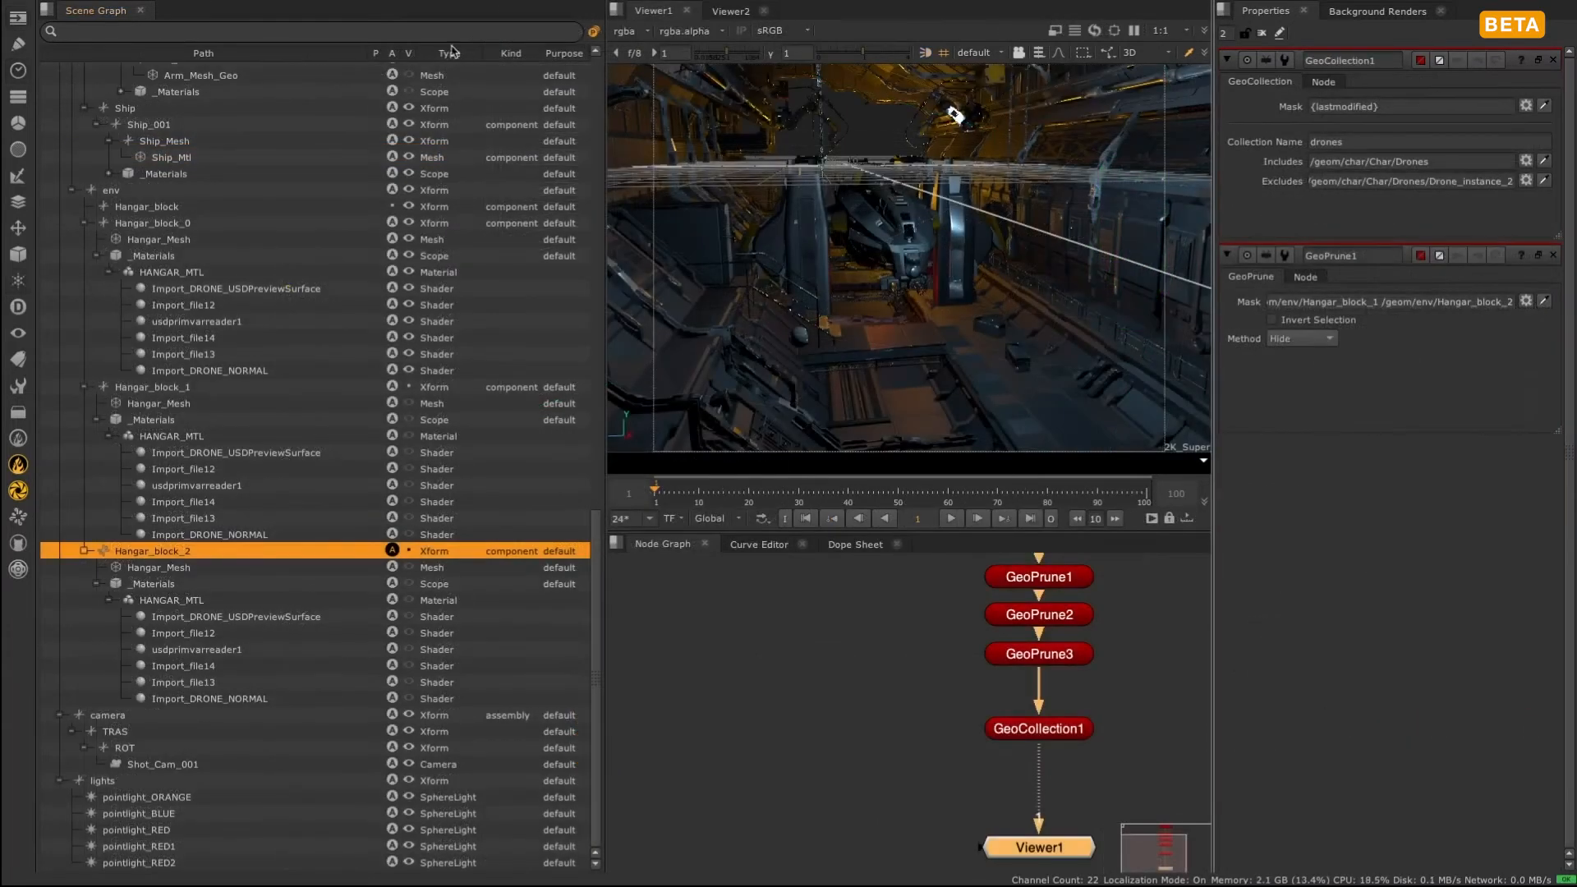
Select _Materials, Ship, Ship_001 and the camera prim, then scroll up to the drone instances
left_click(176, 92)
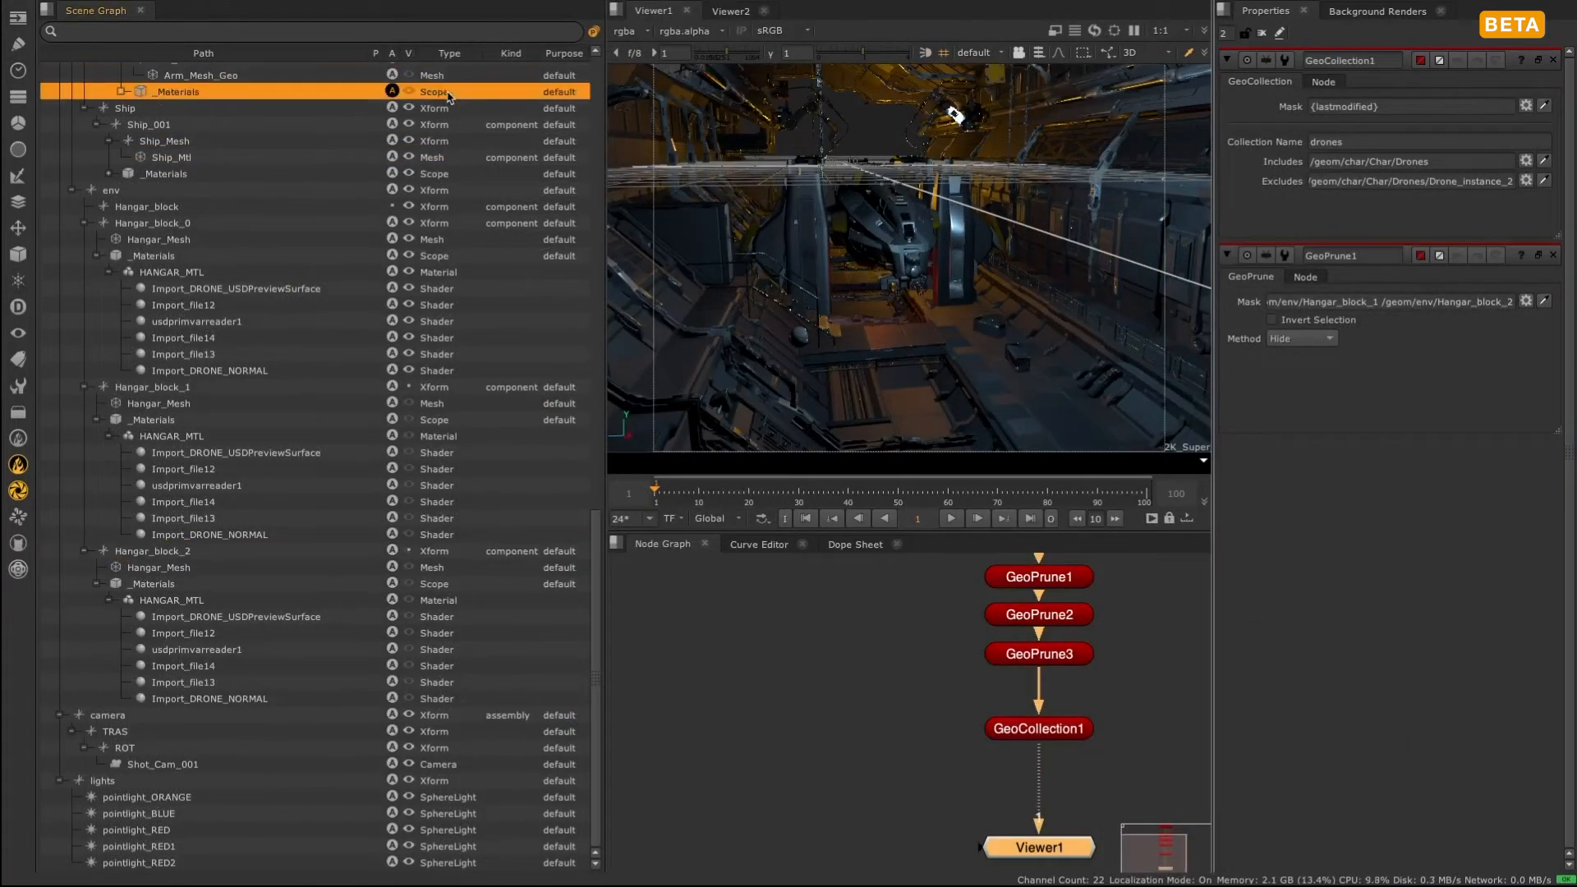
left_click(123, 109)
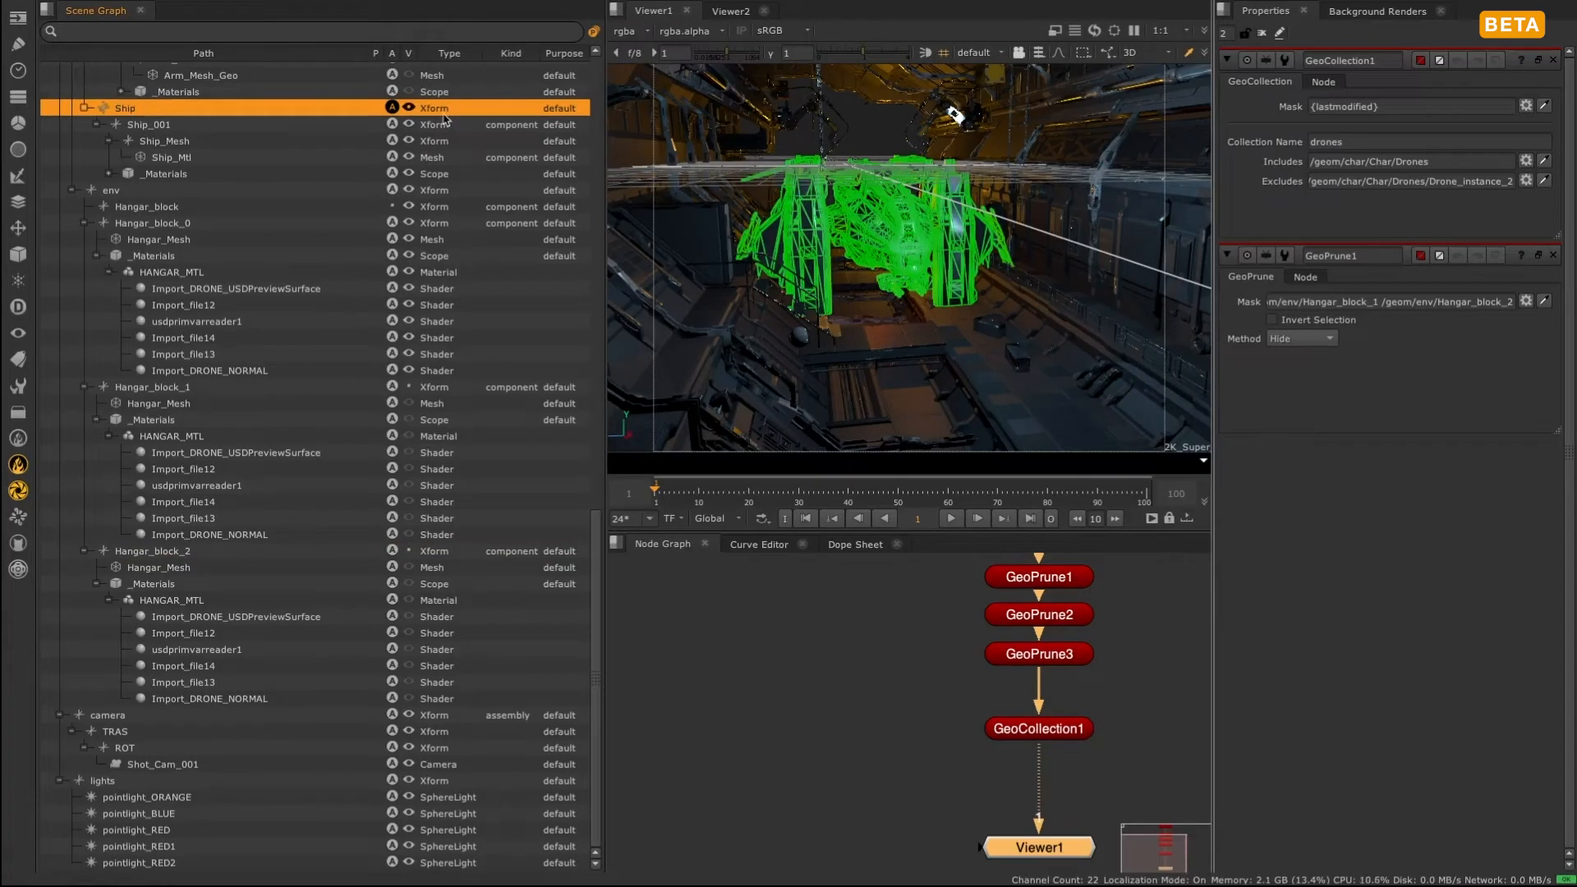
left_click(147, 123)
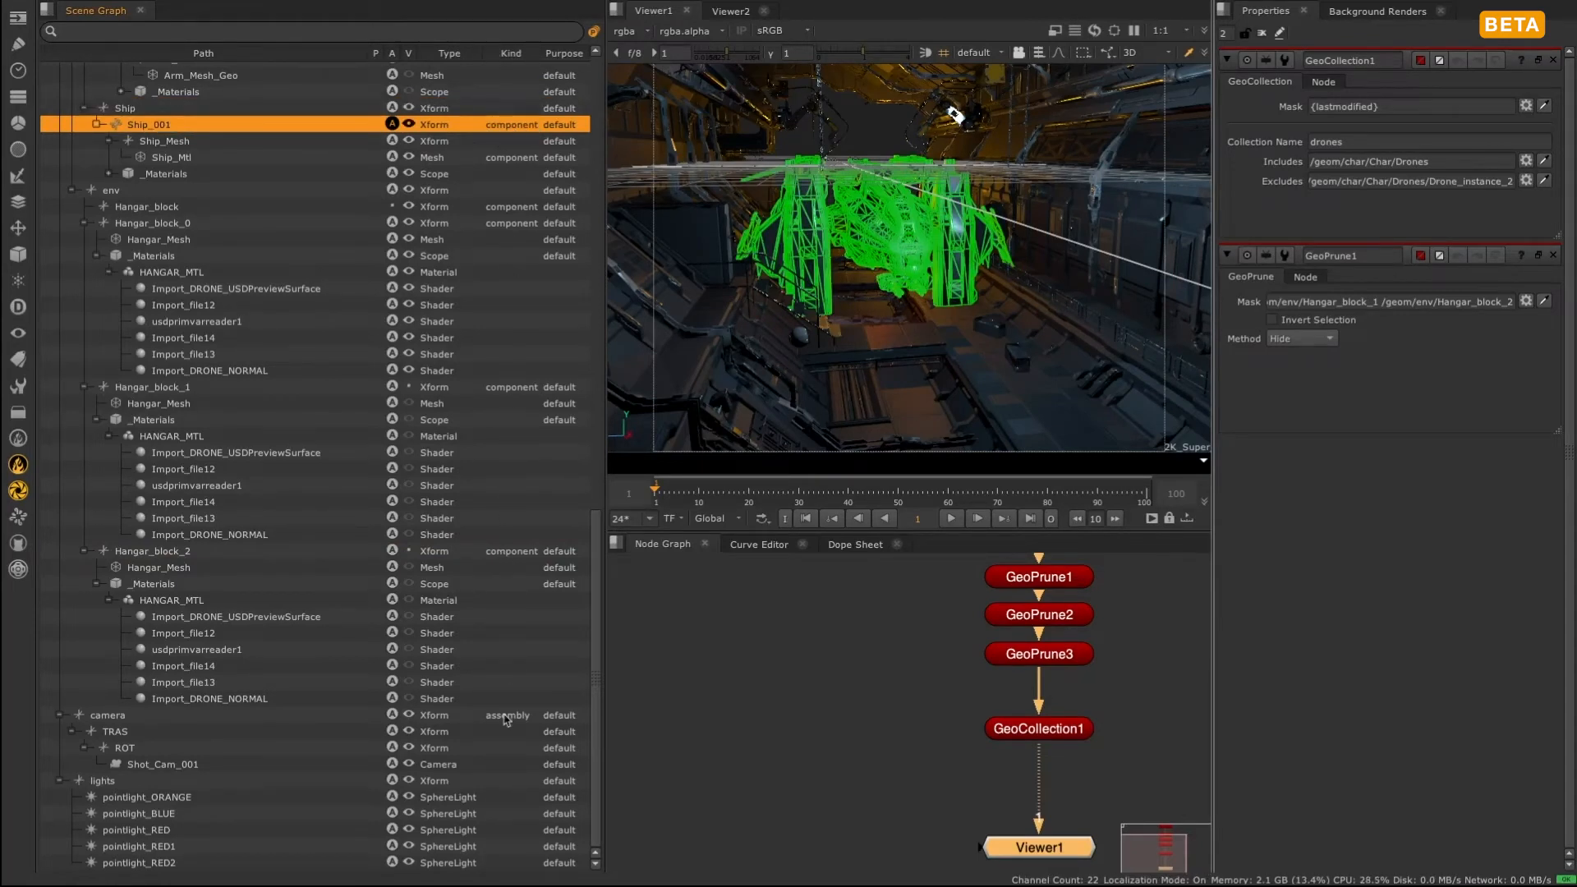
left_click(107, 715)
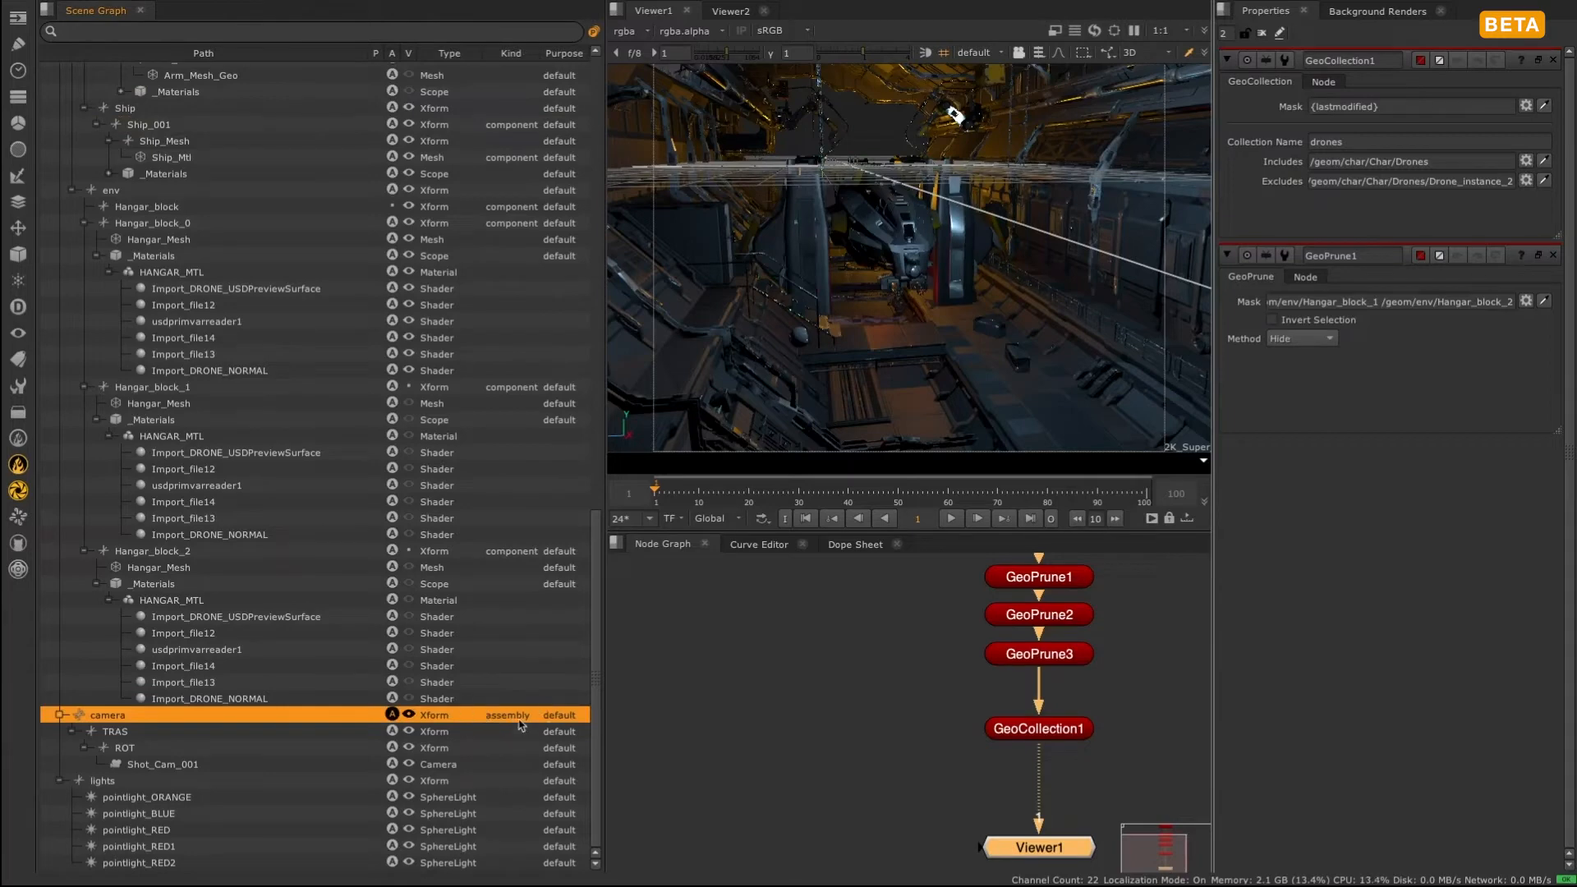
scroll("up", 3)
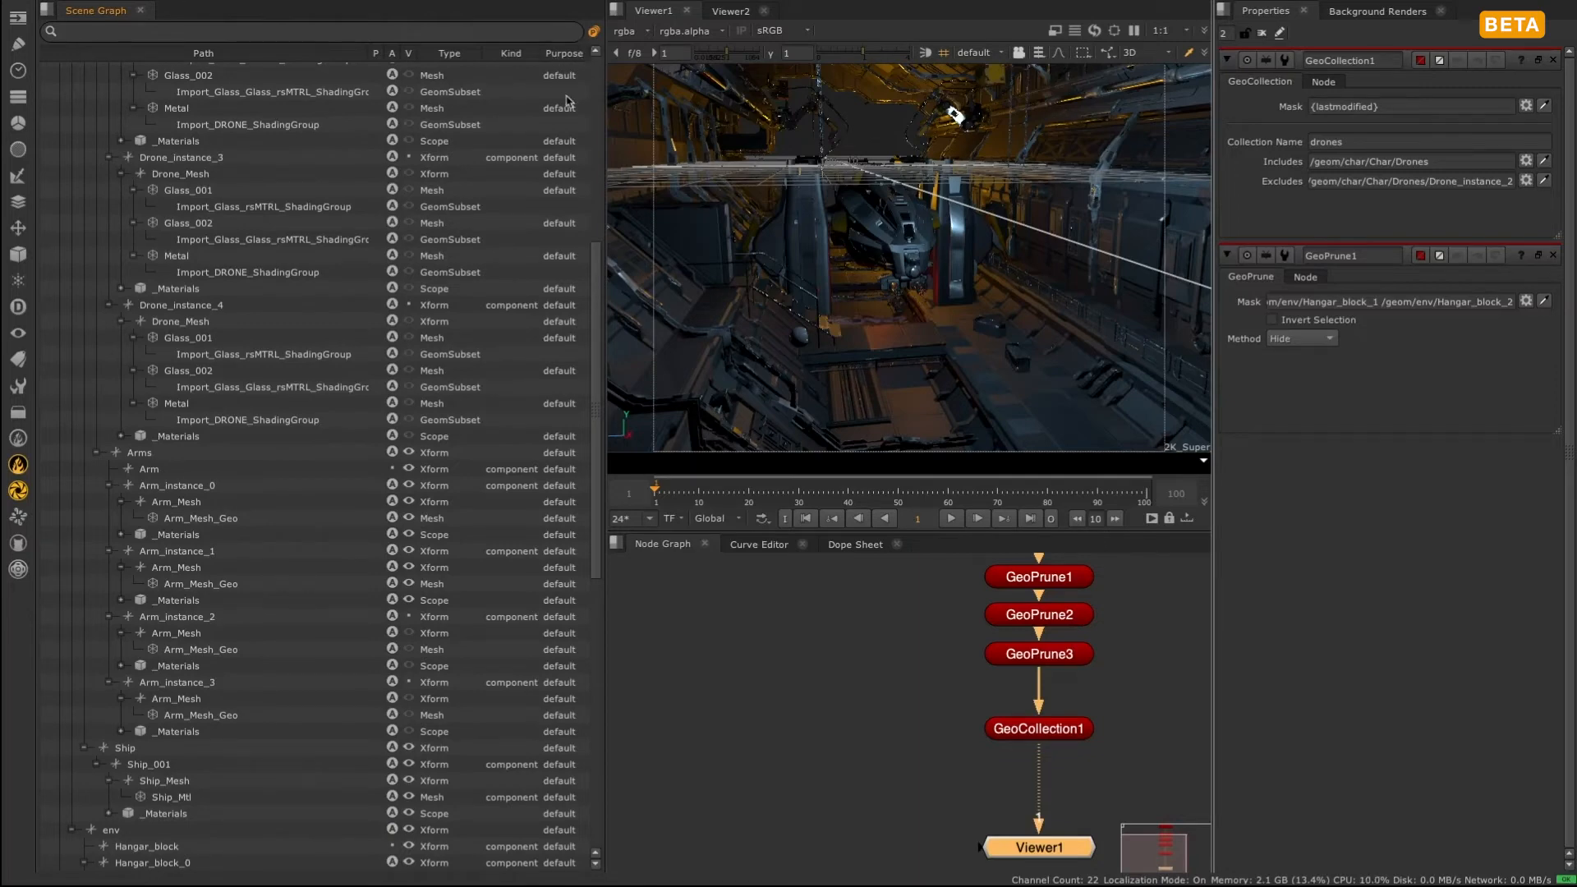
Collapse the tree, then expand geom and all its descendants and reselect the geom prim
left_click(62, 70)
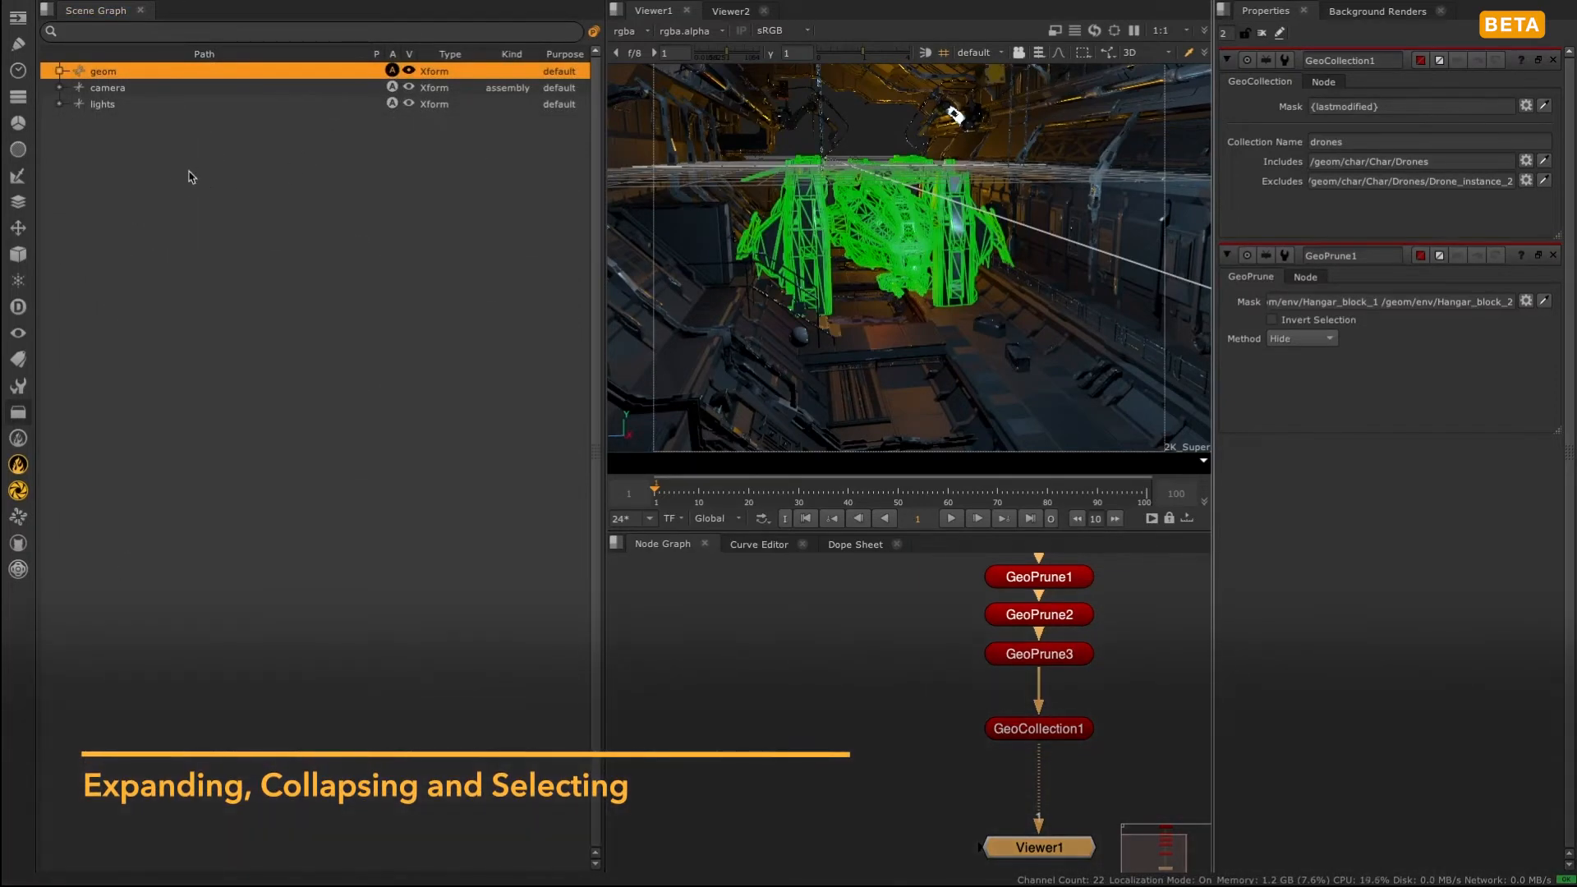
left_click(61, 70)
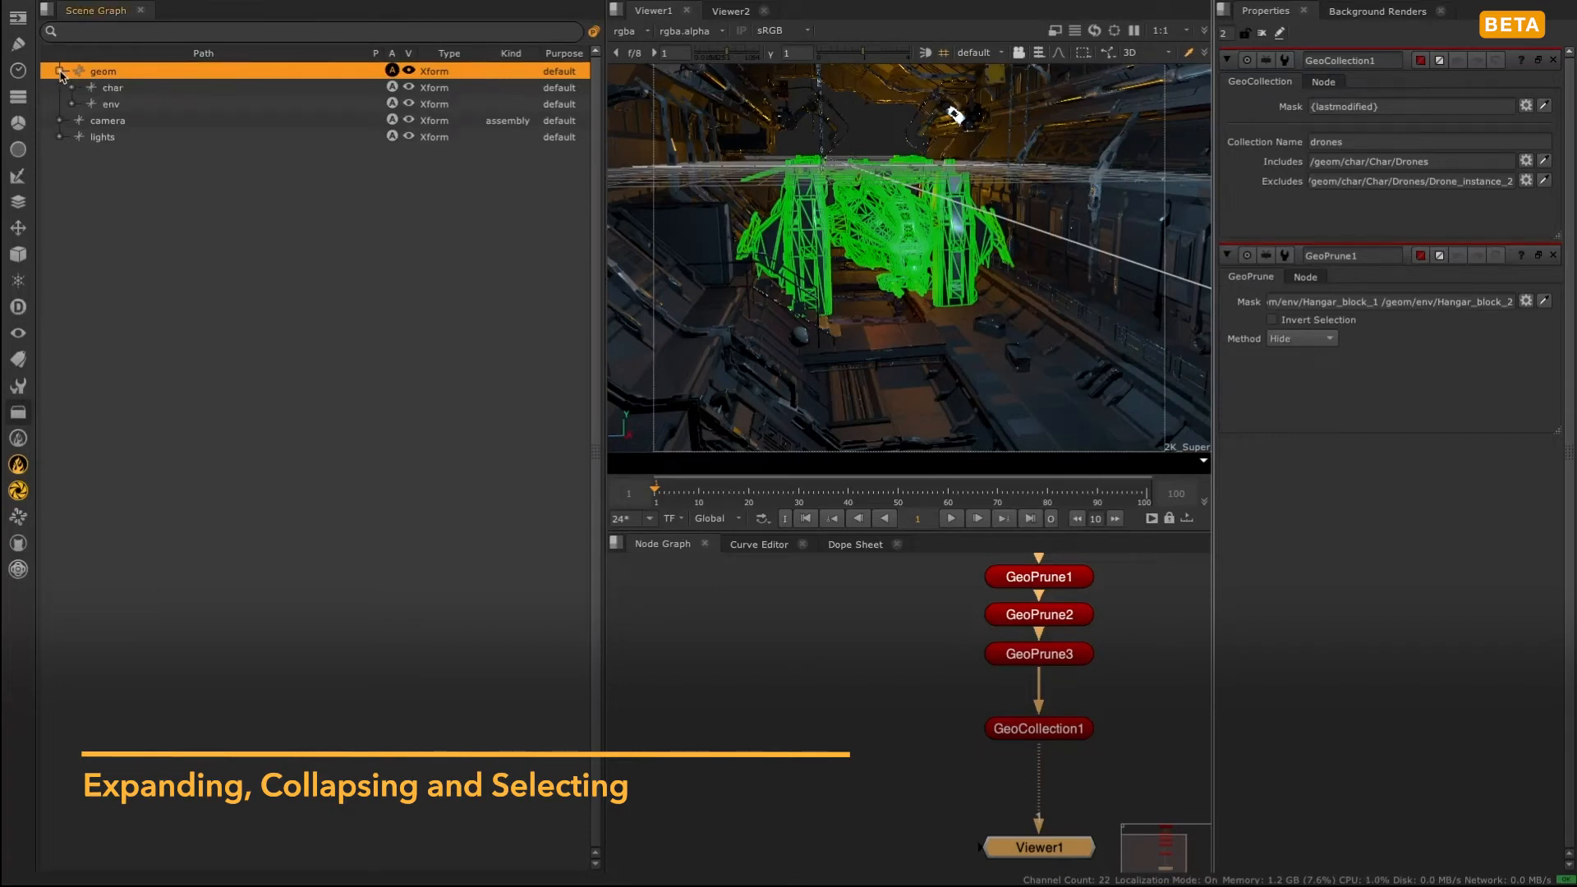
left_click(58, 71)
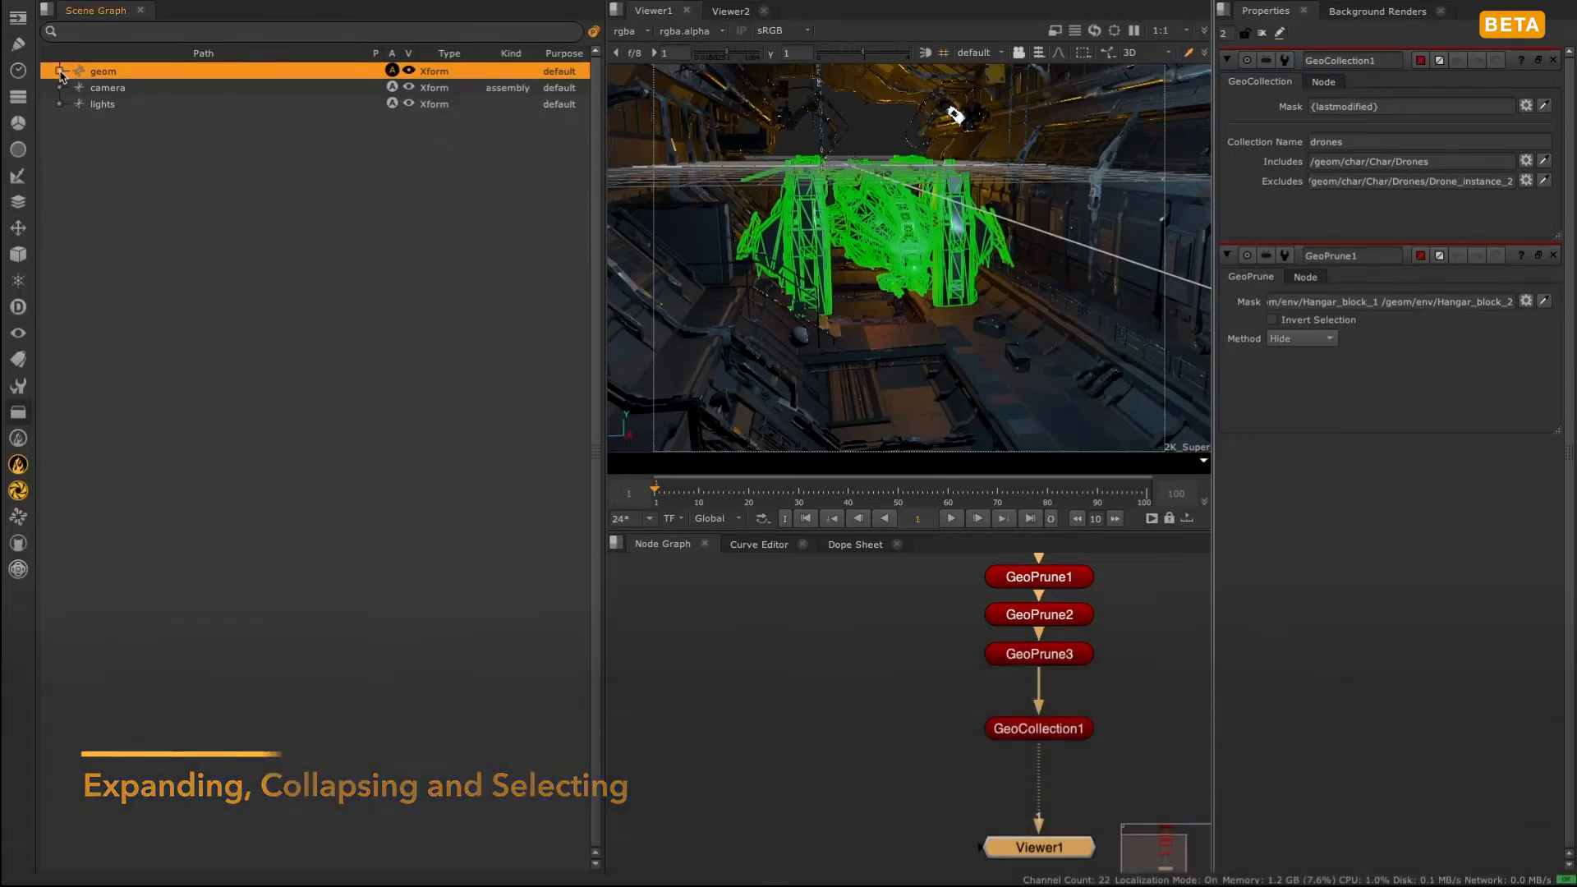
left_click(59, 71)
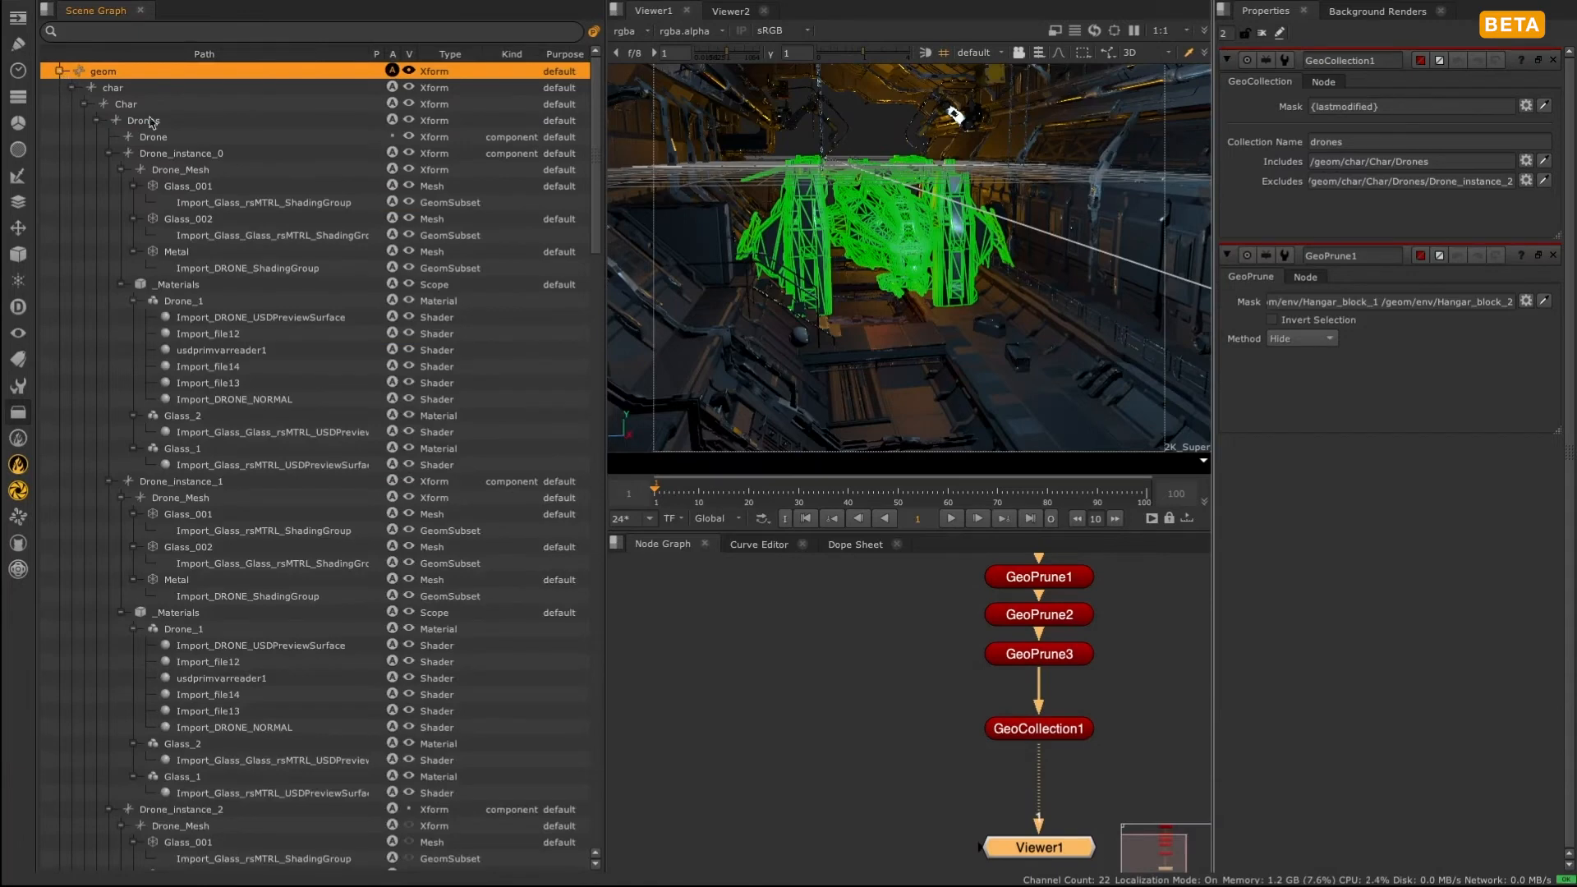
scroll("down", 3)
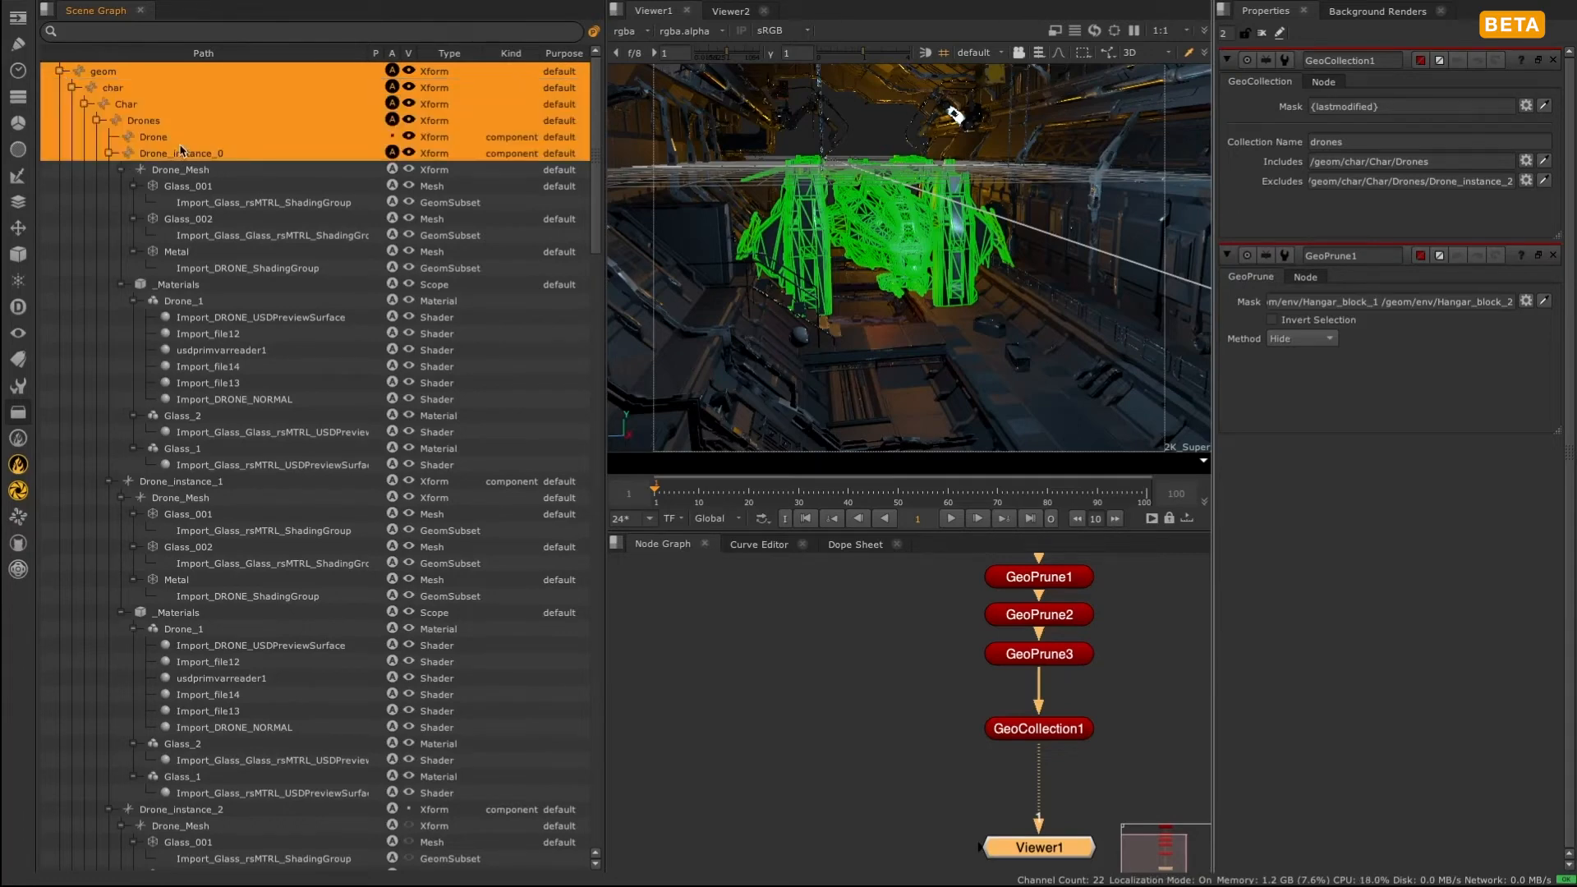
left_click(188, 218)
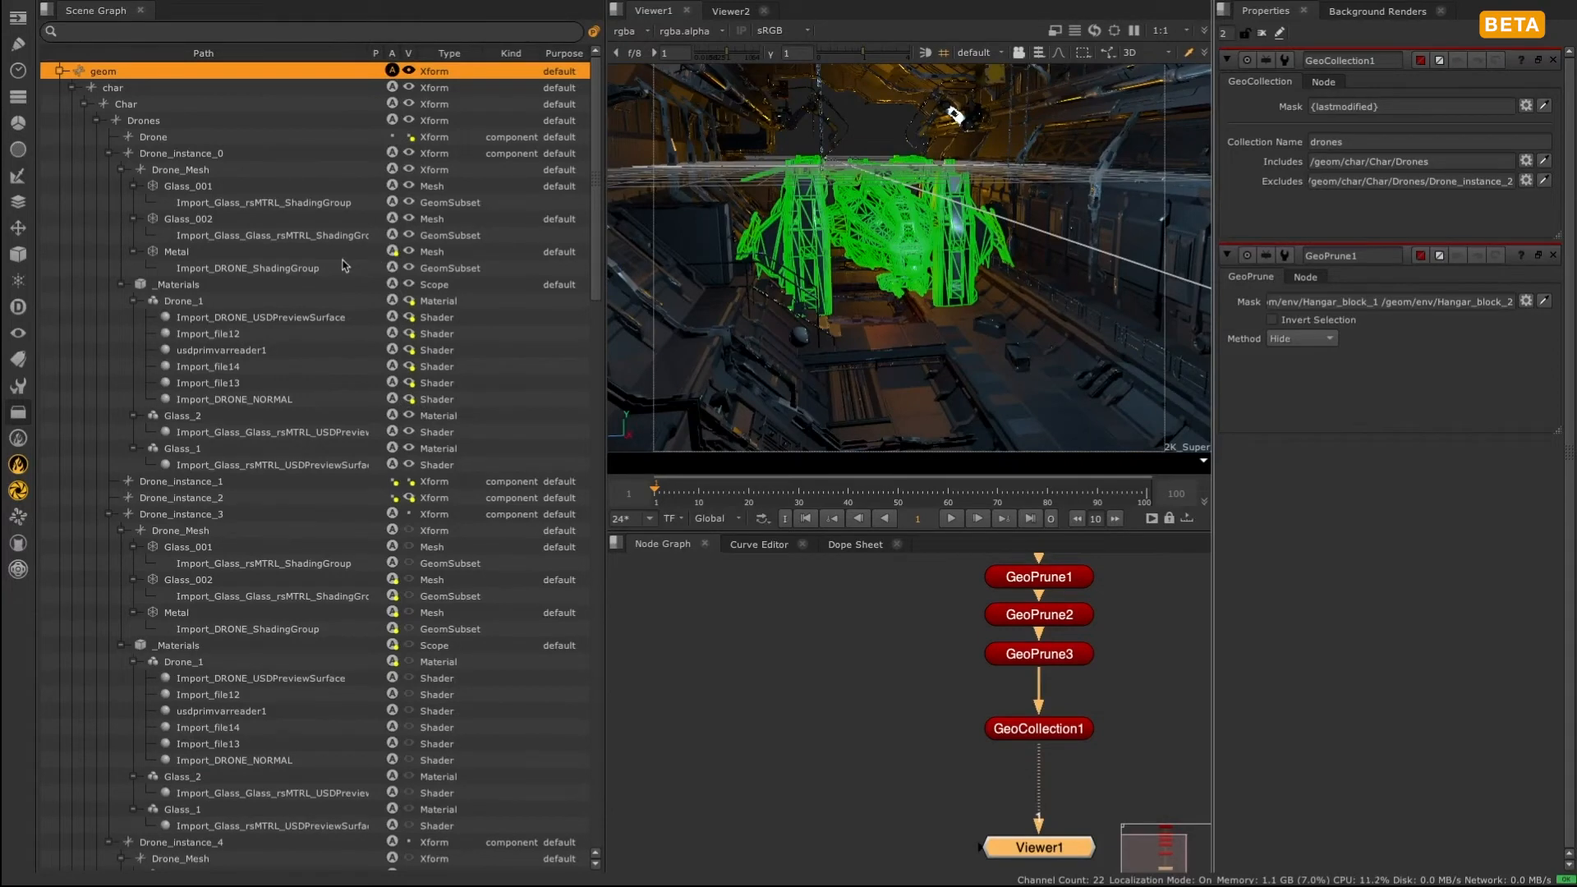
mouse_move(416, 309)
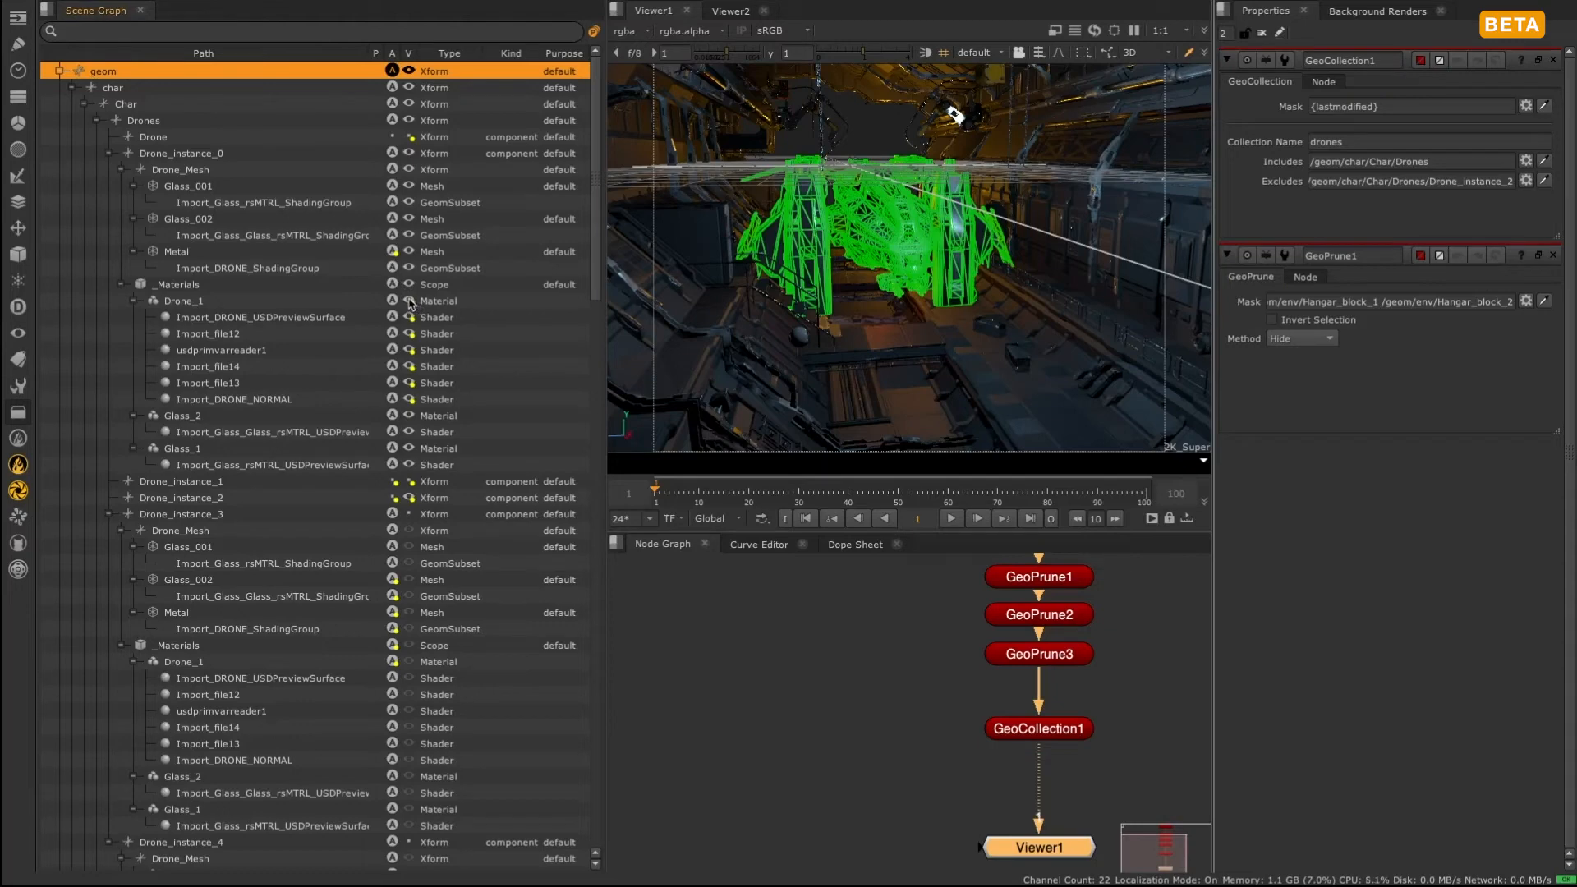
Bring up the Scene Graph's right-click context menu
right_click(235, 759)
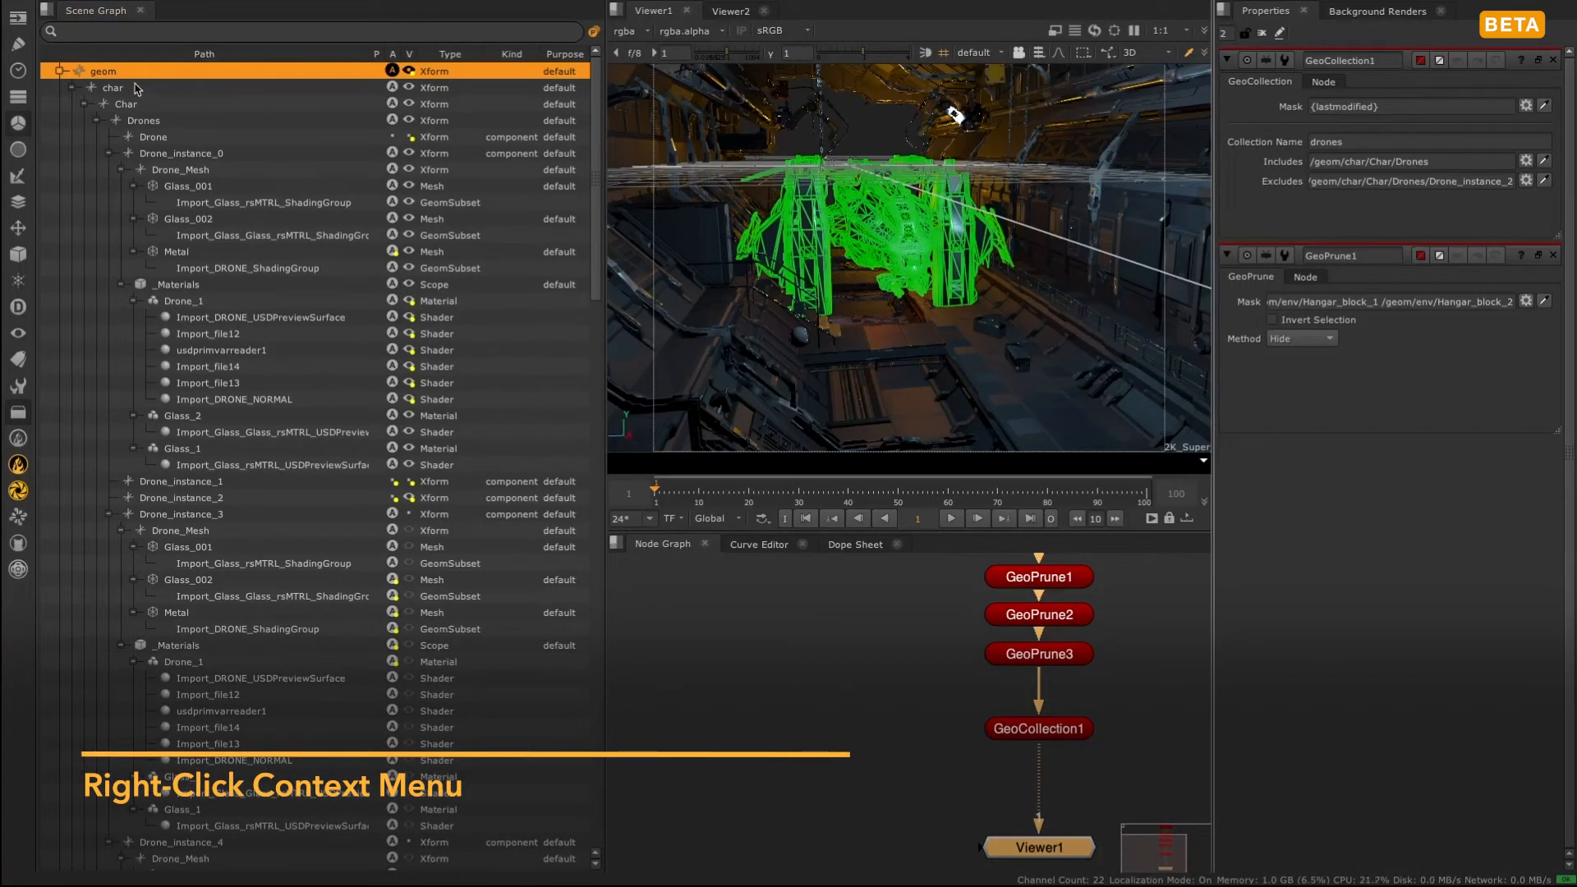
Use geom's context menu to Collapse all, Expand all, then Clear overrides
right_click(104, 71)
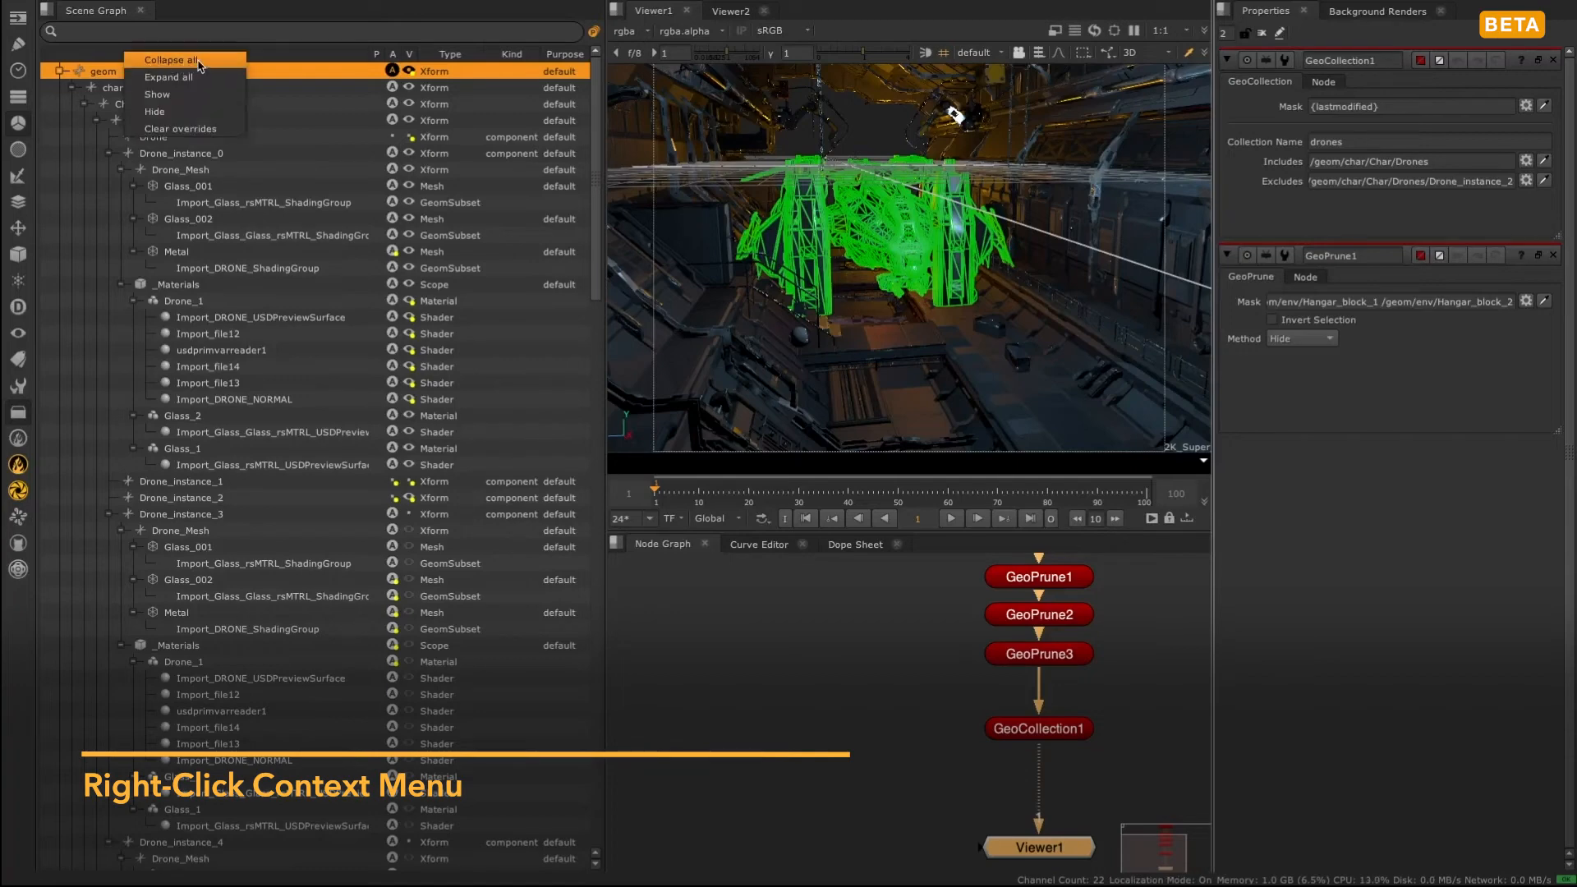
left_click(172, 61)
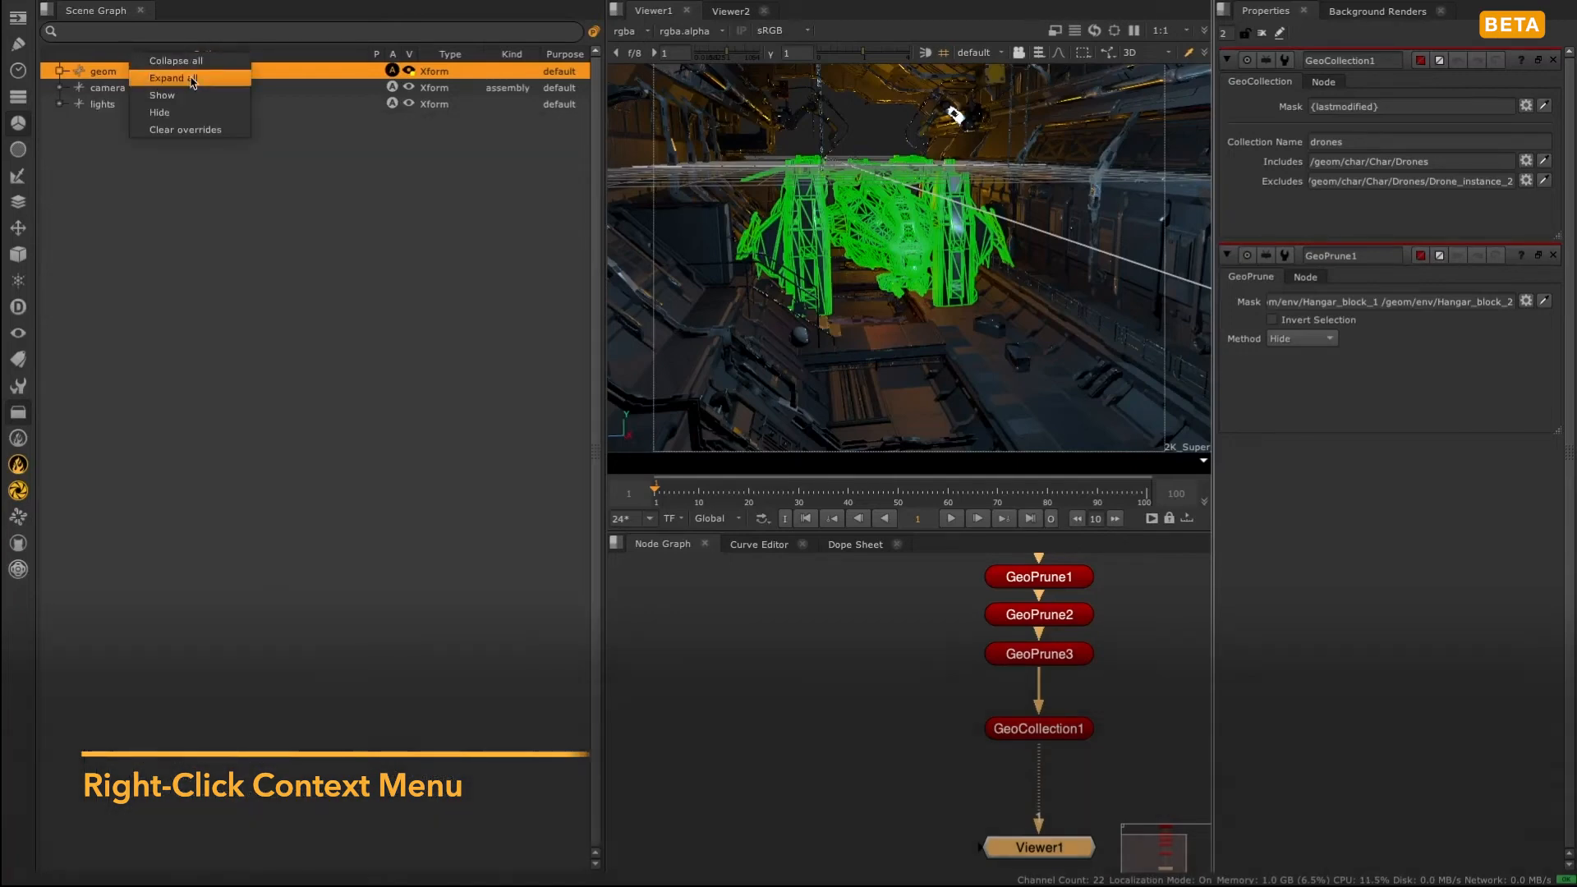
left_click(177, 79)
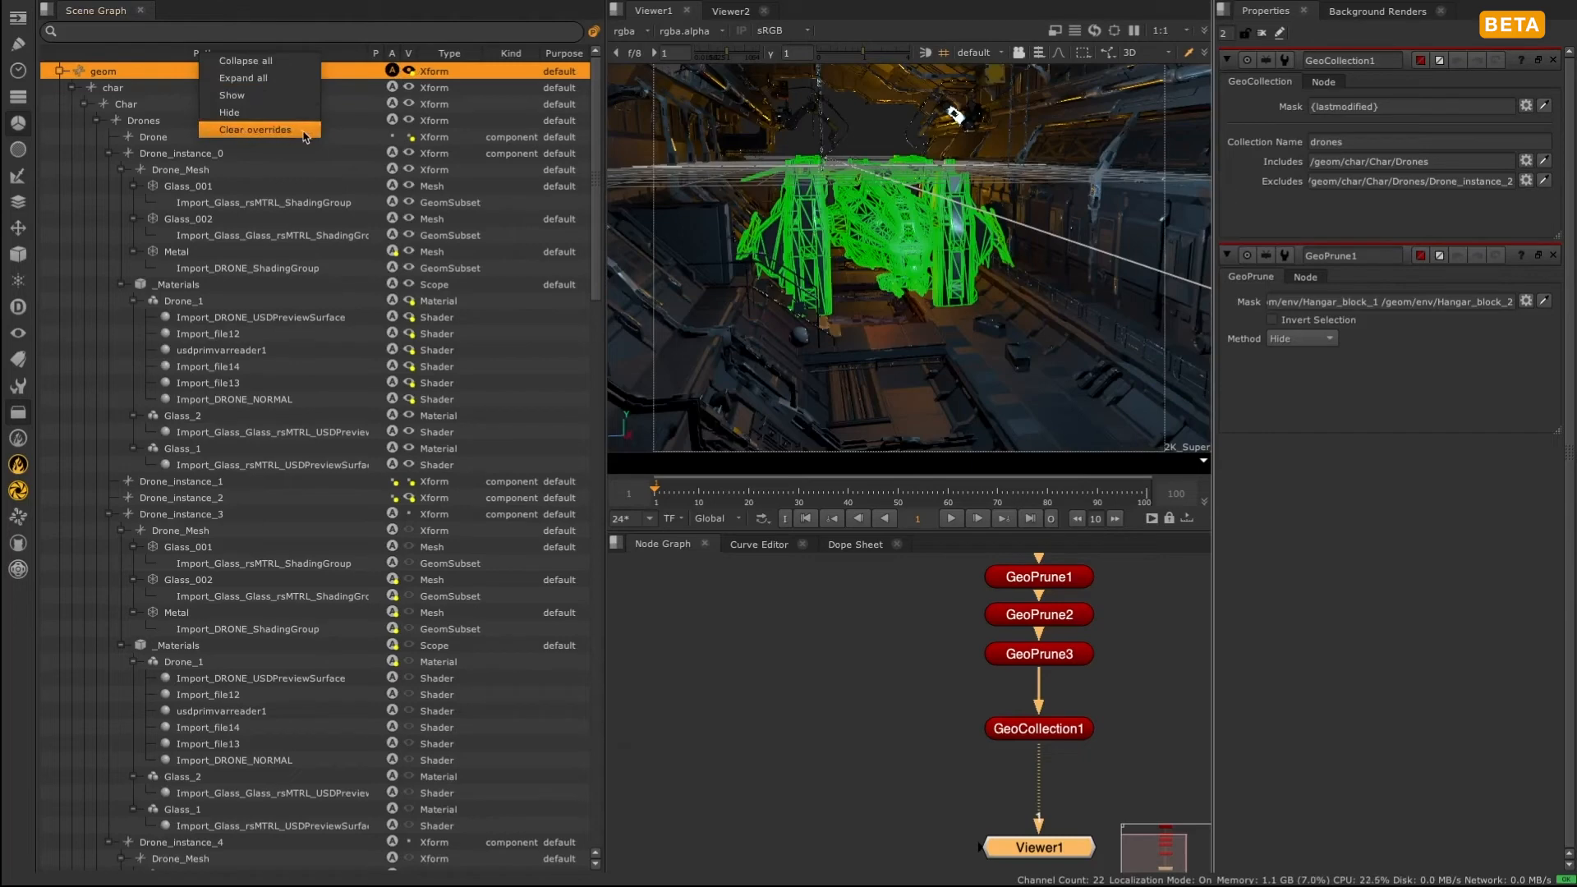
left_click(258, 130)
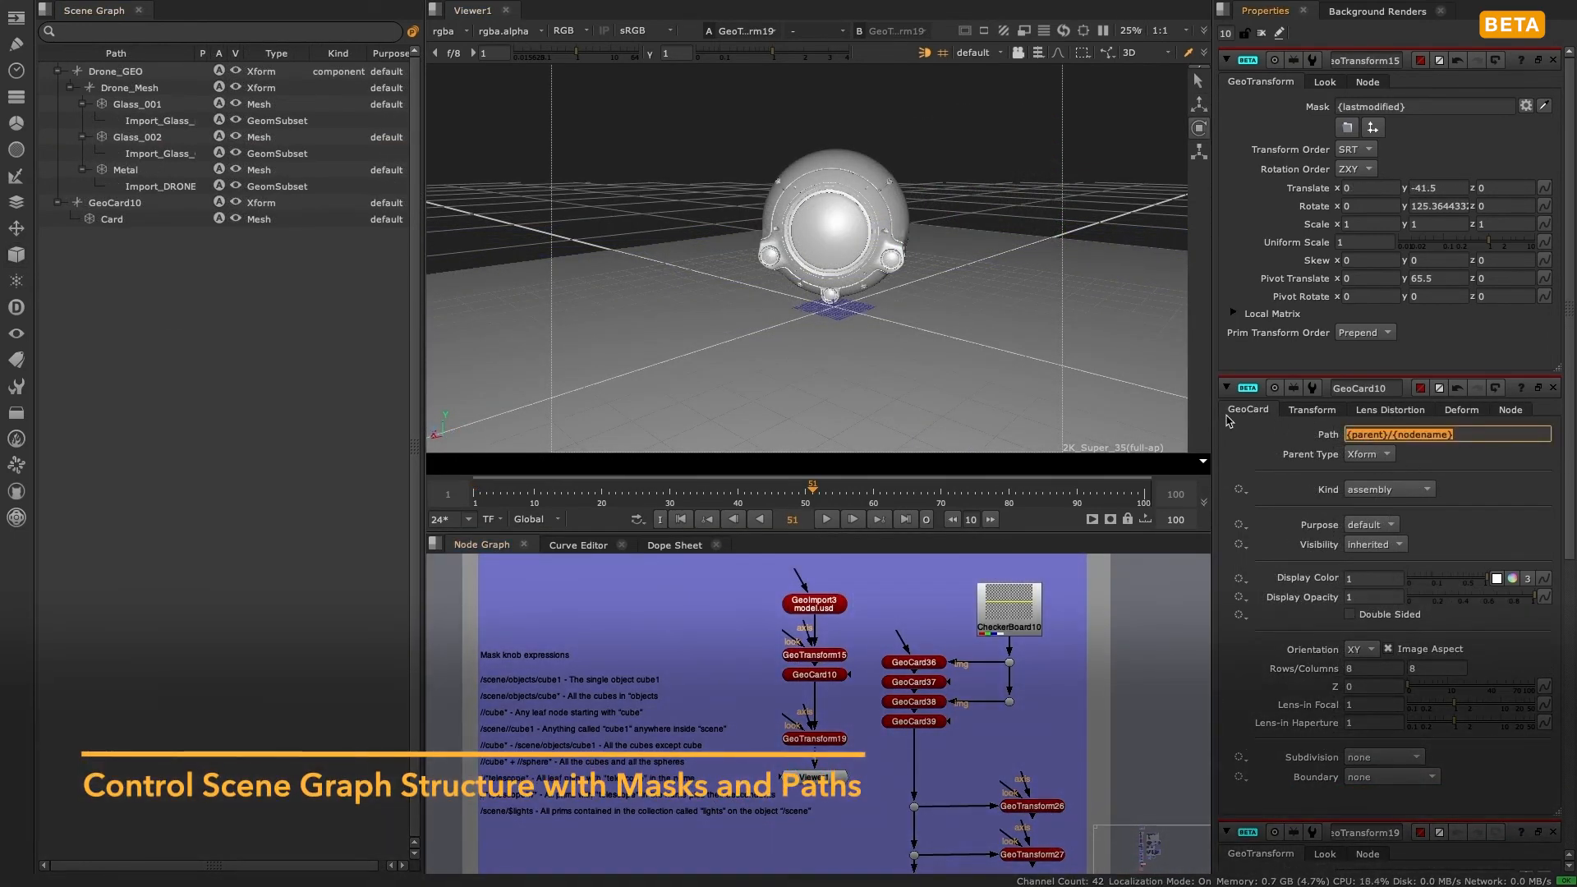
Enter the card Path /scene001/floor, select the floor prim, and set GeoTransform's mask to the default prim
type("/scene001/floor")
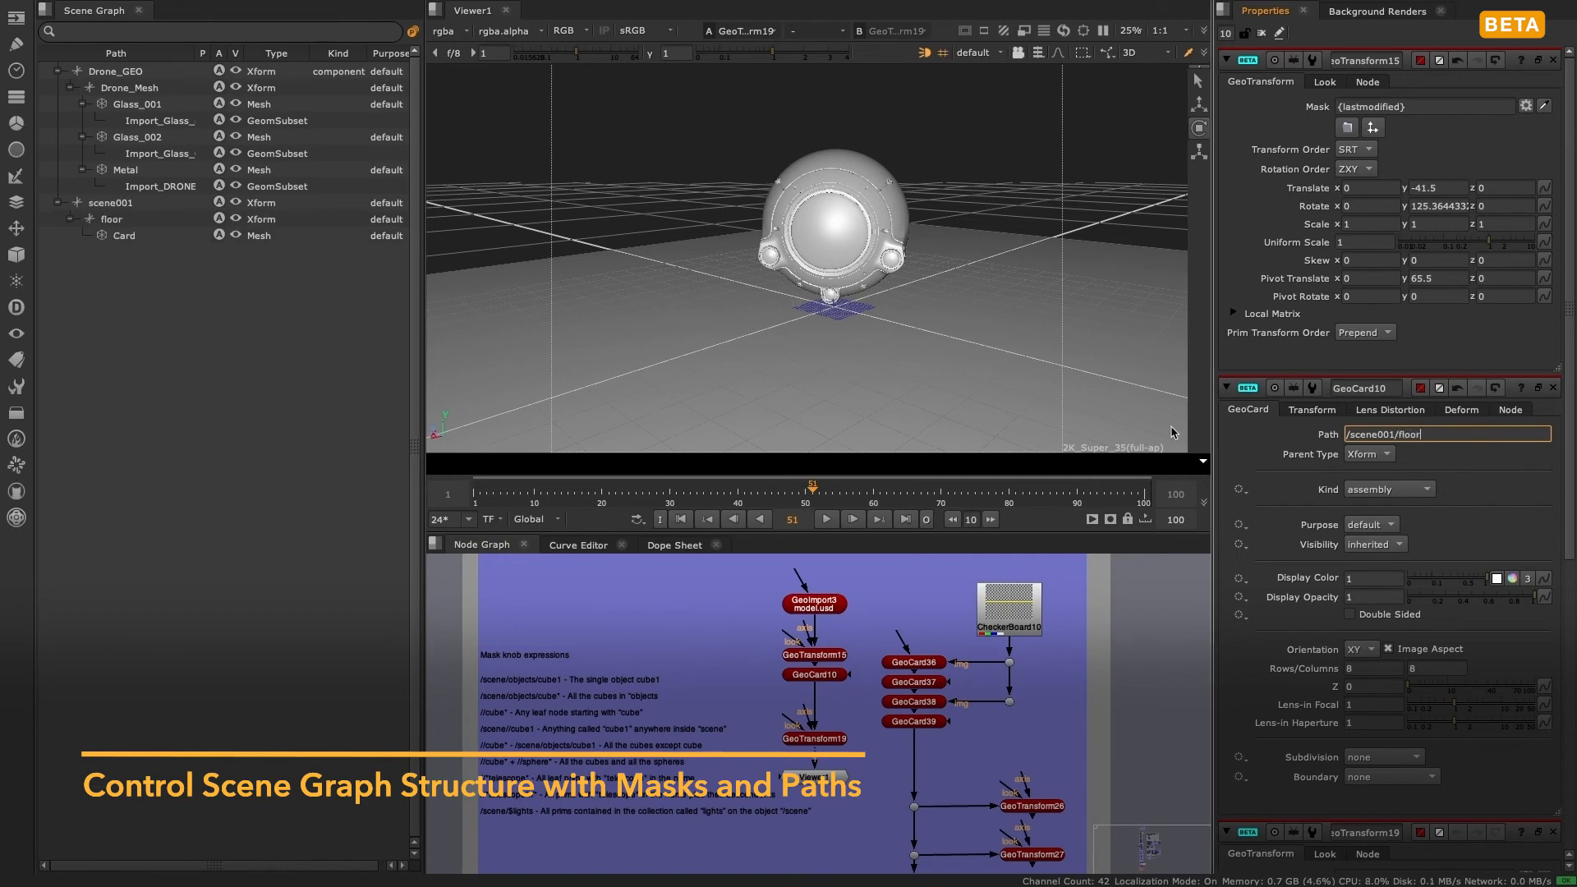
left_click(110, 218)
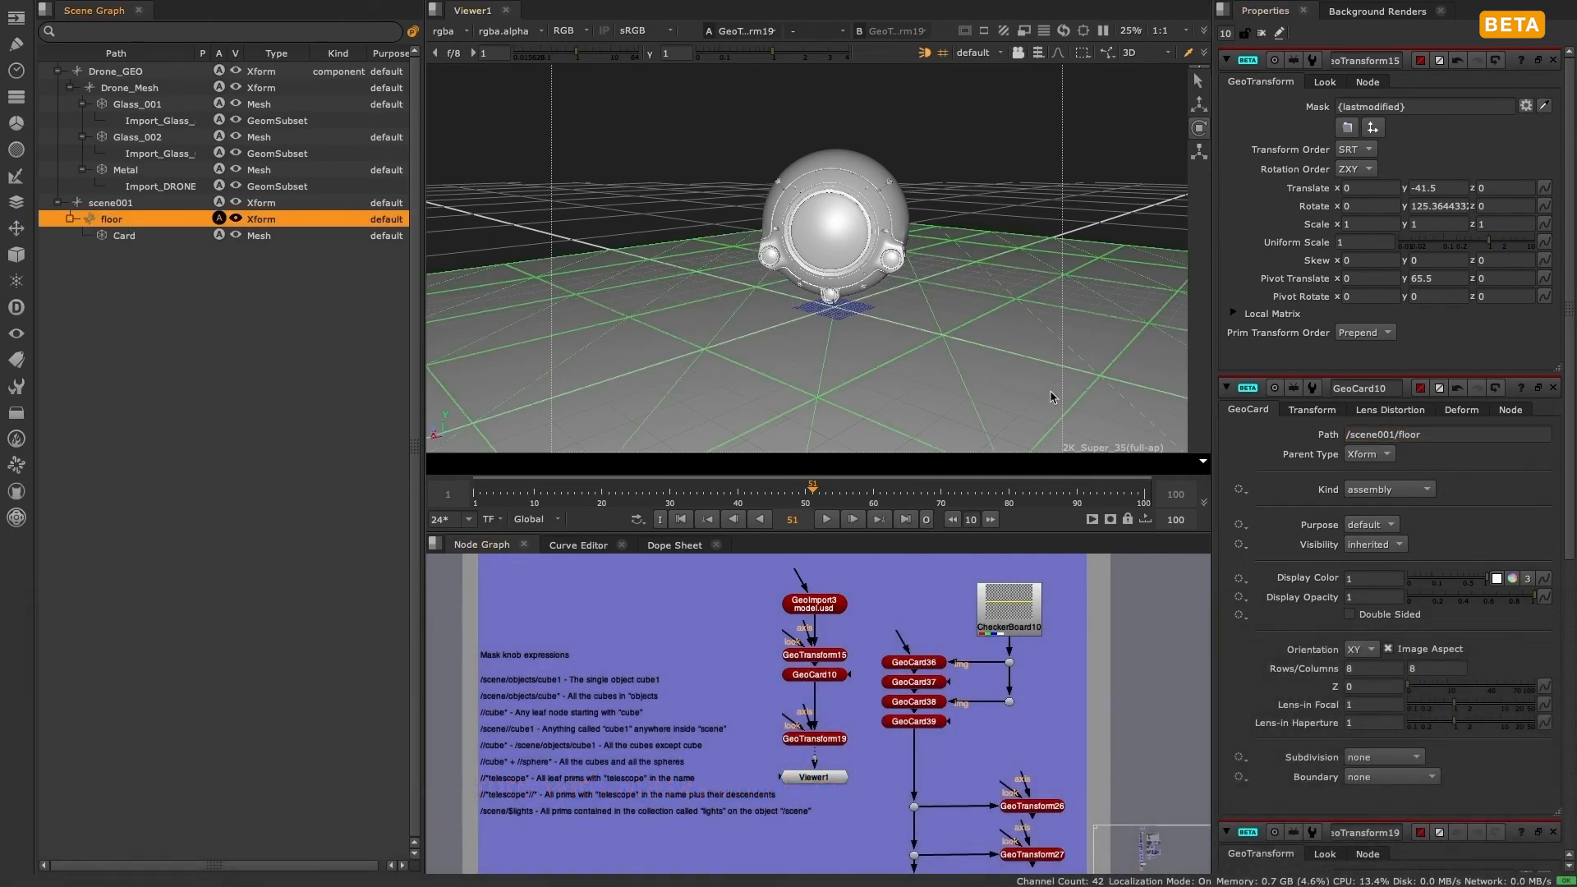
left_click(1418, 107)
type("/Drone_GEO/Drone_Mesh")
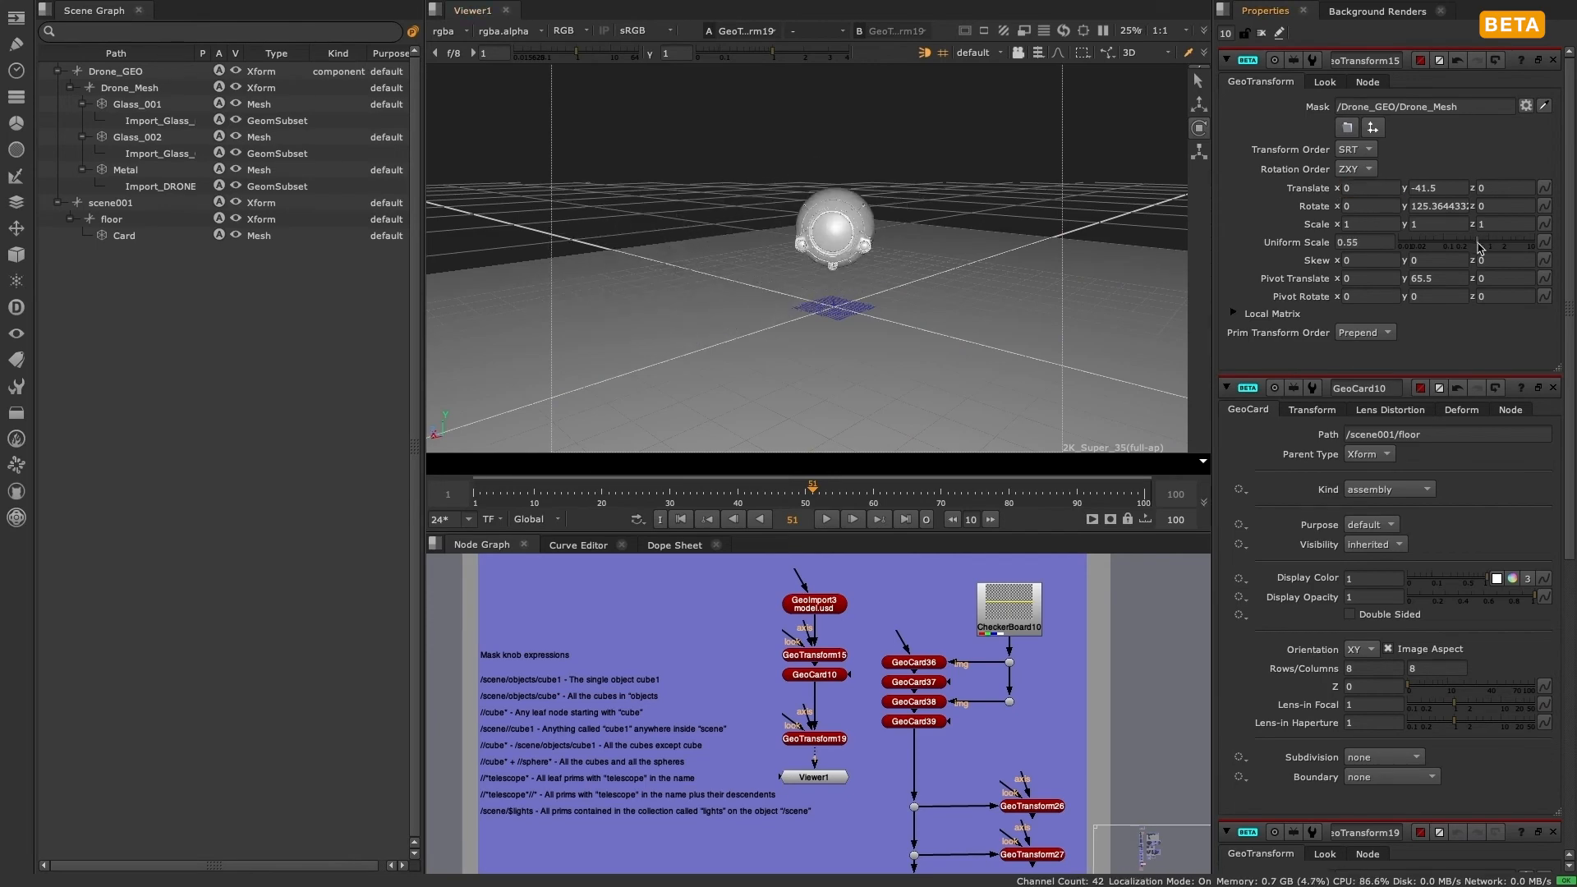
left_click(1527, 106)
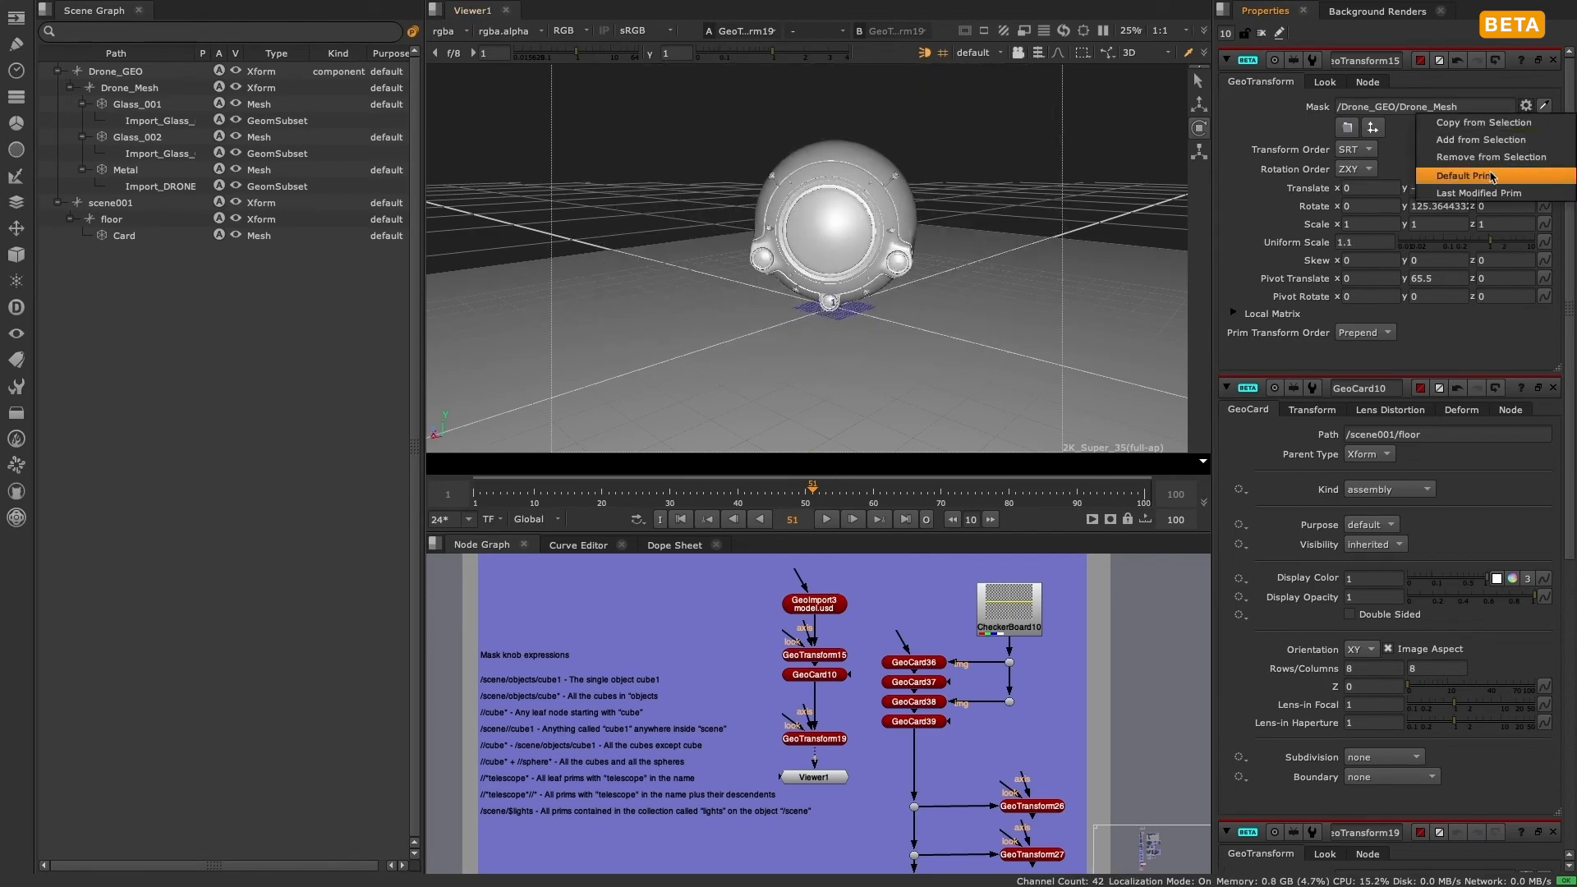
left_click(1465, 176)
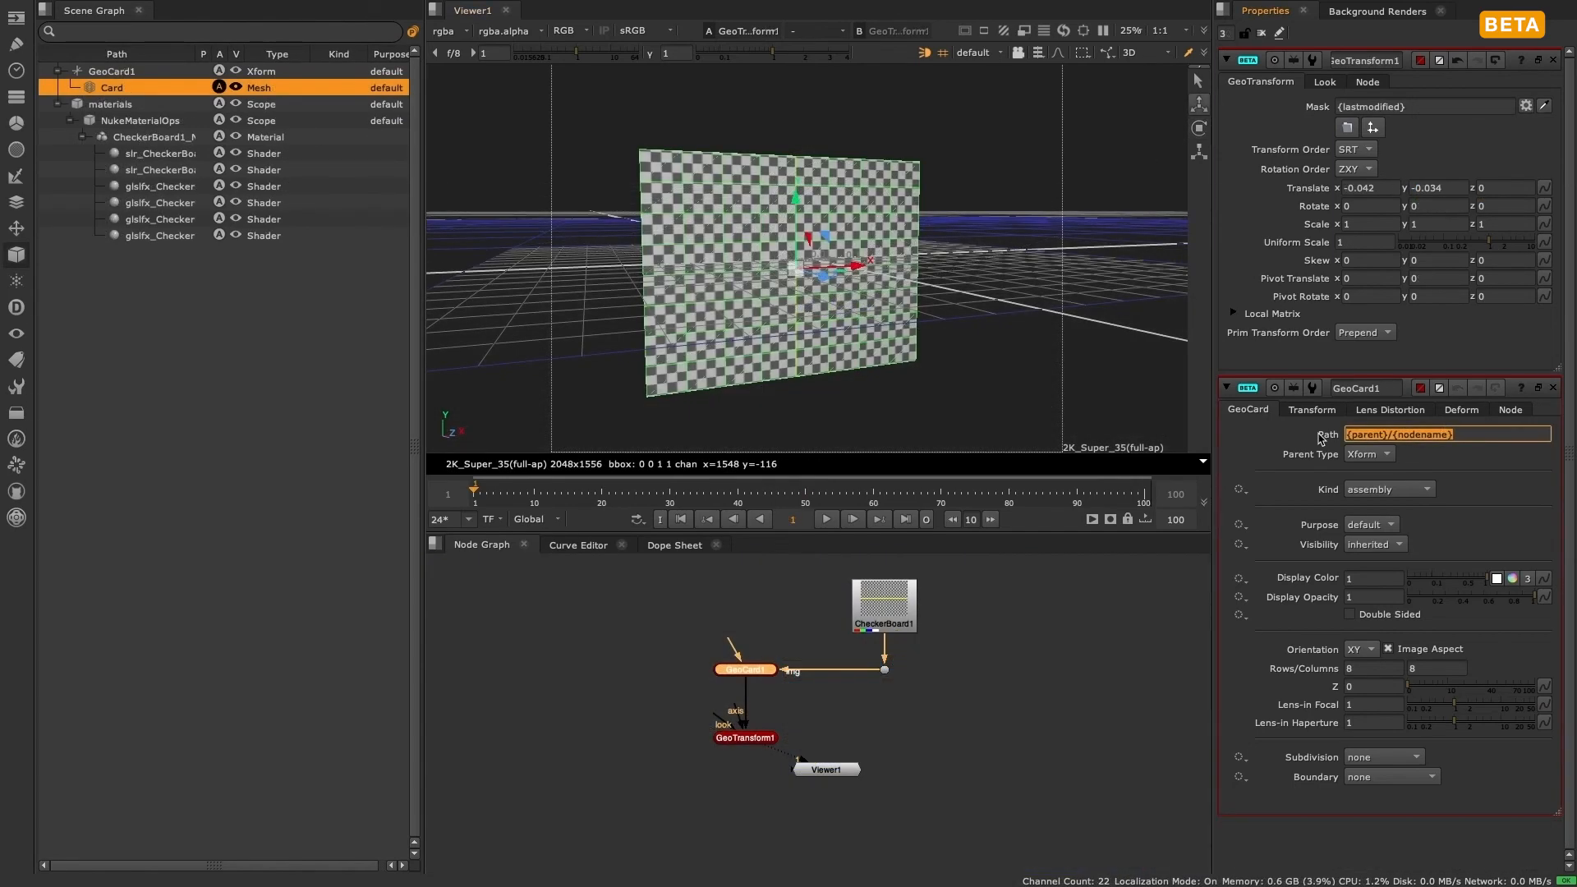
Enter Path /Scene001/Shot001/BG/Card001 for GeoCard1 and select the Scene001 prim
type("/Scene001/Shot001/BG/Card001")
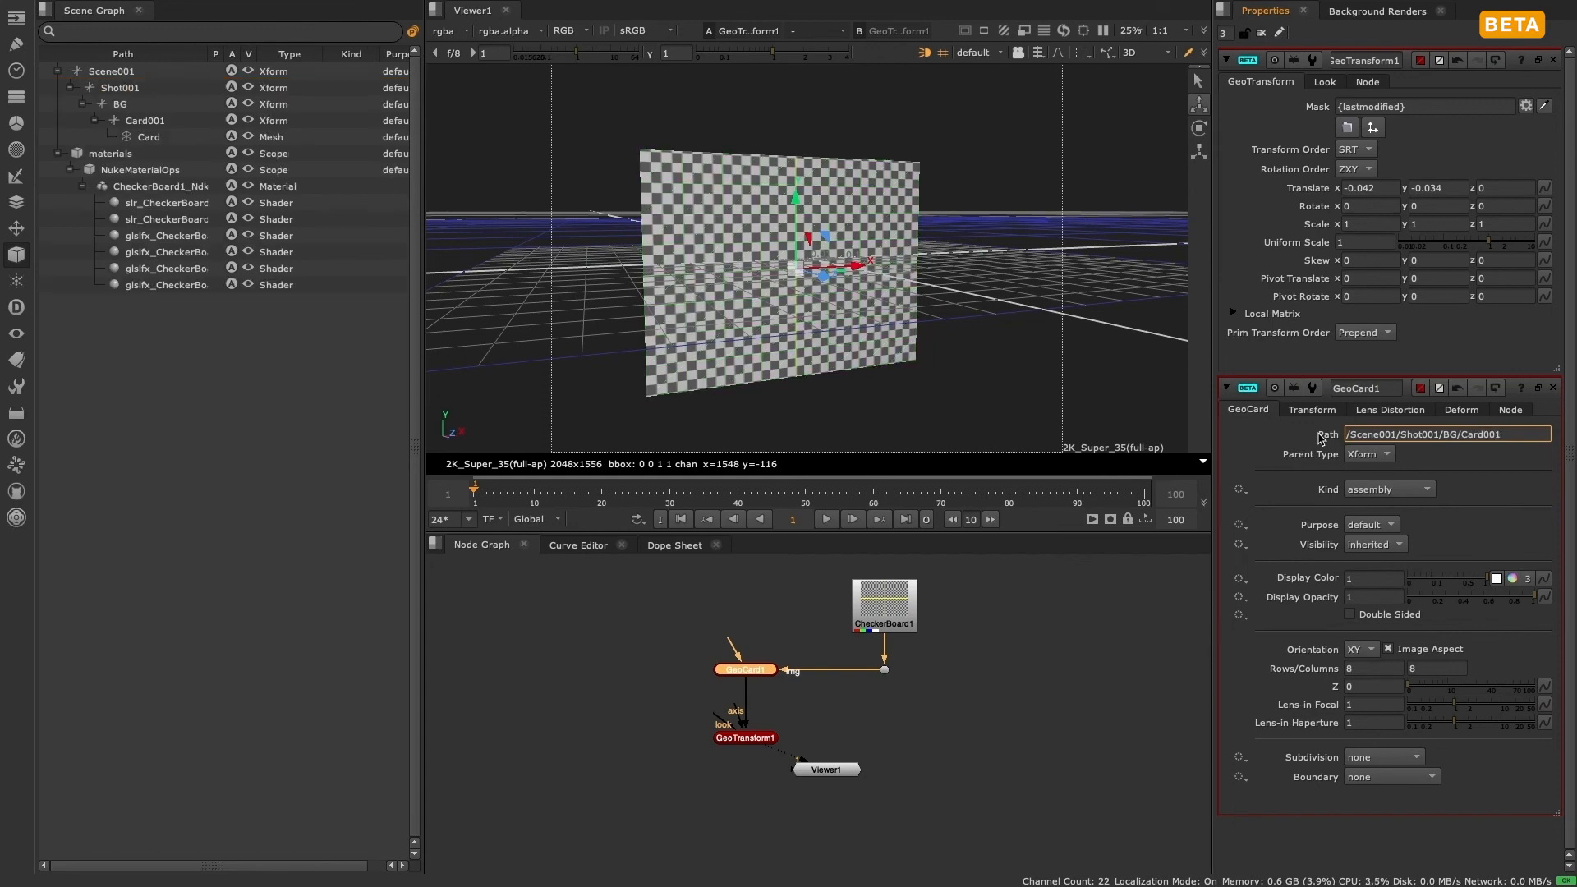
left_click(110, 71)
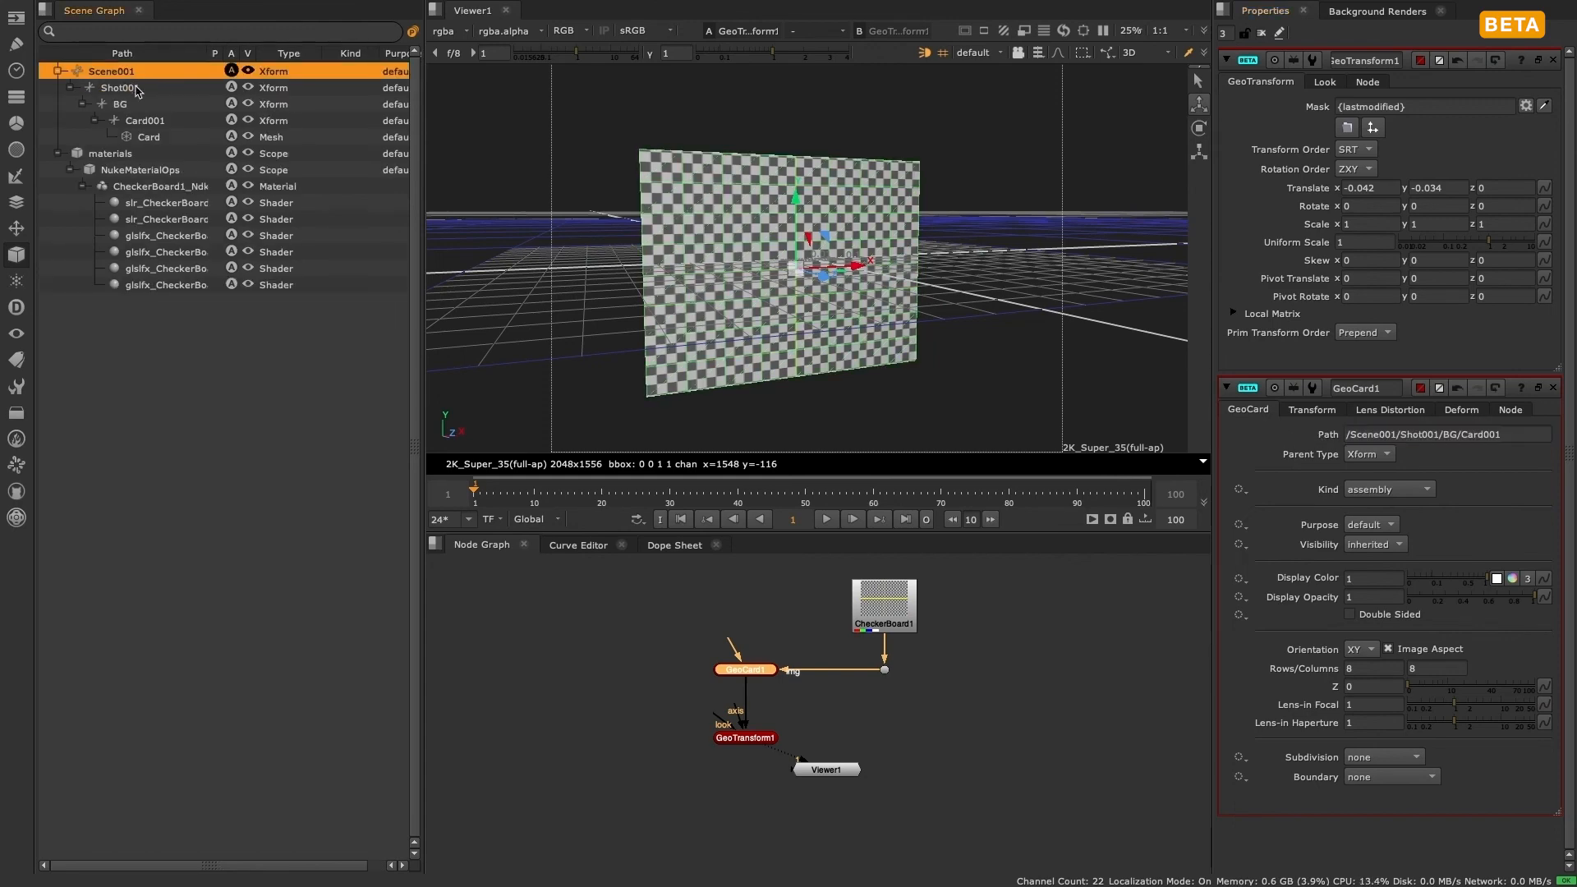
left_click(148, 136)
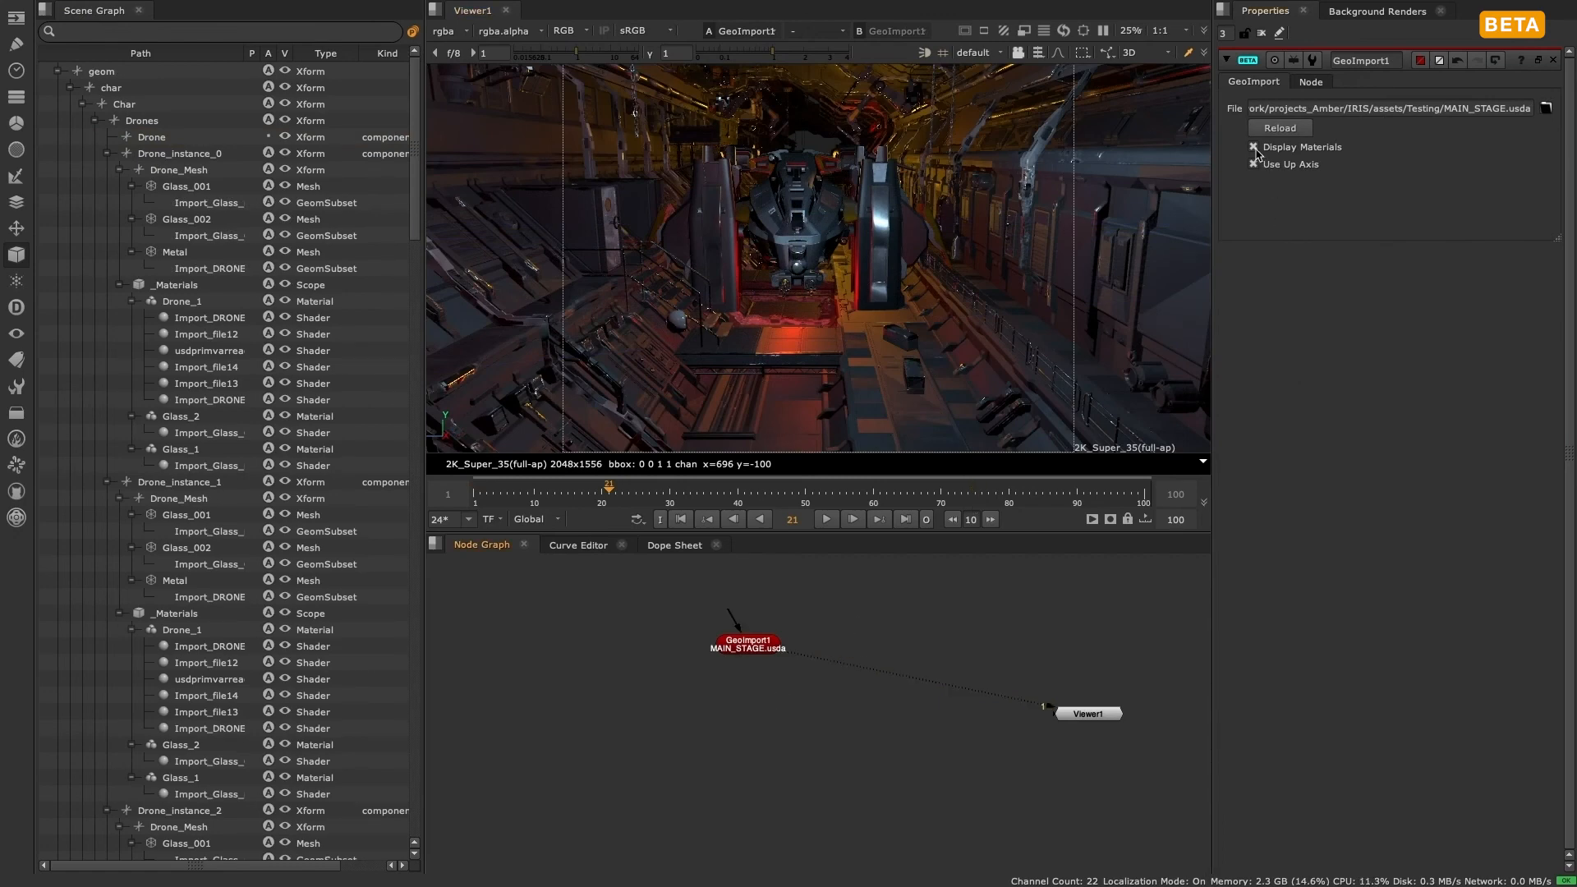
left_click(212, 317)
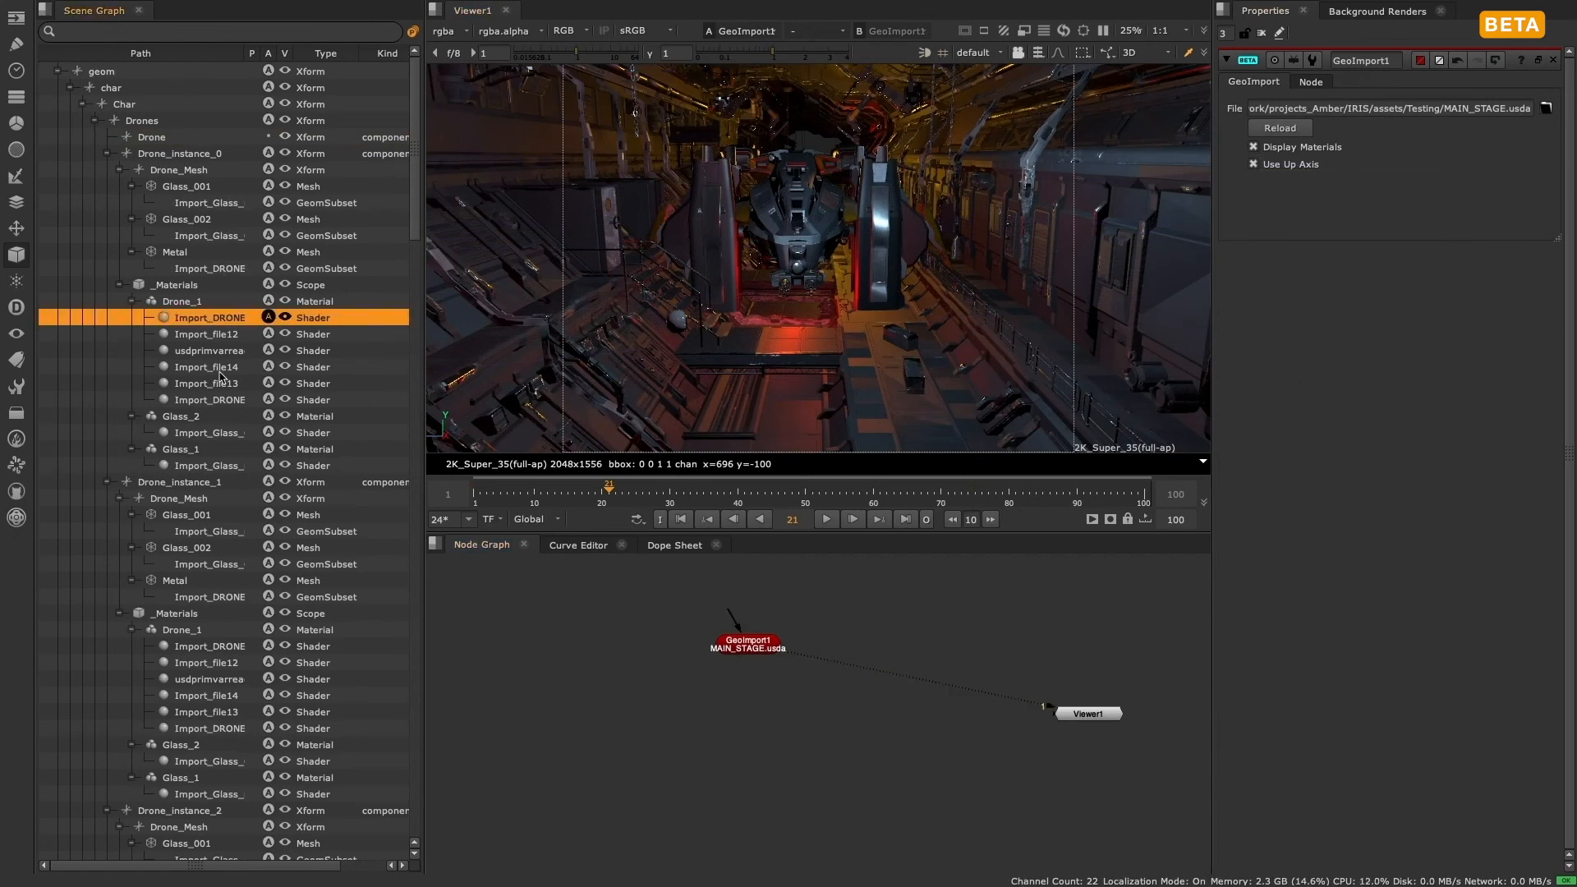
left_click(180, 416)
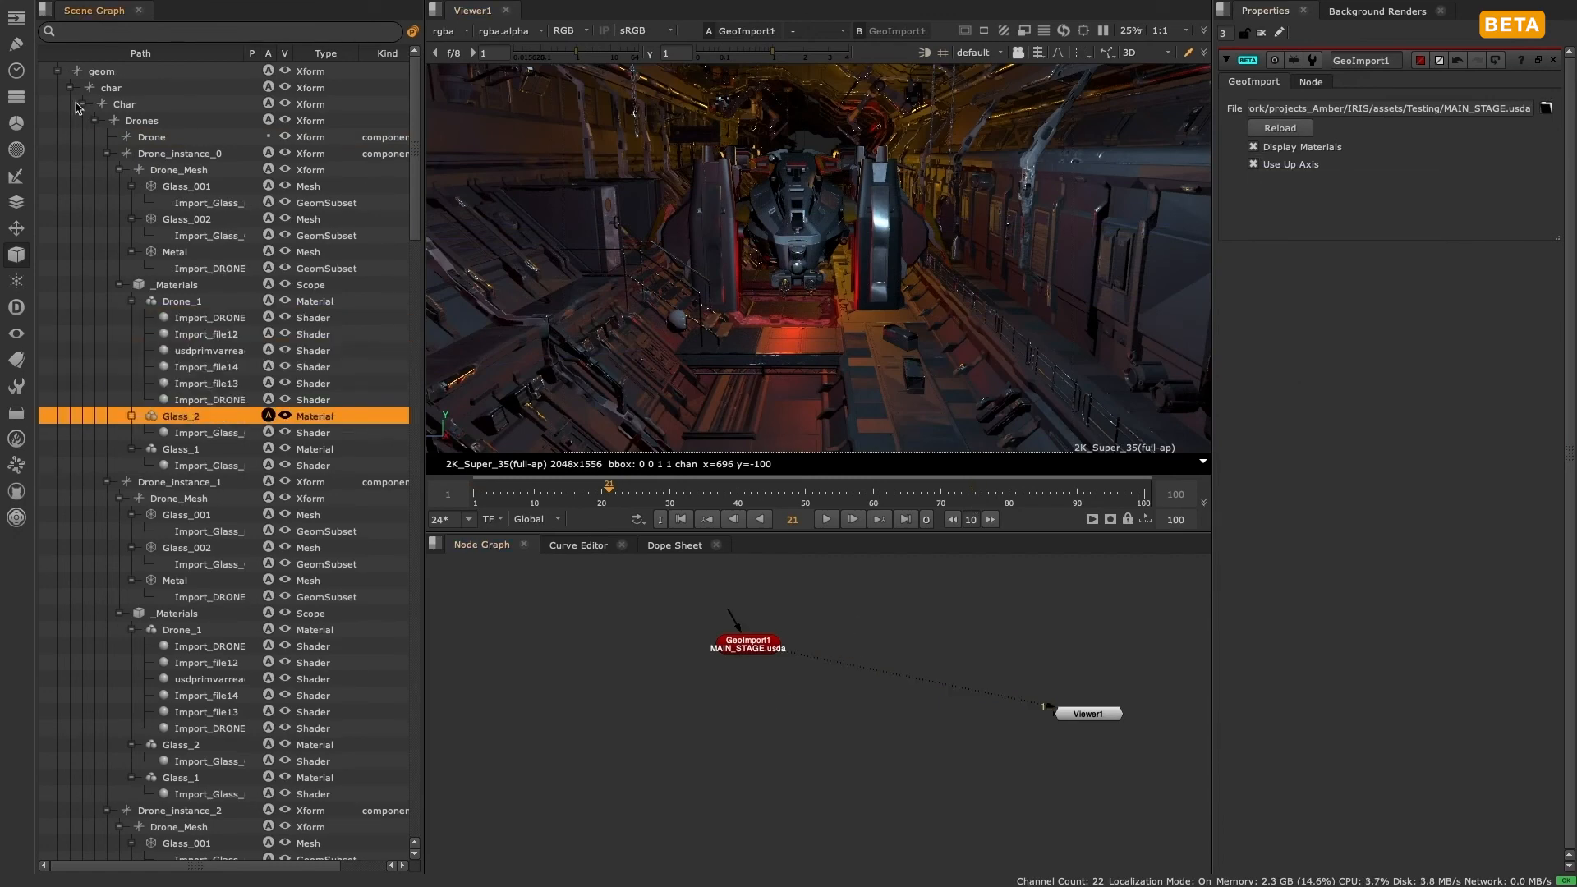
left_click(77, 105)
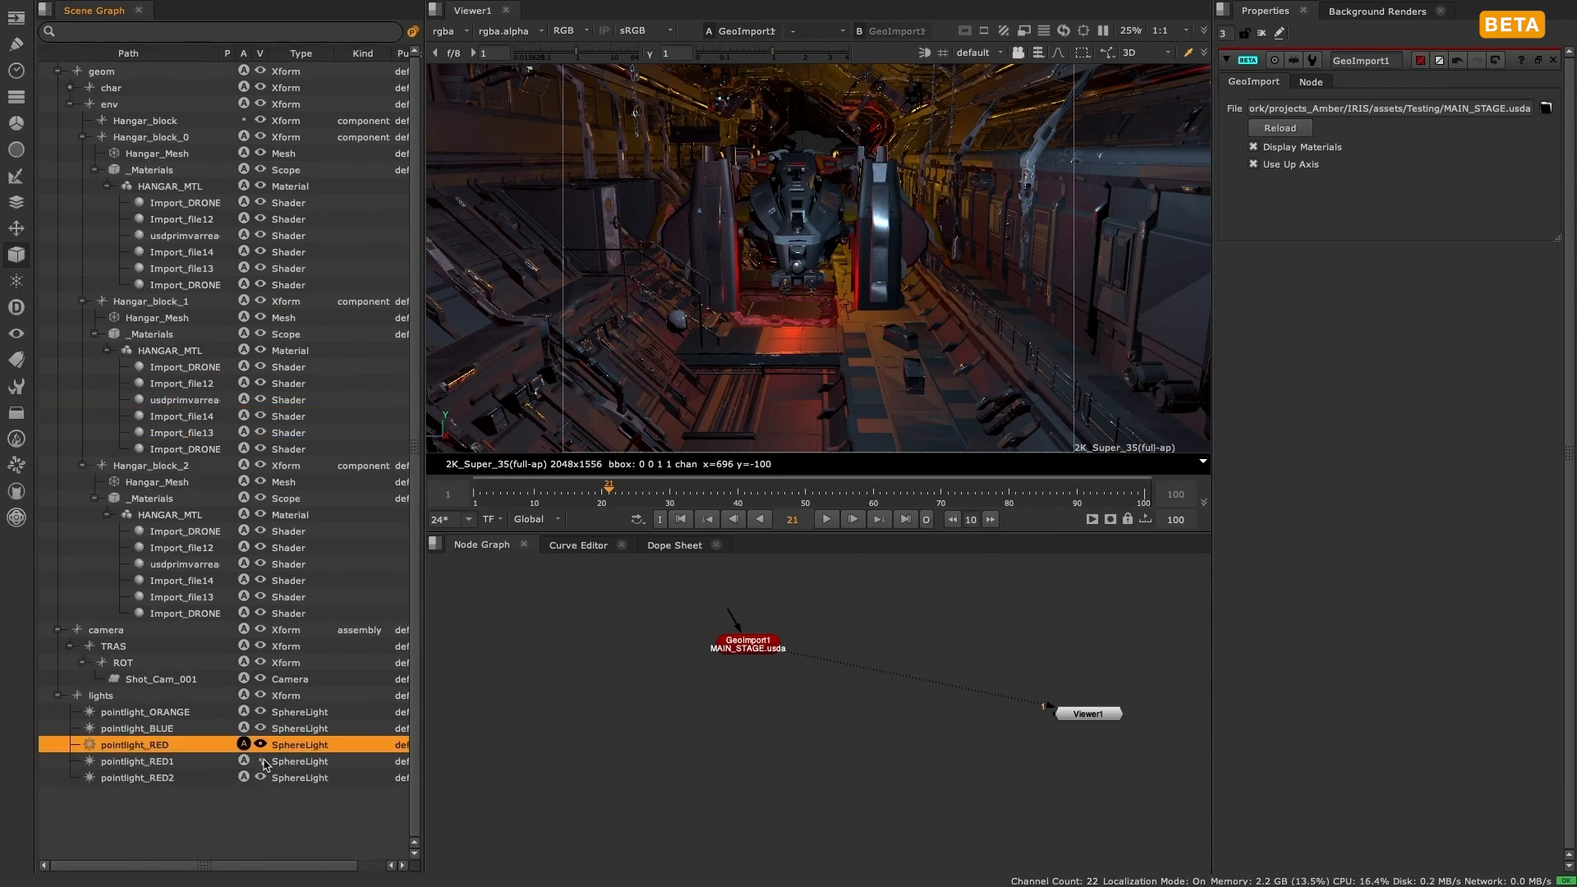
left_click(261, 761)
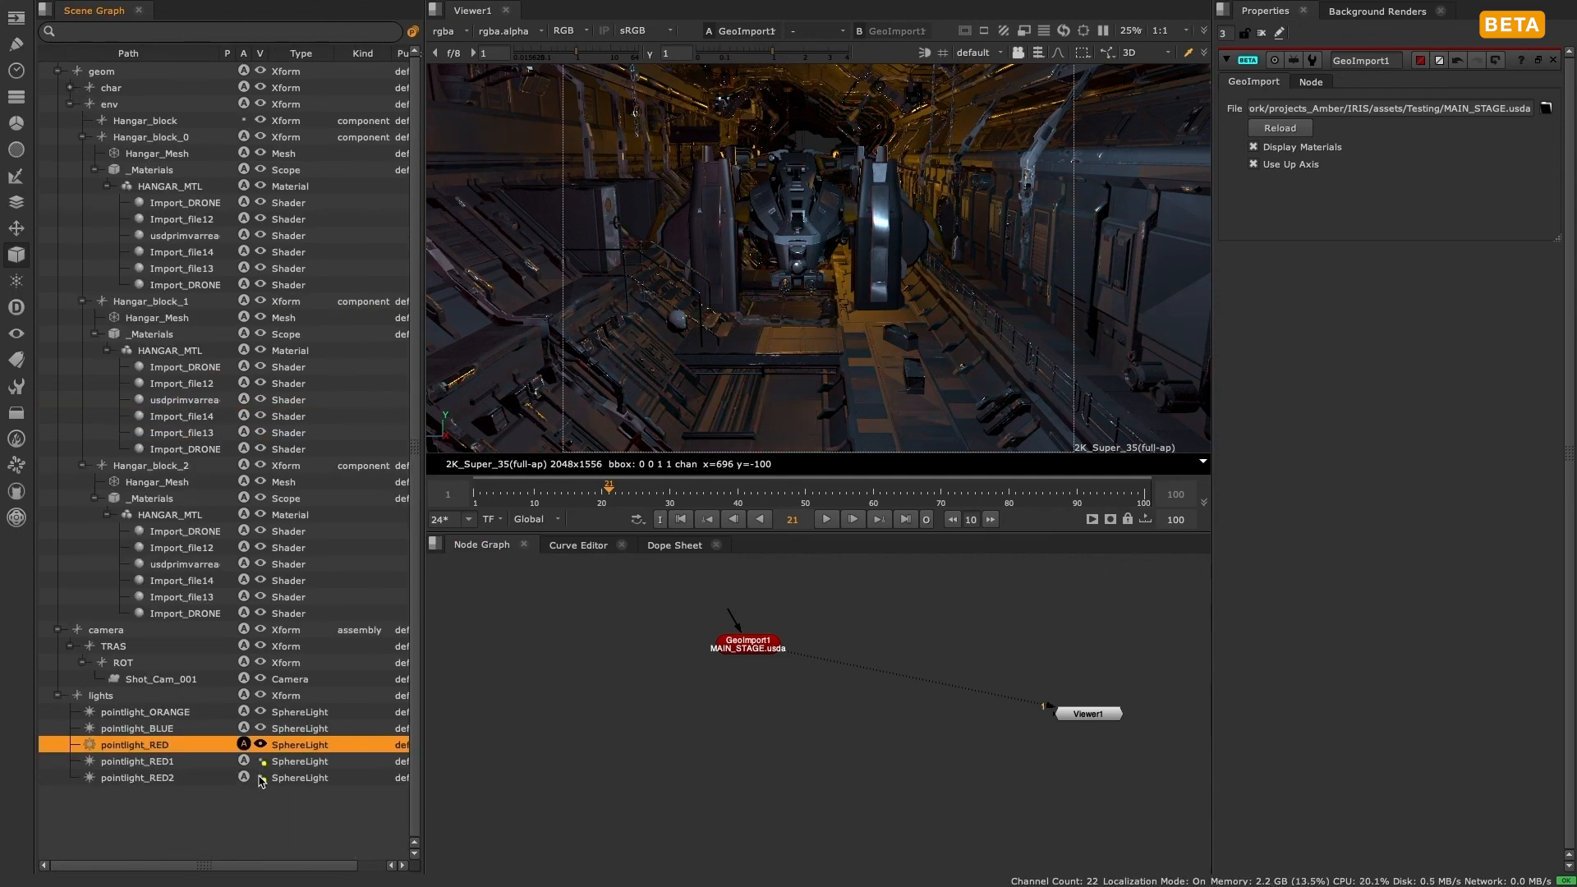
left_click(136, 761)
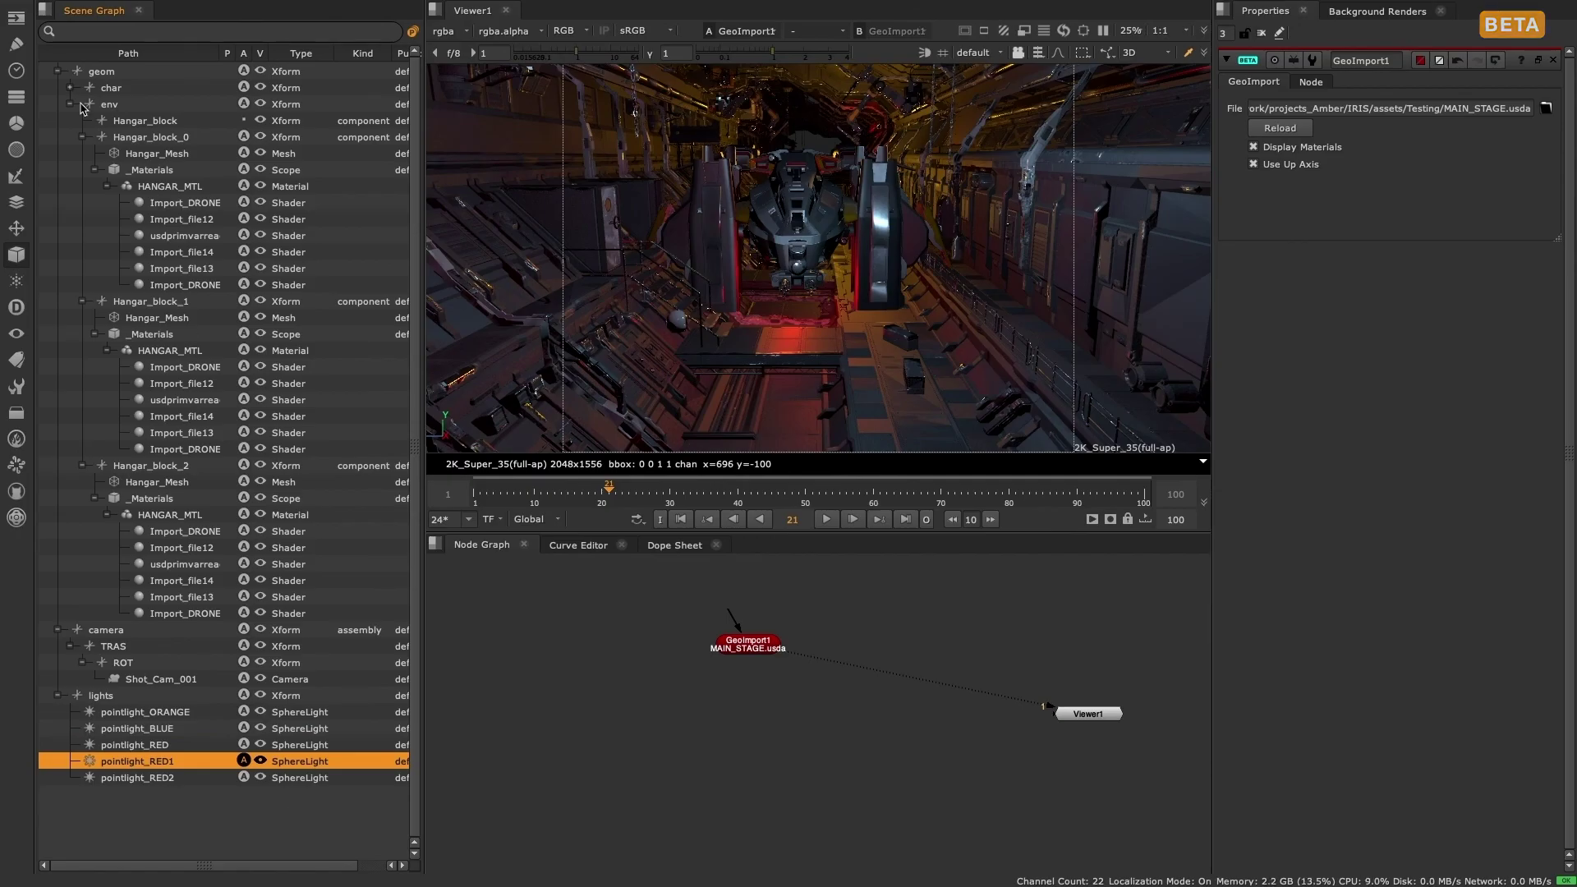